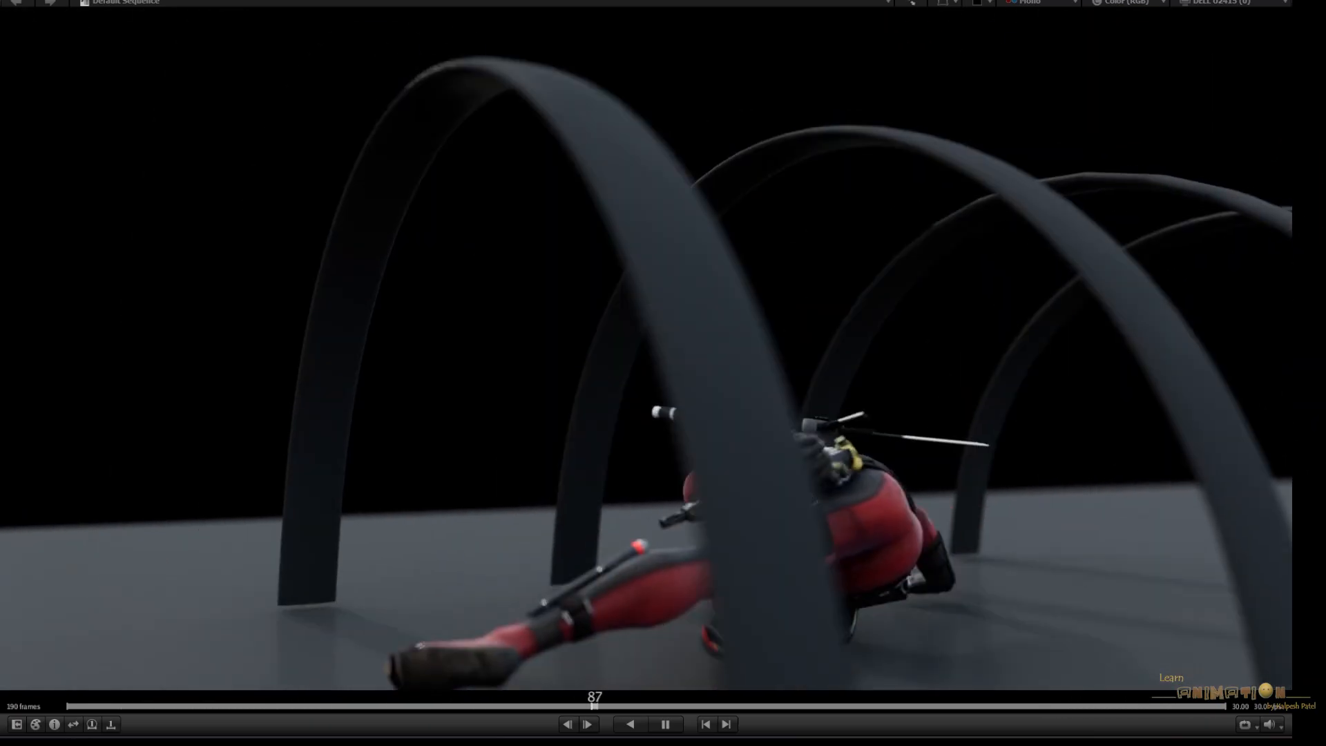
- Scrub back and forth through the final Deadpool render
drag(594, 695, 960, 695)
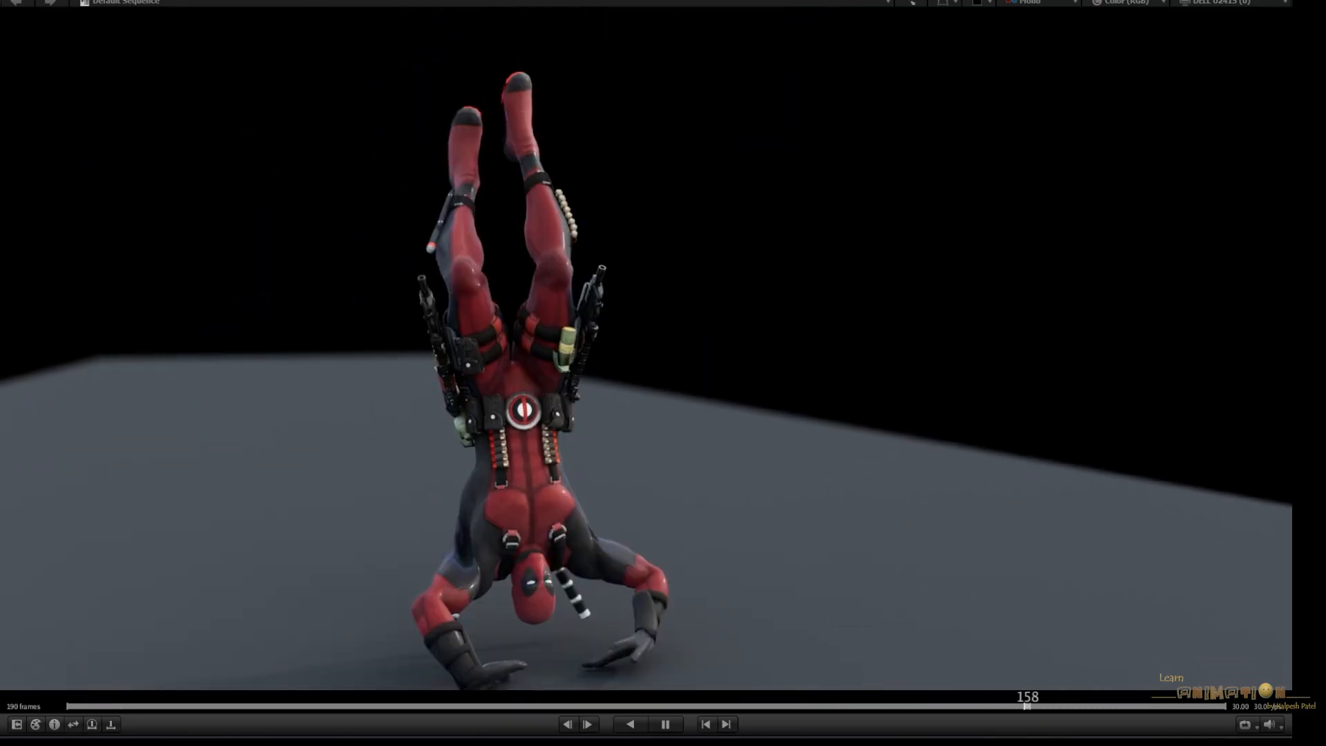
drag(1020, 706, 216, 706)
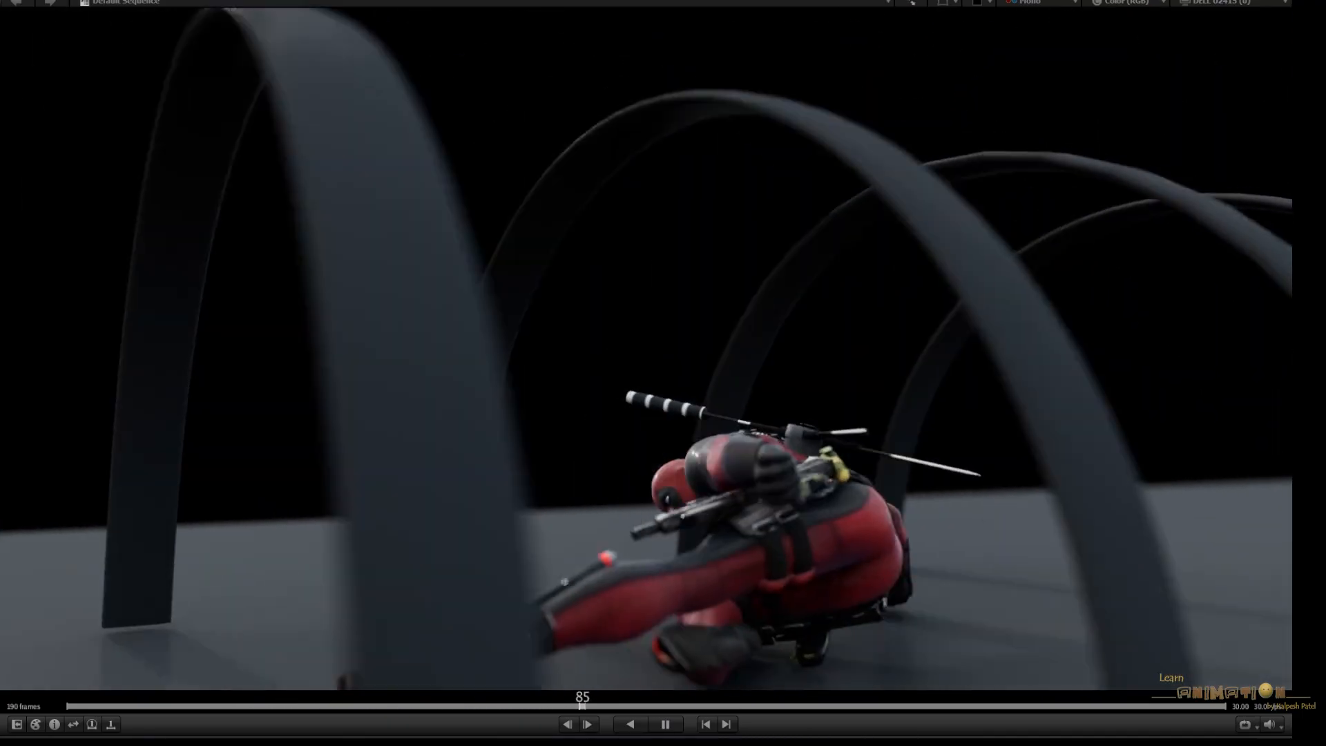
drag(582, 697, 946, 697)
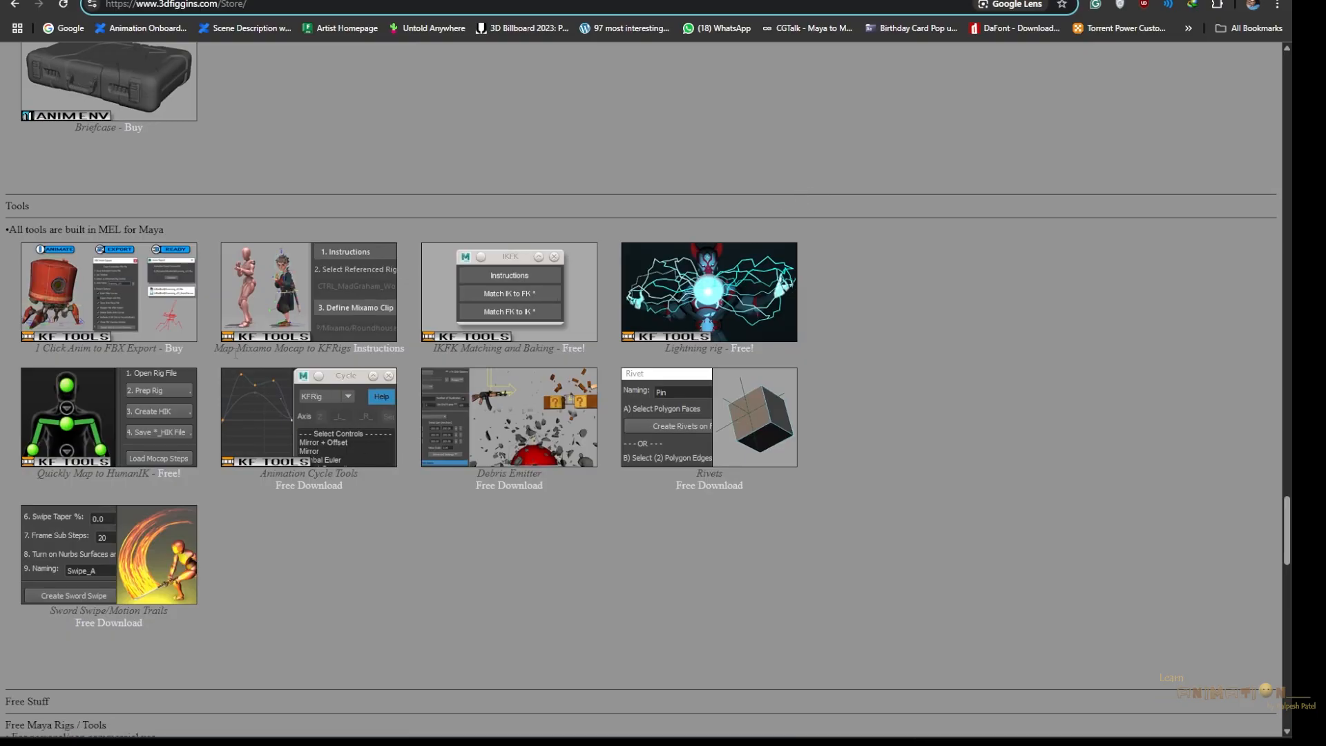
mouse_move(301, 324)
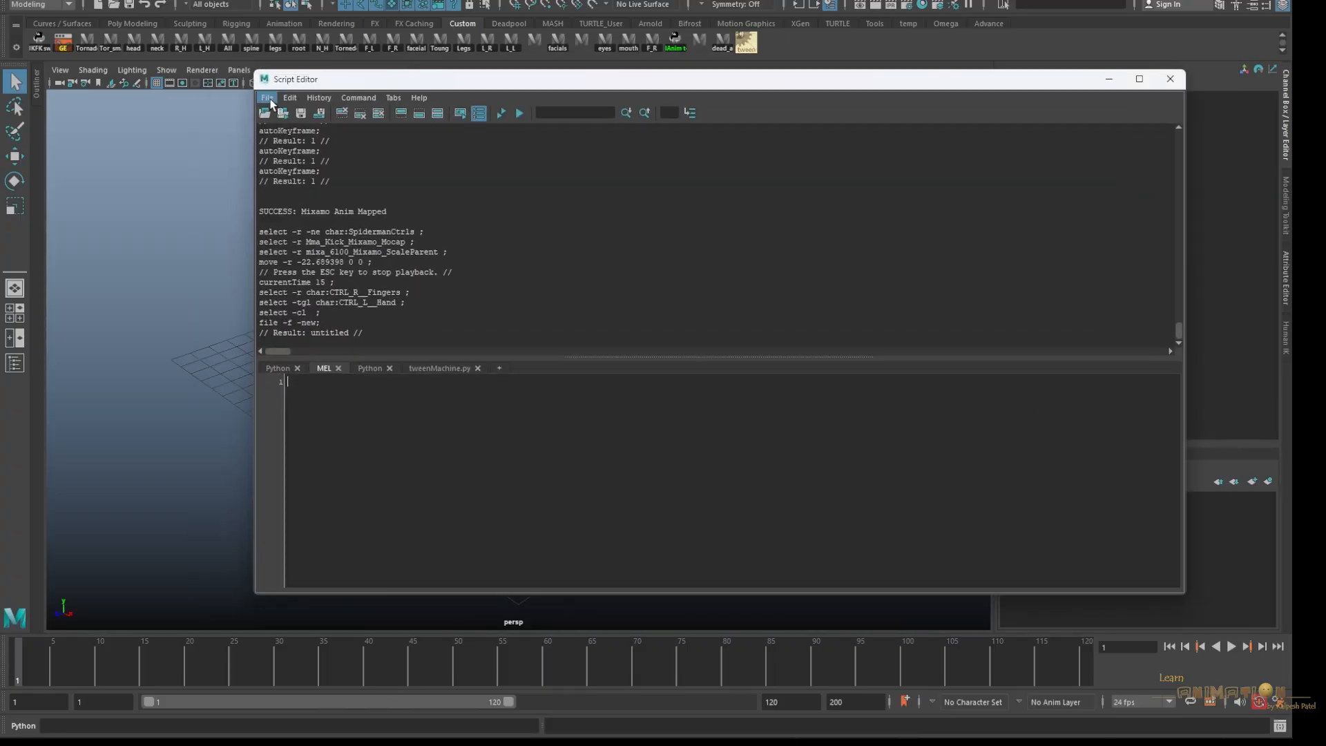
- Load kfMixamoTransfer.mel and run kfMixamoTransfer() to launch the Mixamo Transfer window
click(267, 97)
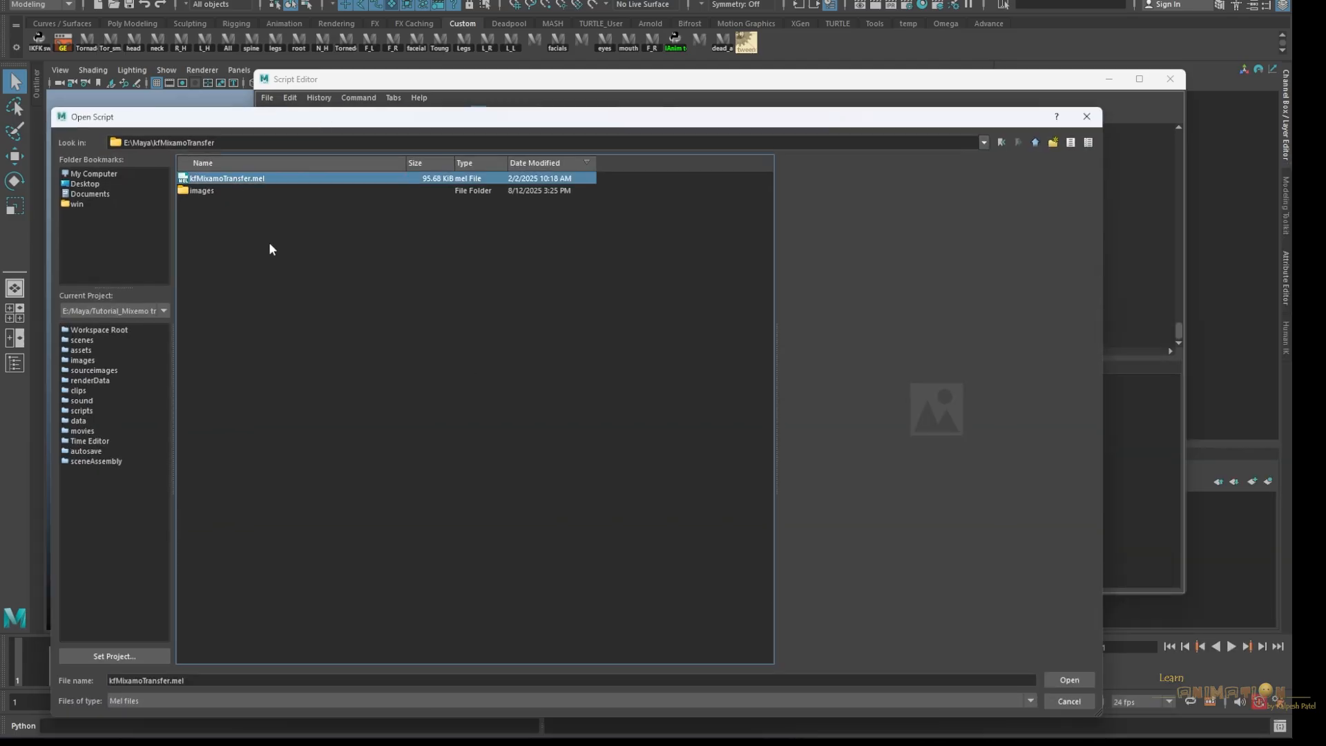
click(1069, 679)
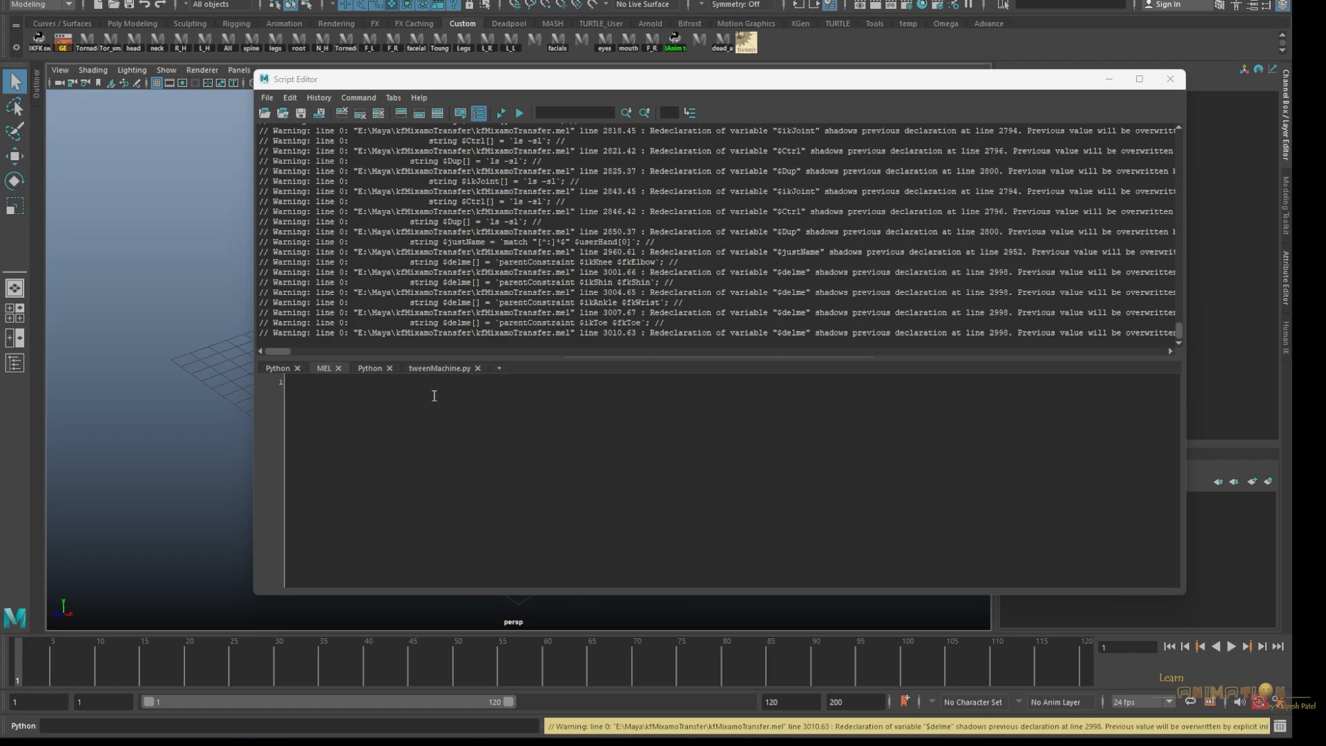
click(324, 367)
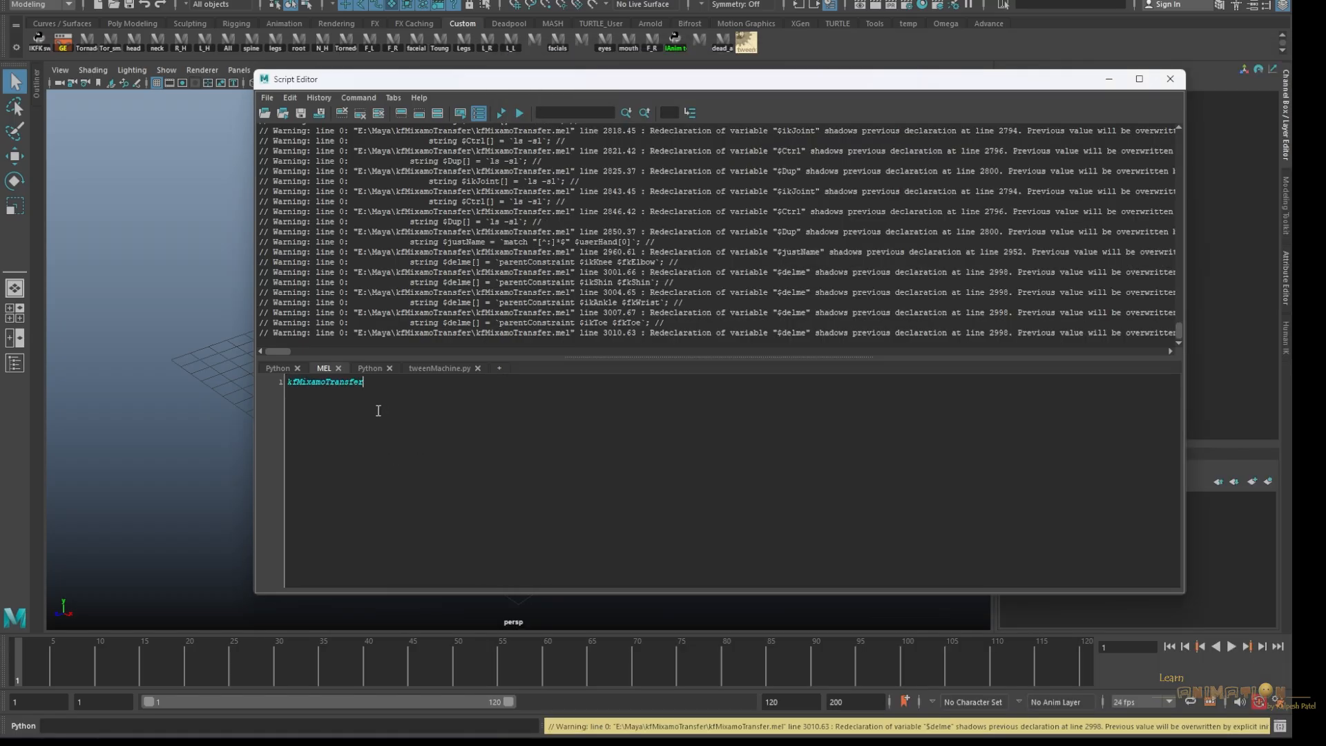
text(())
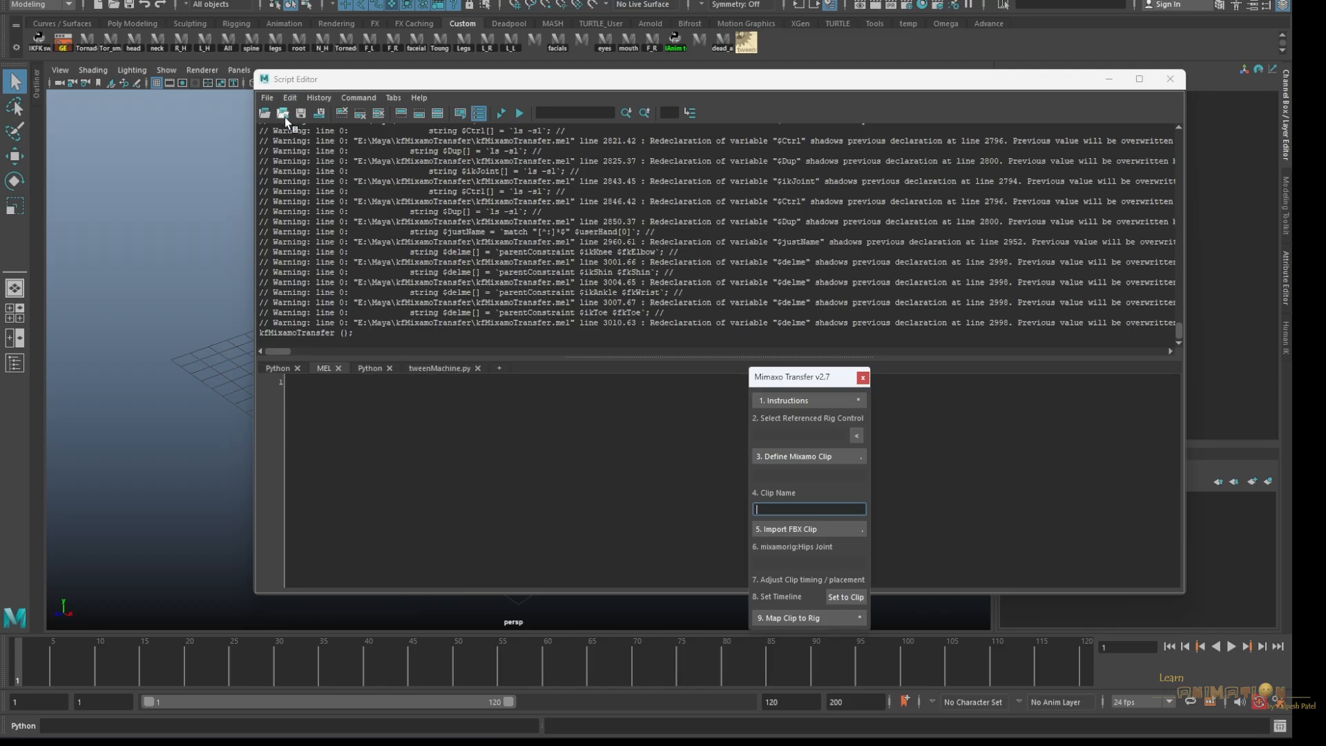
mouse_move(780, 380)
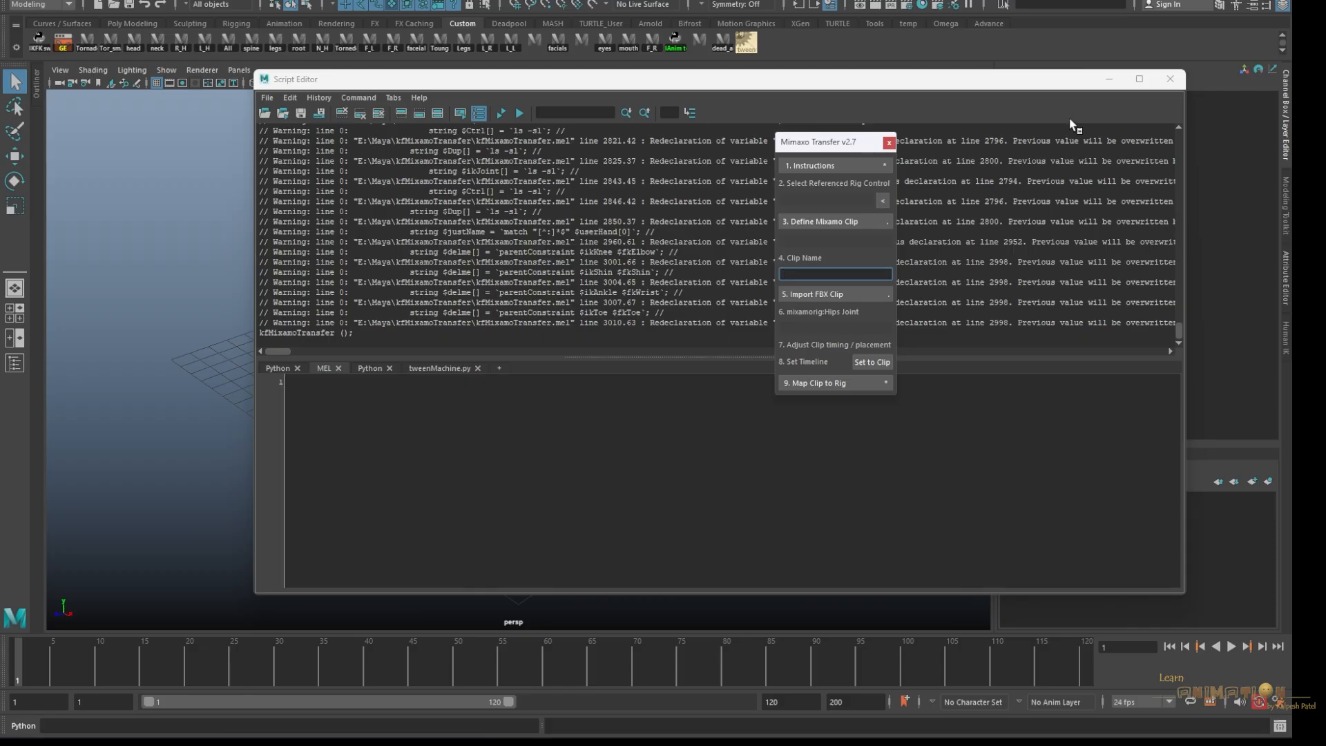
- Close the Script Editor and begin opening a saved scene
click(1169, 78)
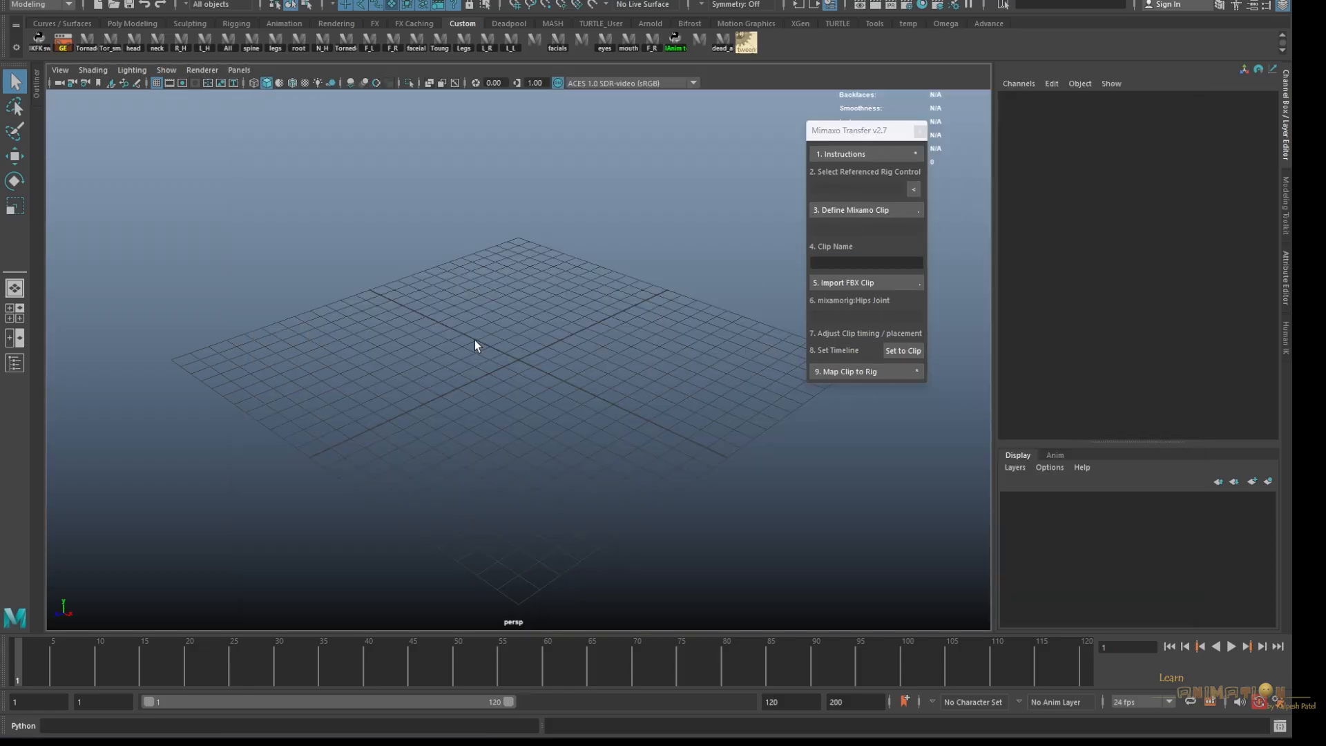
click(28, 4)
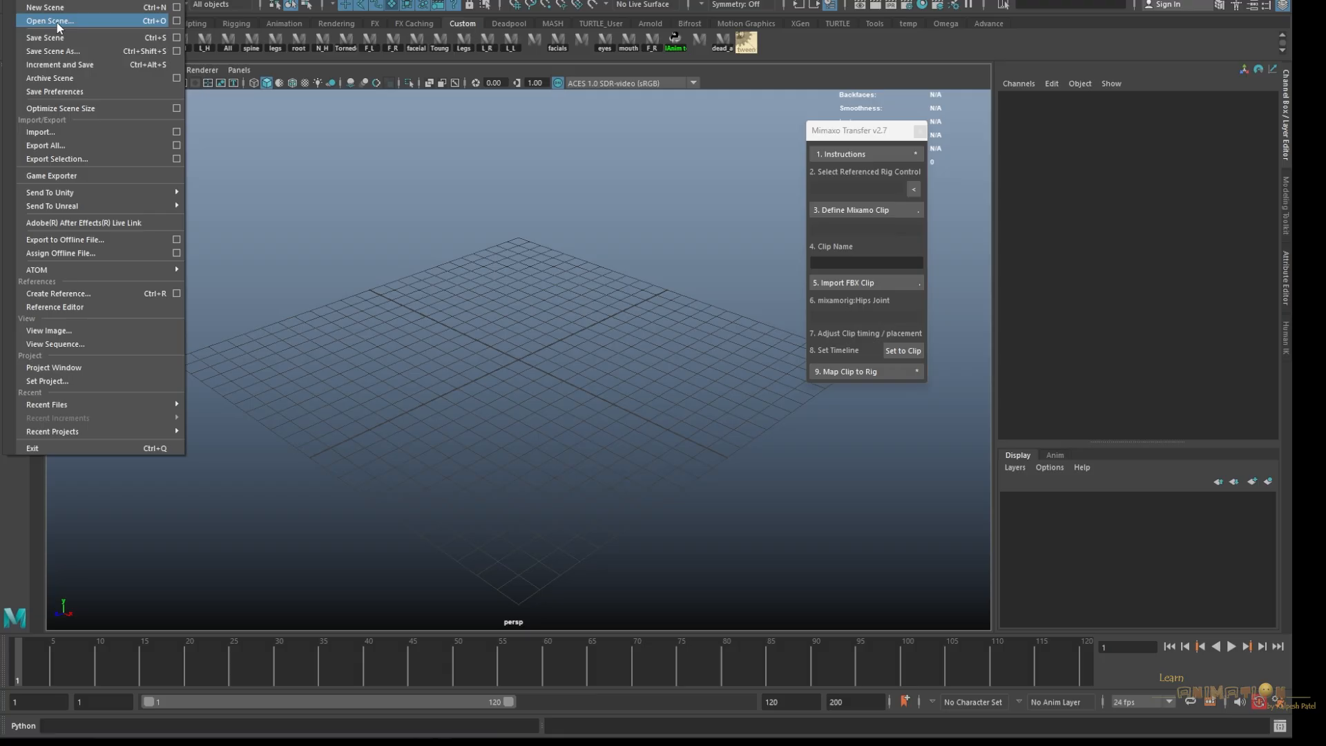
click(49, 20)
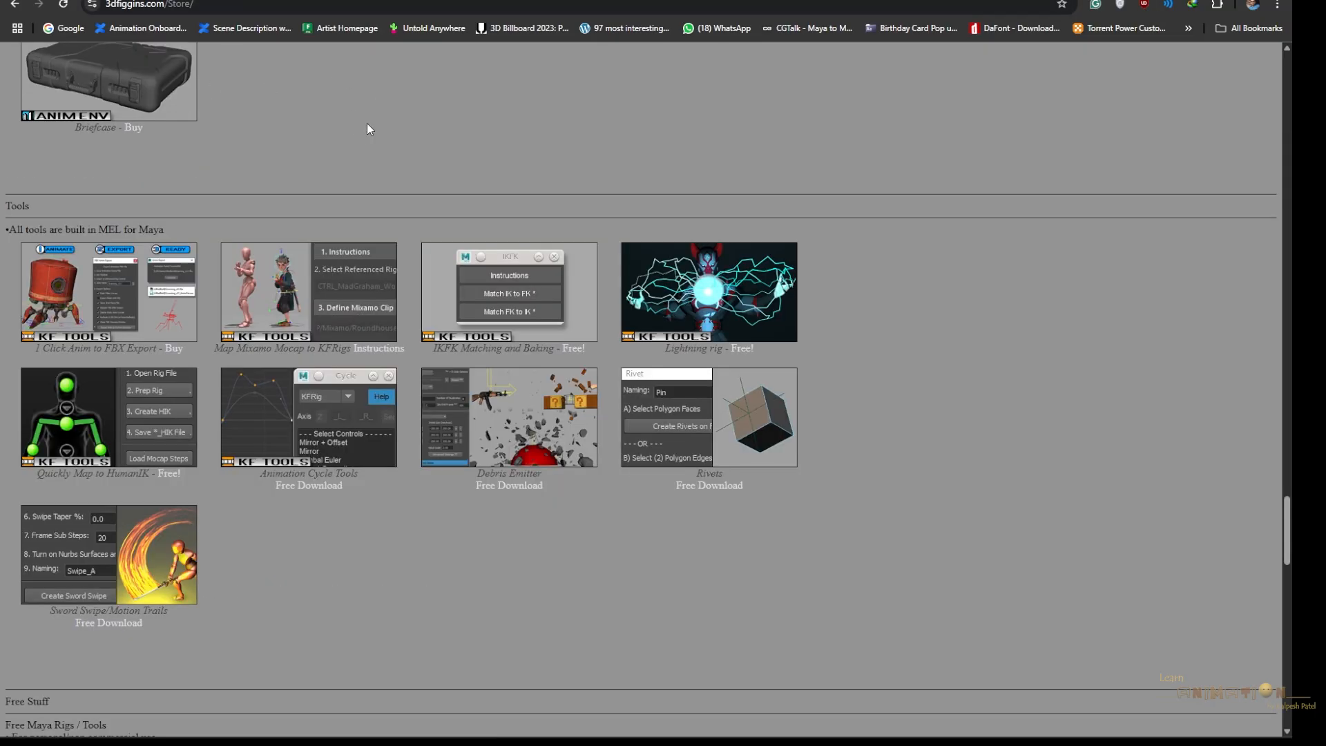
- Scroll the store page to the free Amazing Spiderman and Deadpool rig downloads
scroll(up, 3)
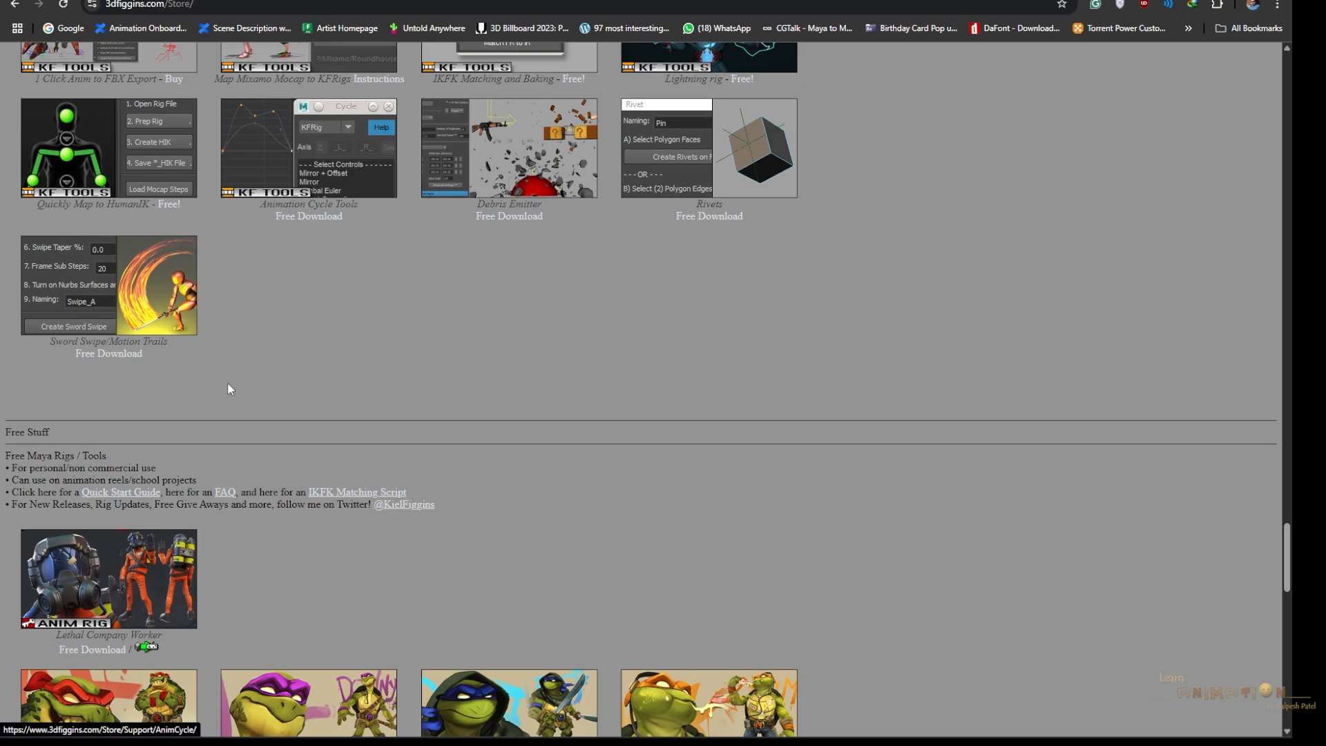
scroll(down, 3)
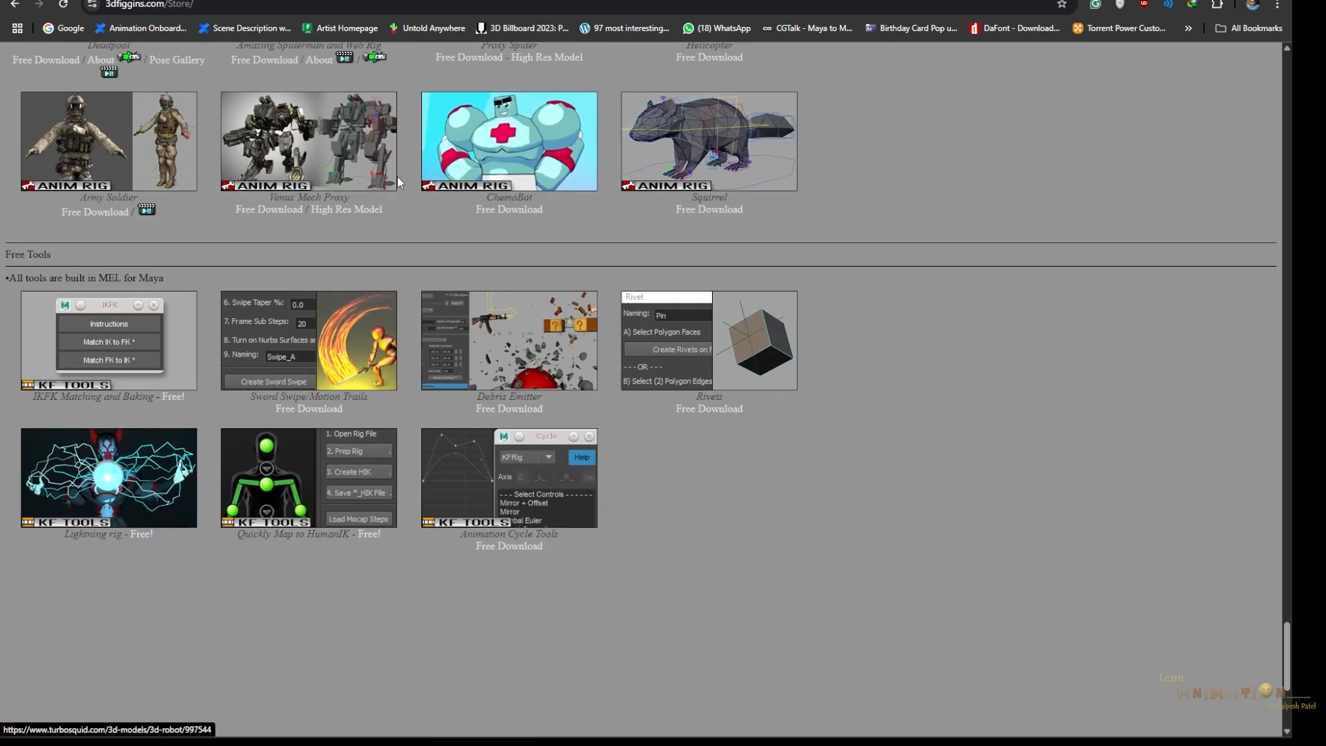
scroll(up, 3)
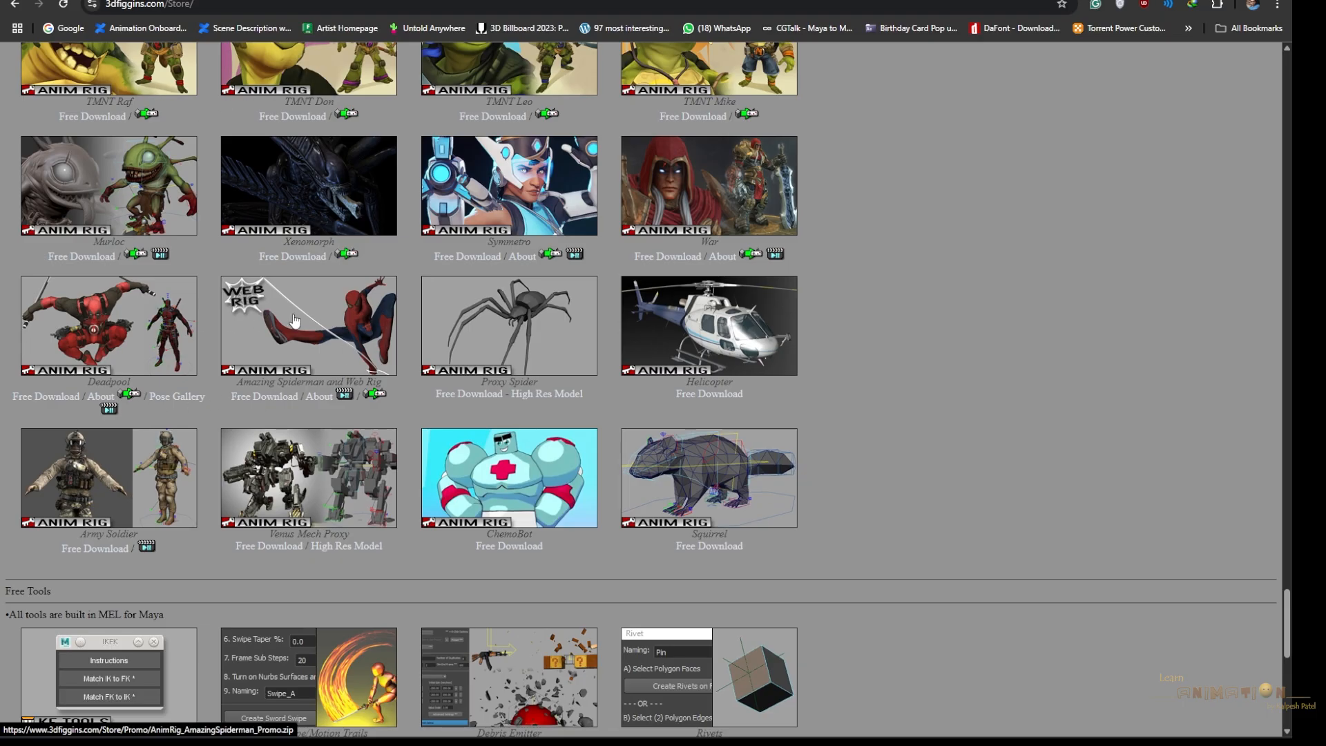
mouse_move(109, 316)
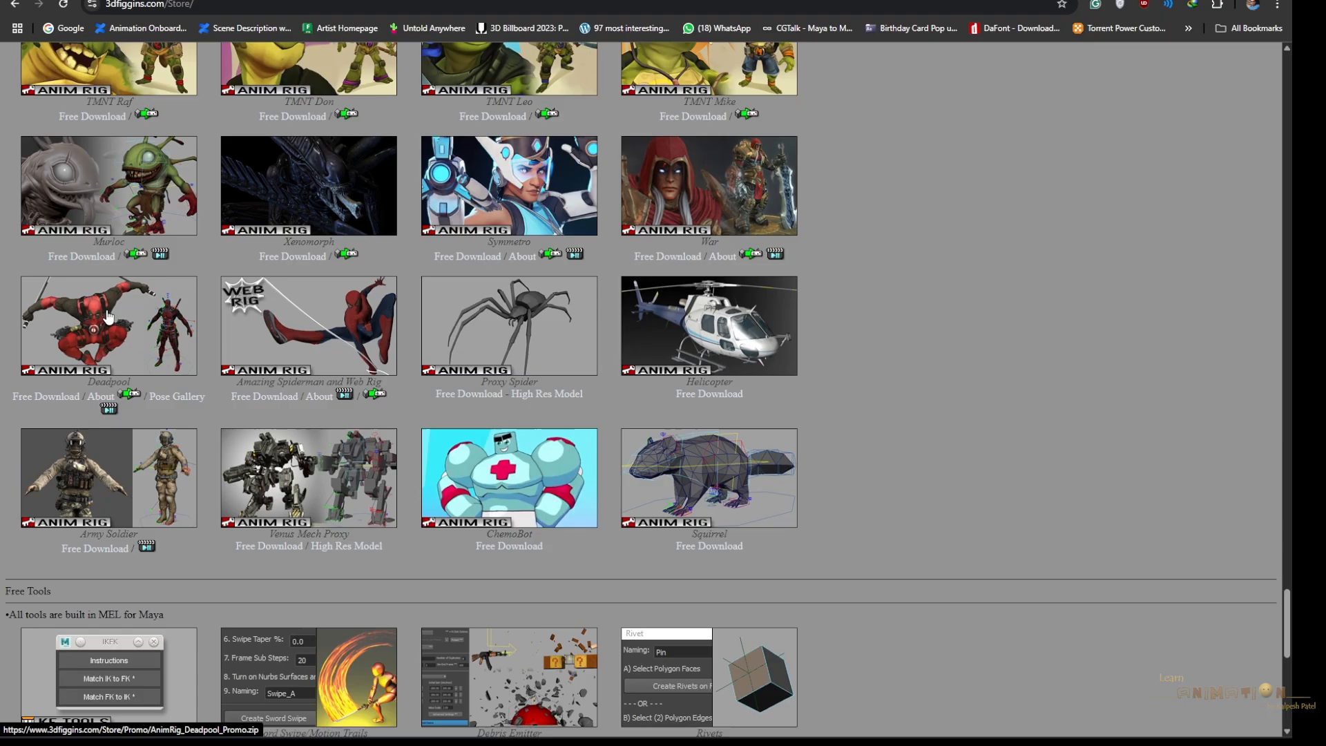
mouse_move(271, 407)
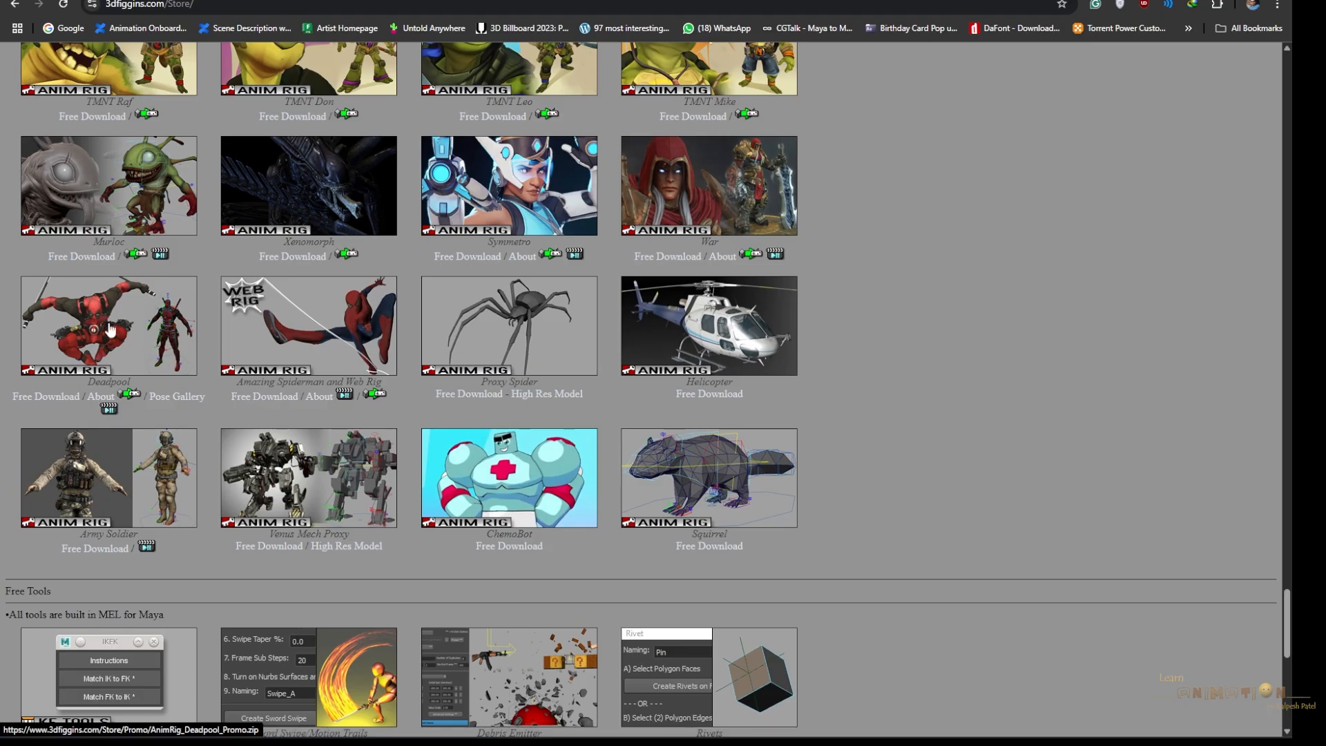
mouse_move(308, 302)
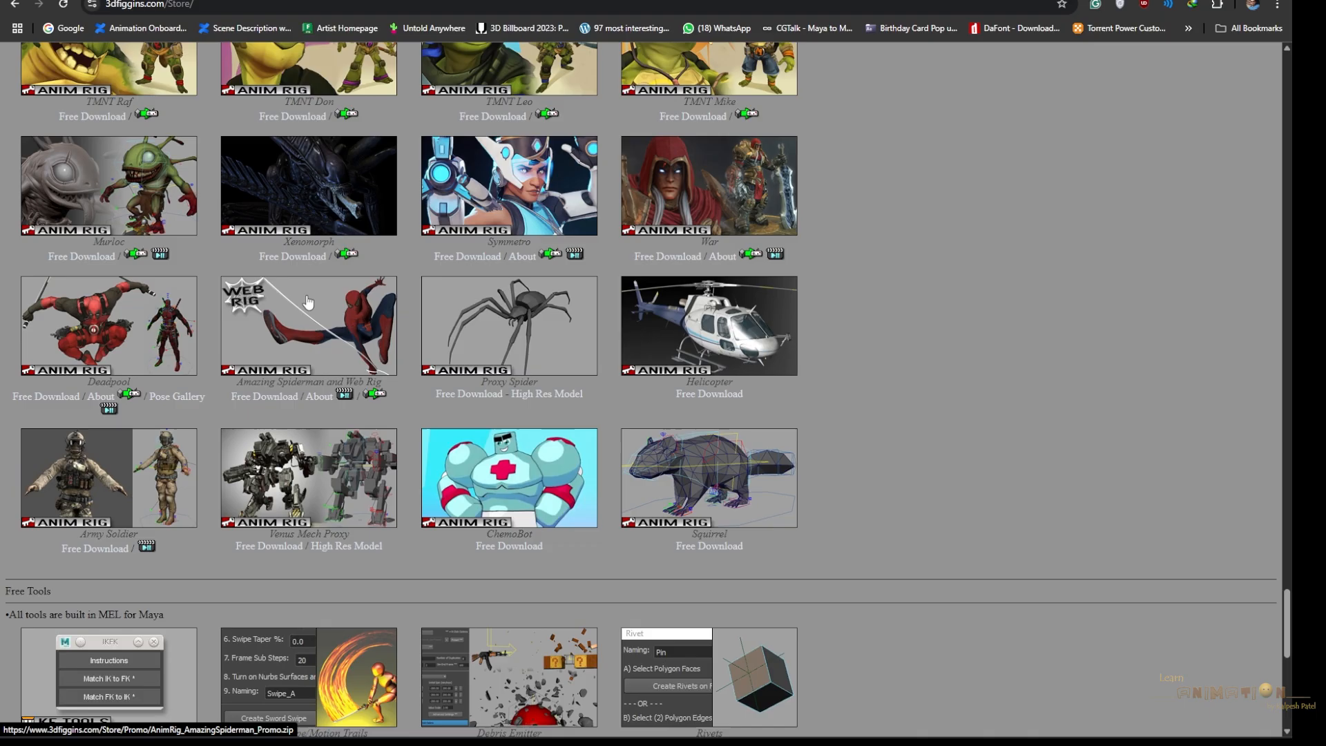
mouse_move(319, 336)
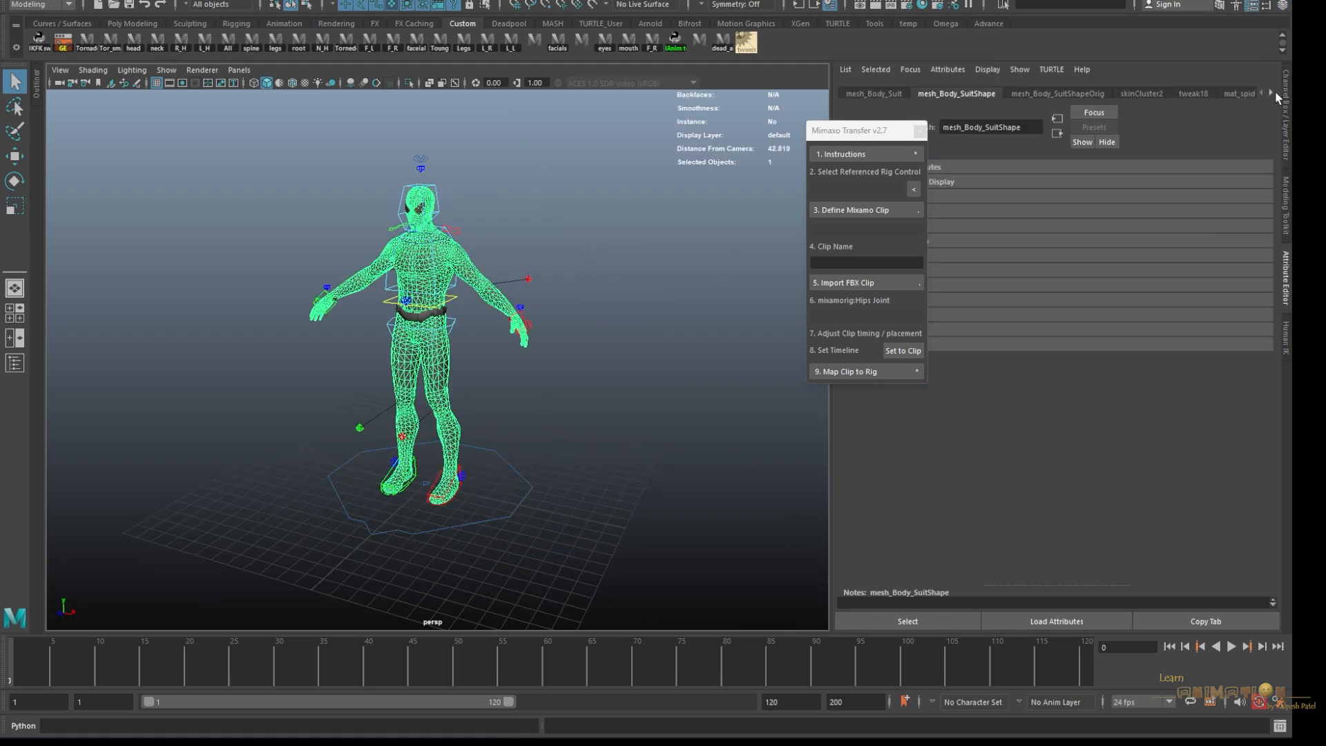
mouse_move(594, 241)
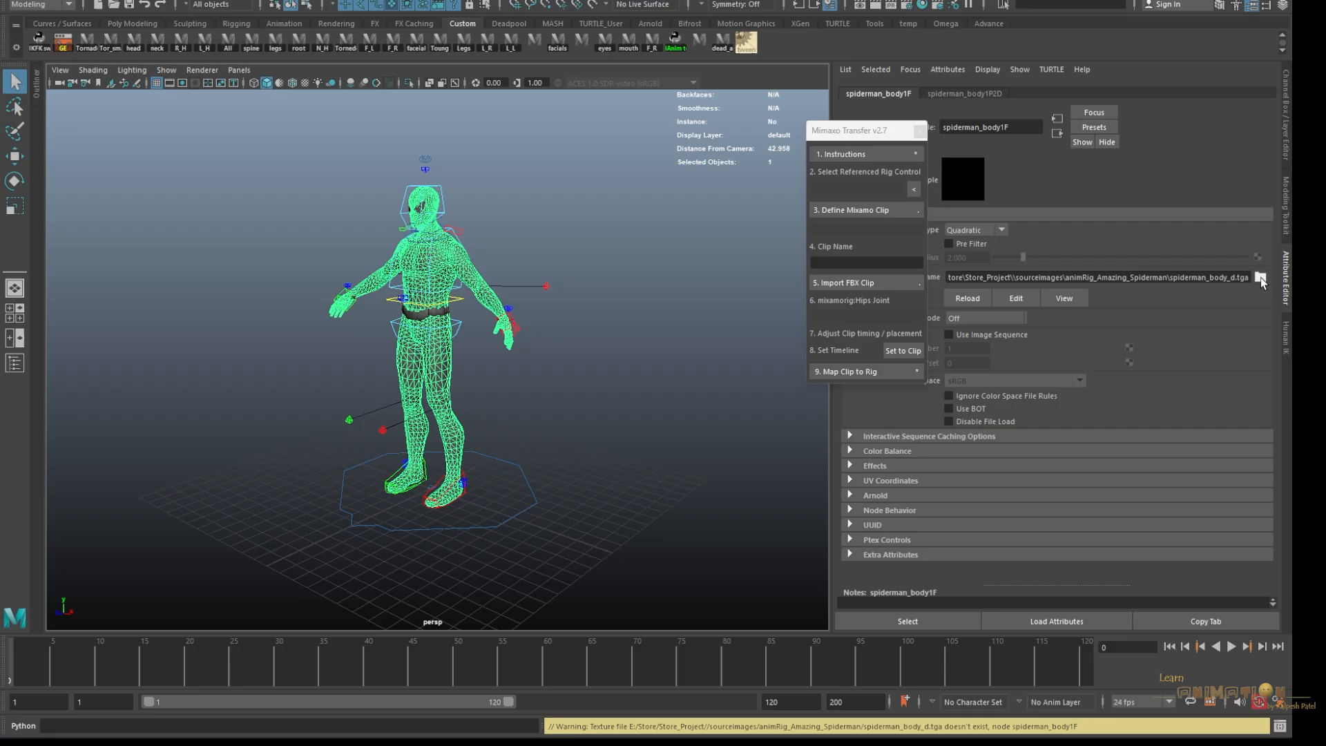
- Browse for the missing spiderman_body1F image file via the Image Name folder
click(1259, 278)
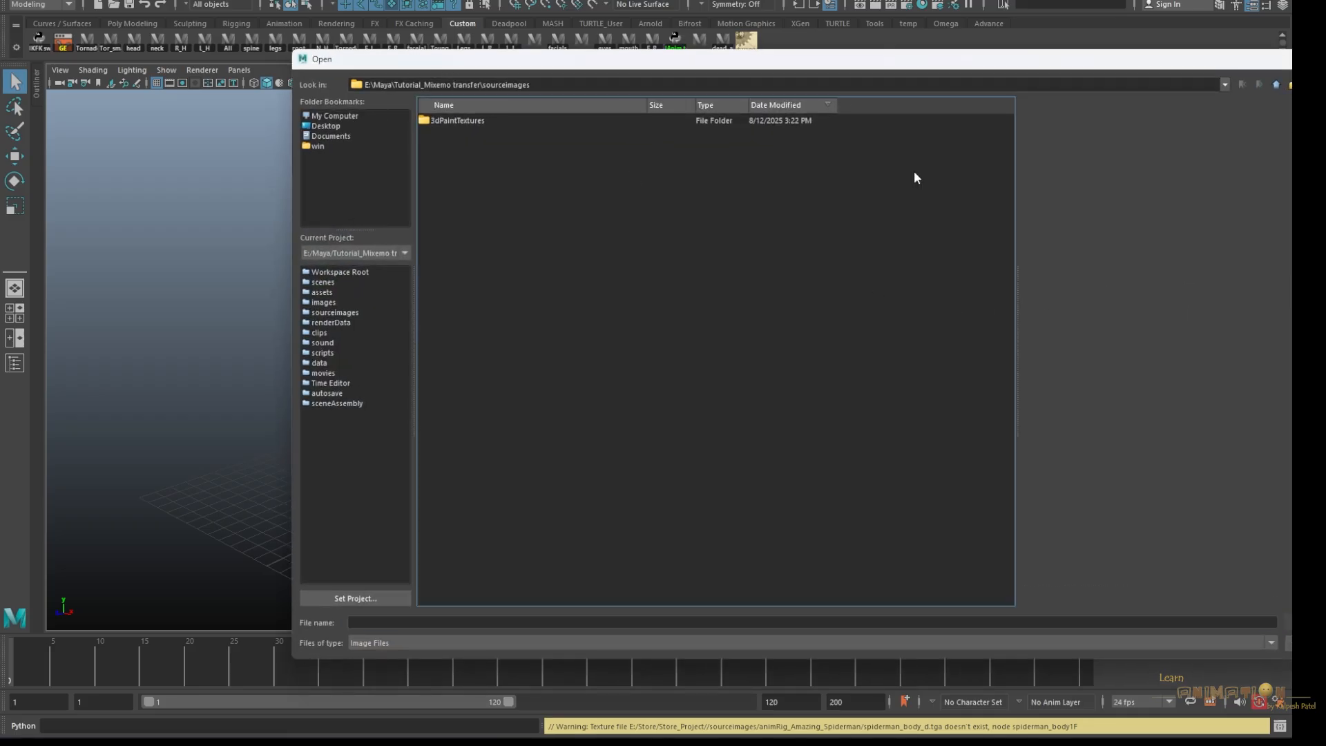
click(468, 181)
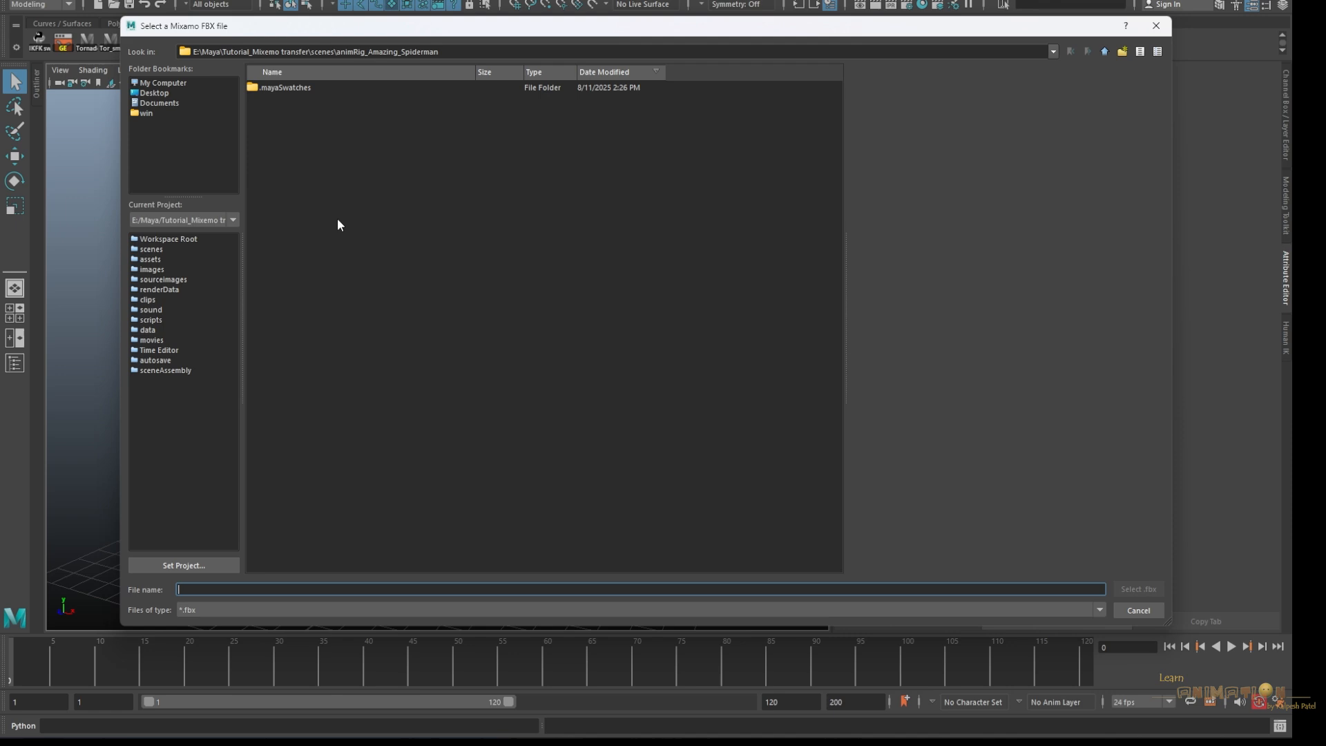
- Map Jumping.fbx from the scenes folder onto the rig and confirm the nulls message
click(1104, 52)
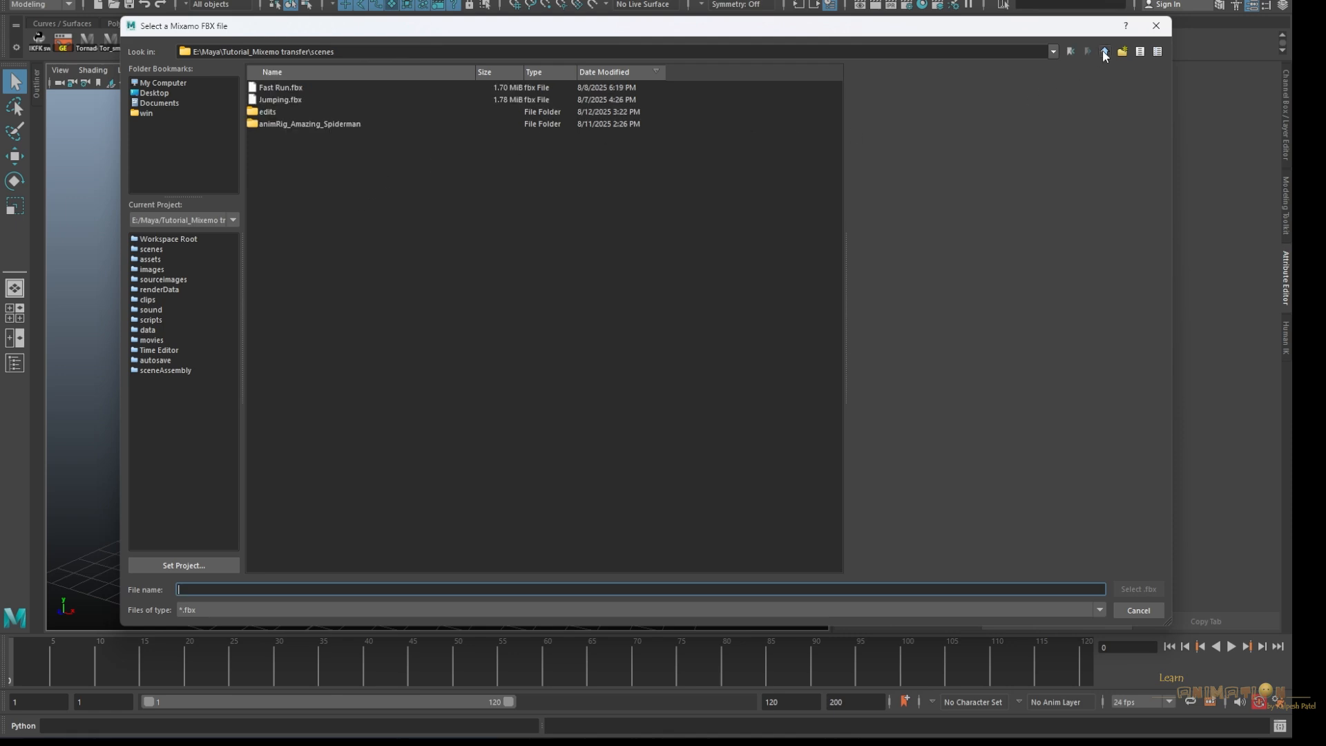
click(279, 98)
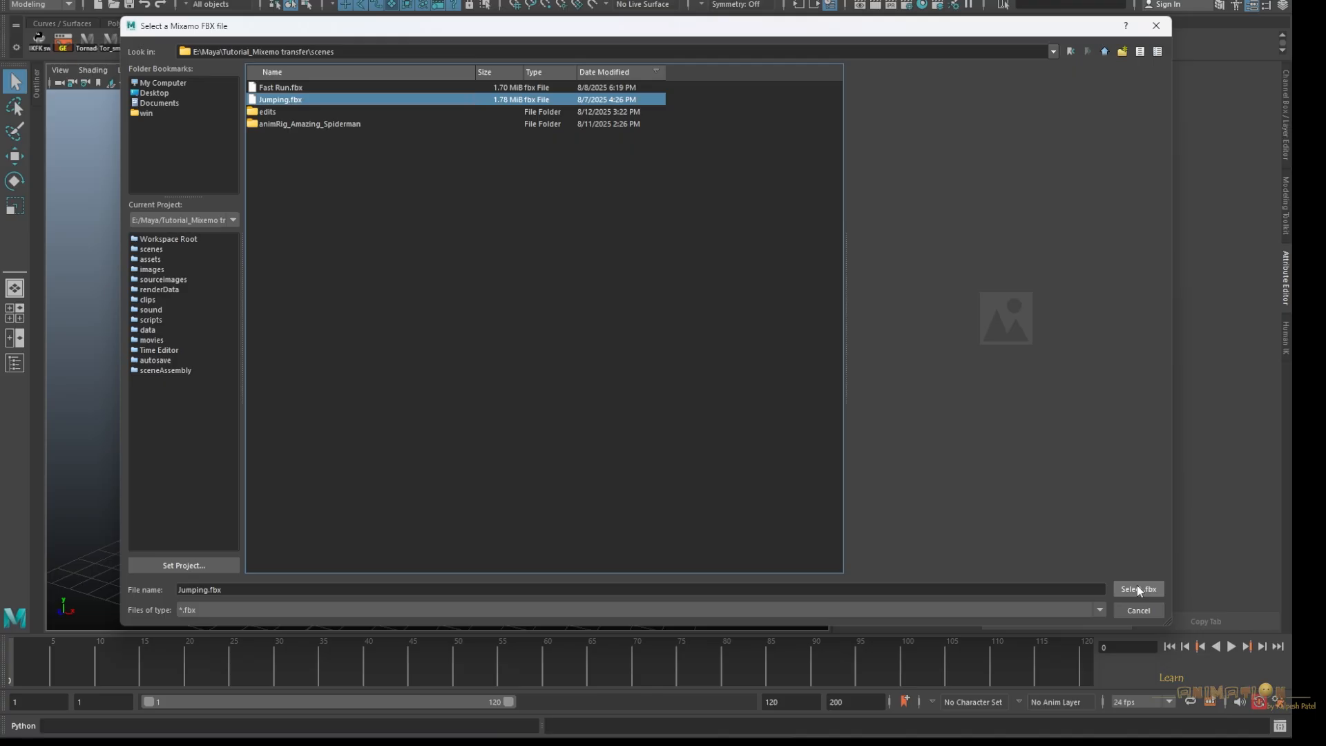
click(1137, 589)
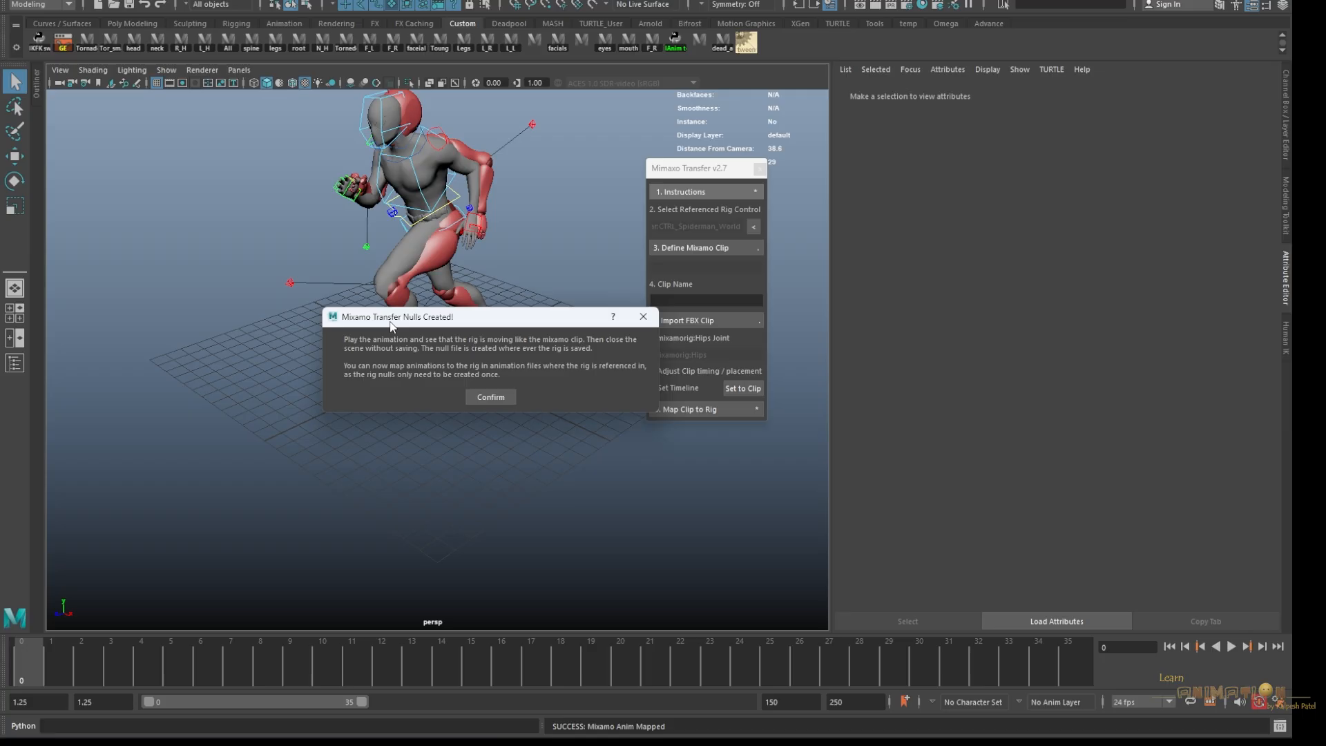
mouse_move(358, 372)
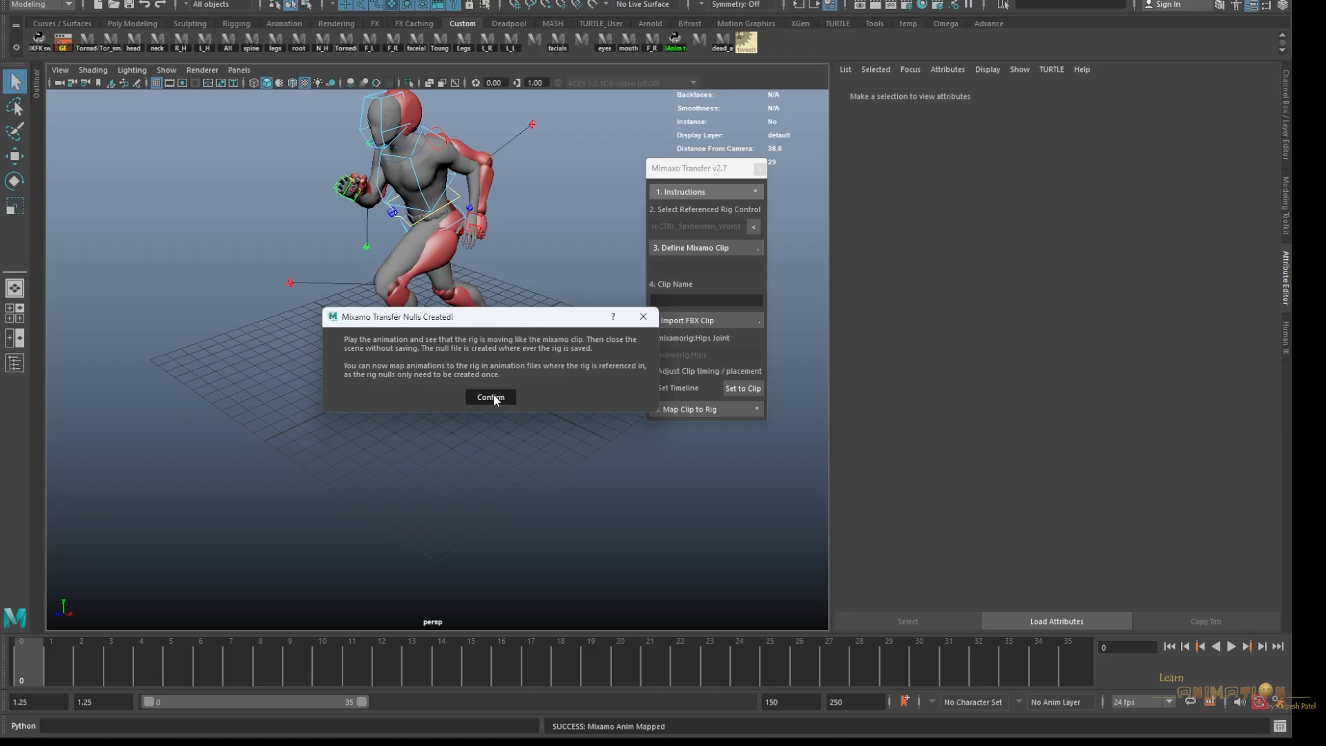
click(491, 396)
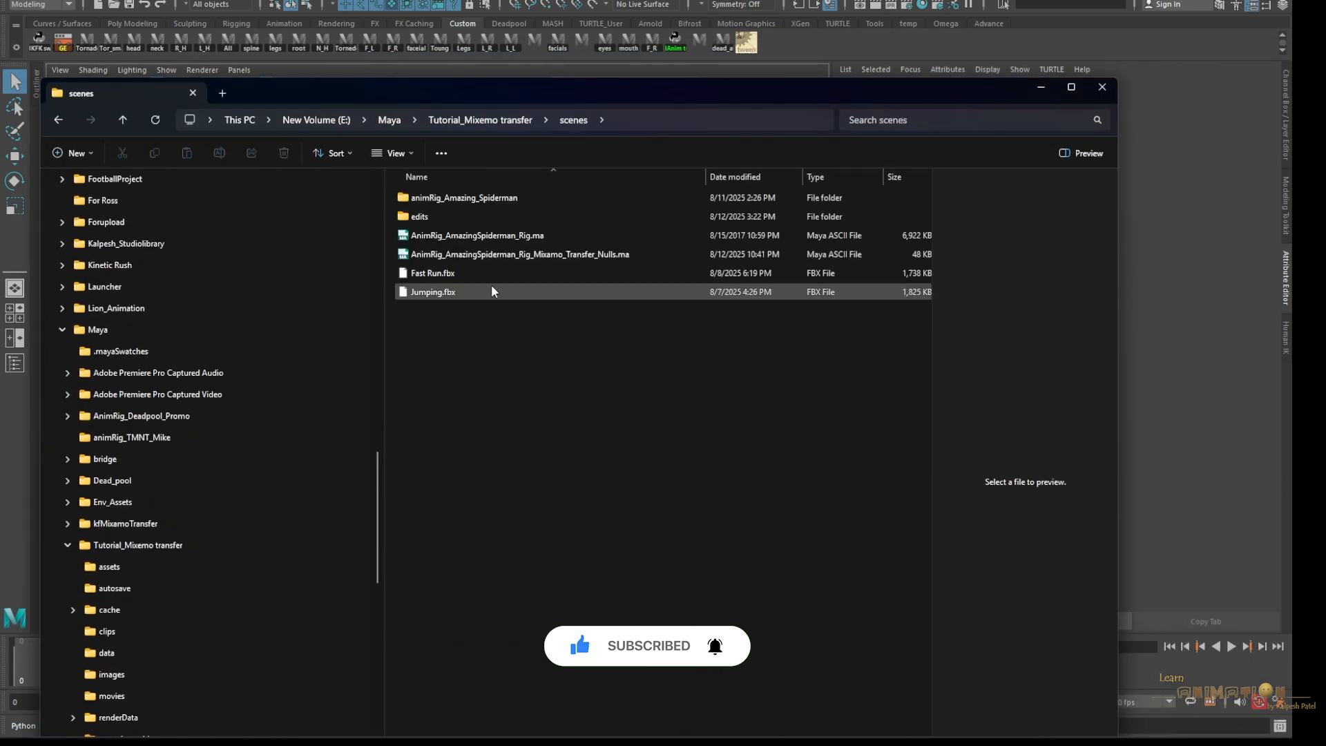
- Check Jumping.fbx, the rig scene and the new Nulls .ma, then close Explorer
click(475, 235)
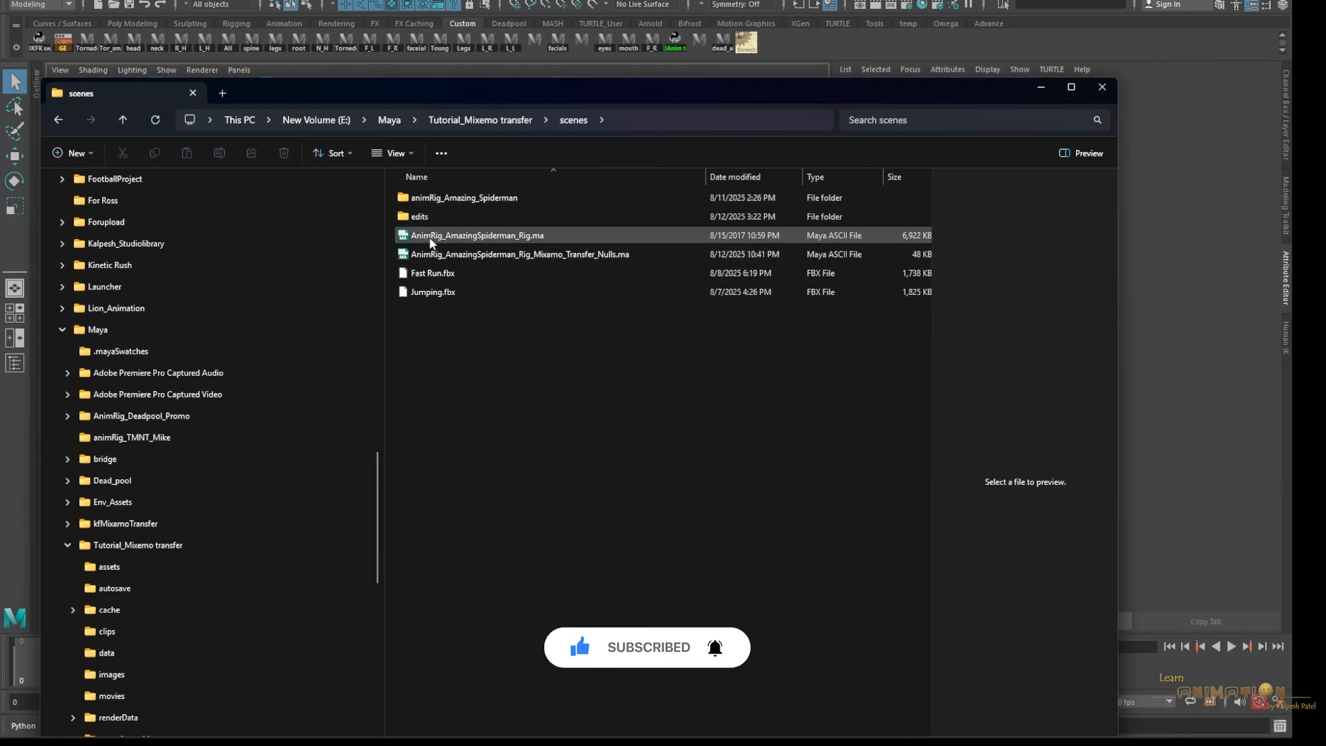
click(518, 253)
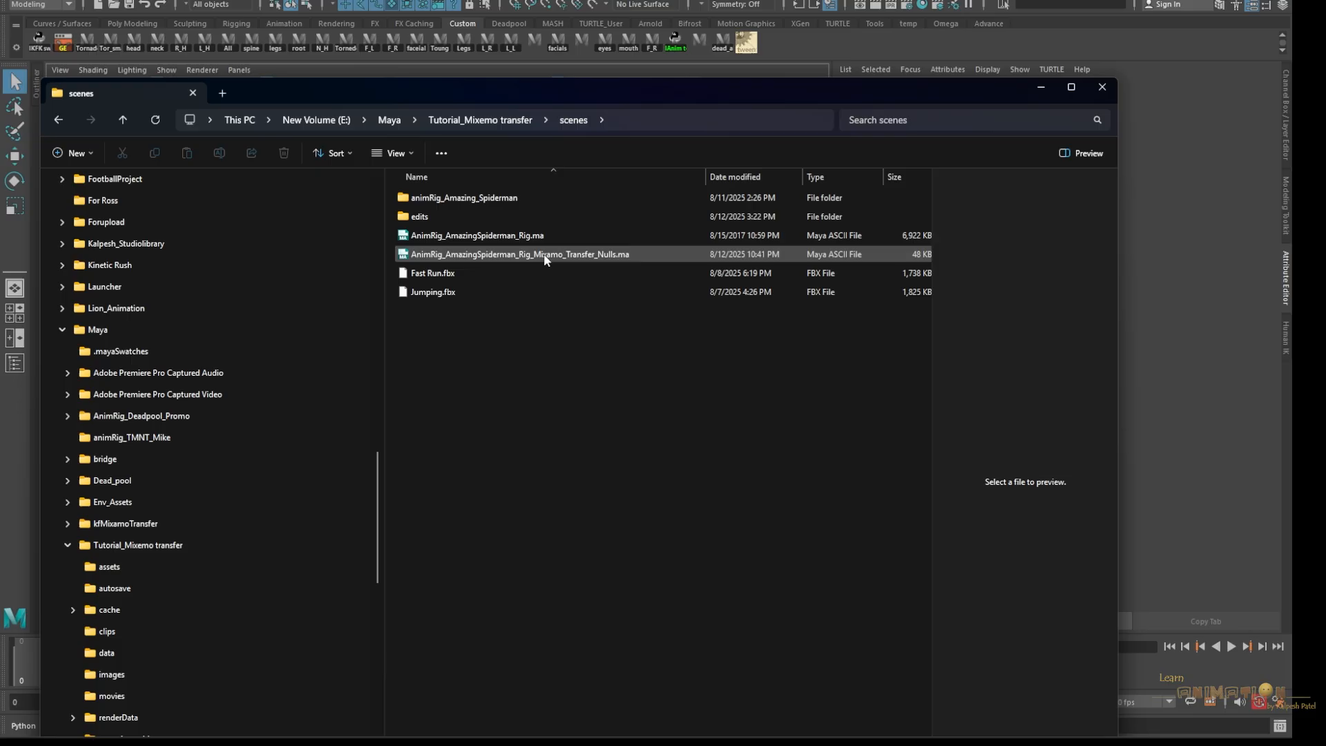
click(519, 254)
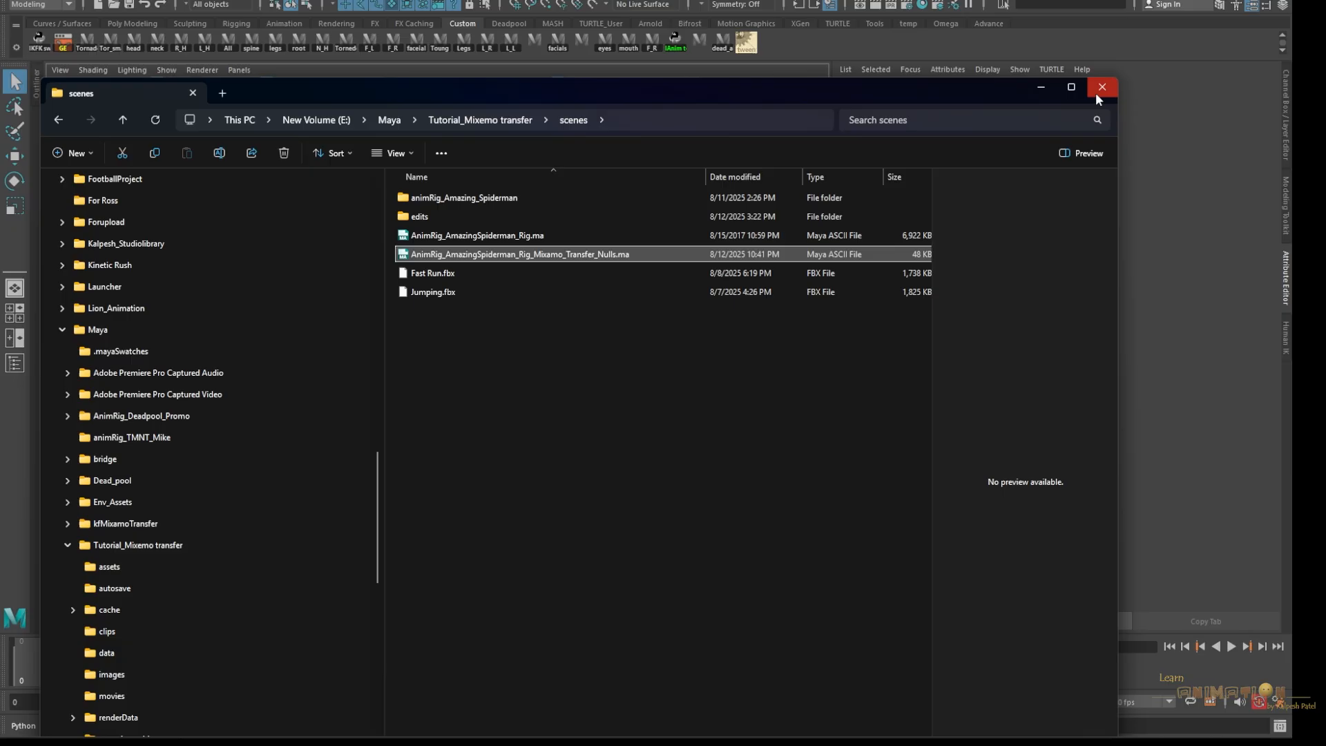
click(1101, 87)
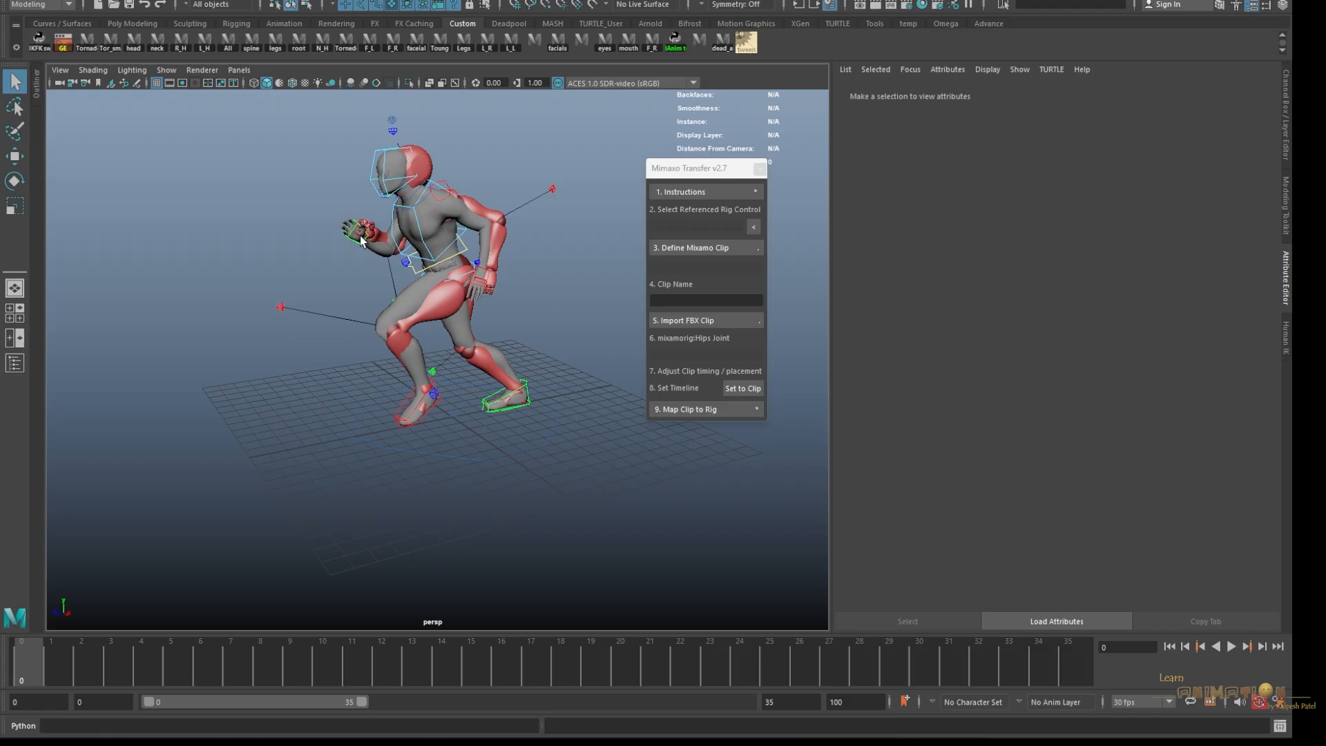
- Start a new scene without saving and move the Mimaxo Transfer window aside
click(21, 5)
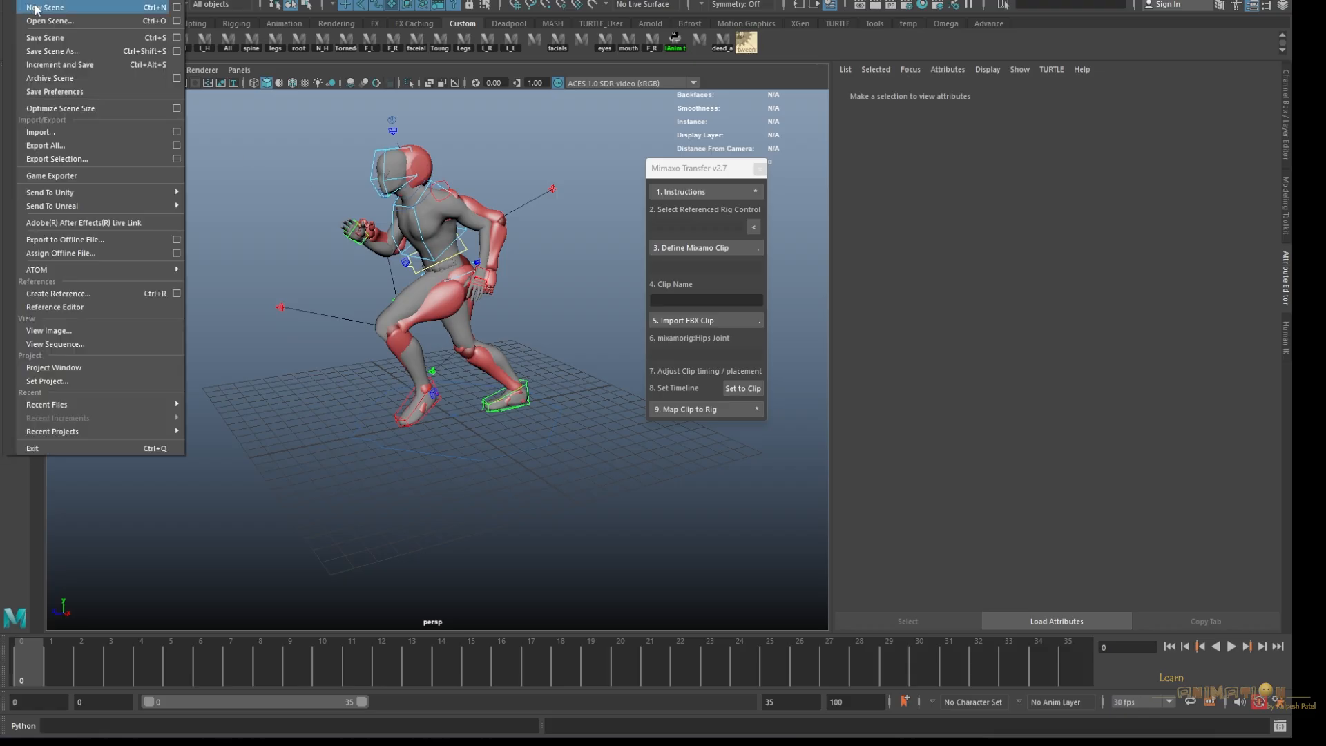
click(44, 7)
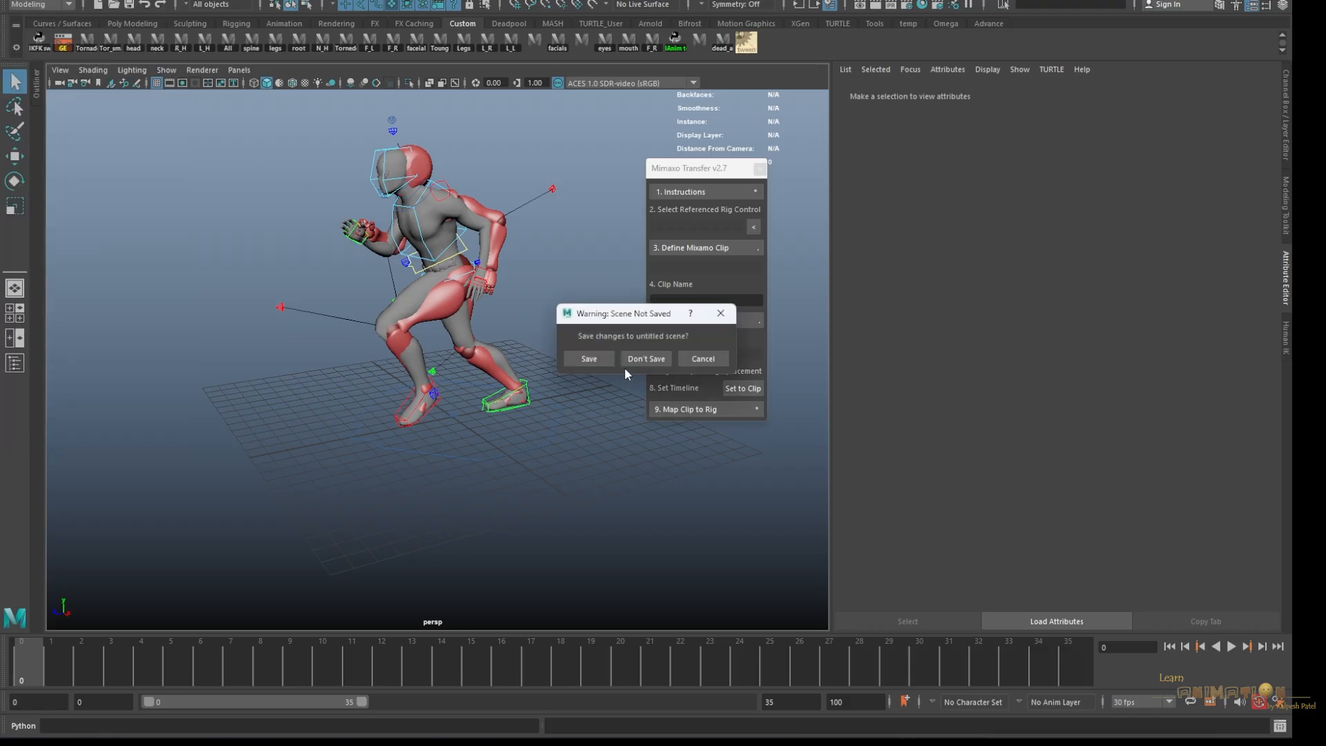
click(645, 358)
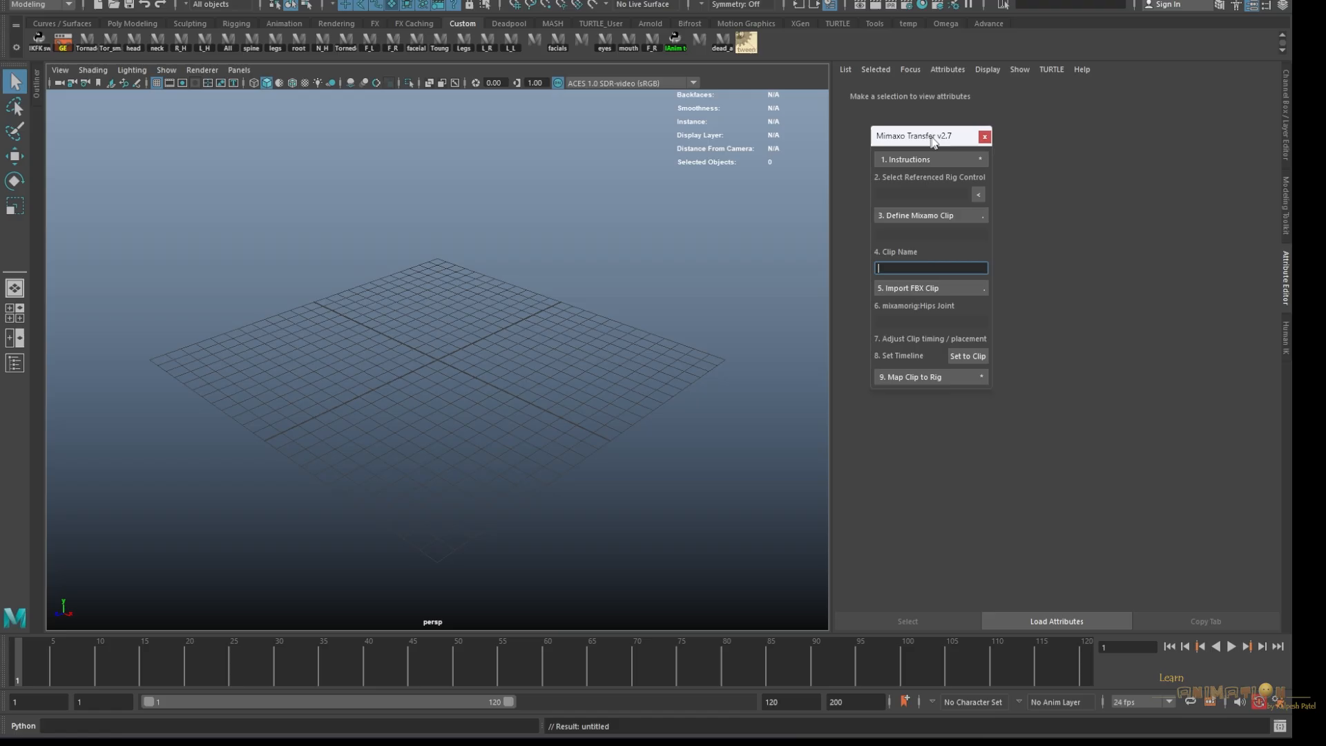
drag(913, 136, 941, 114)
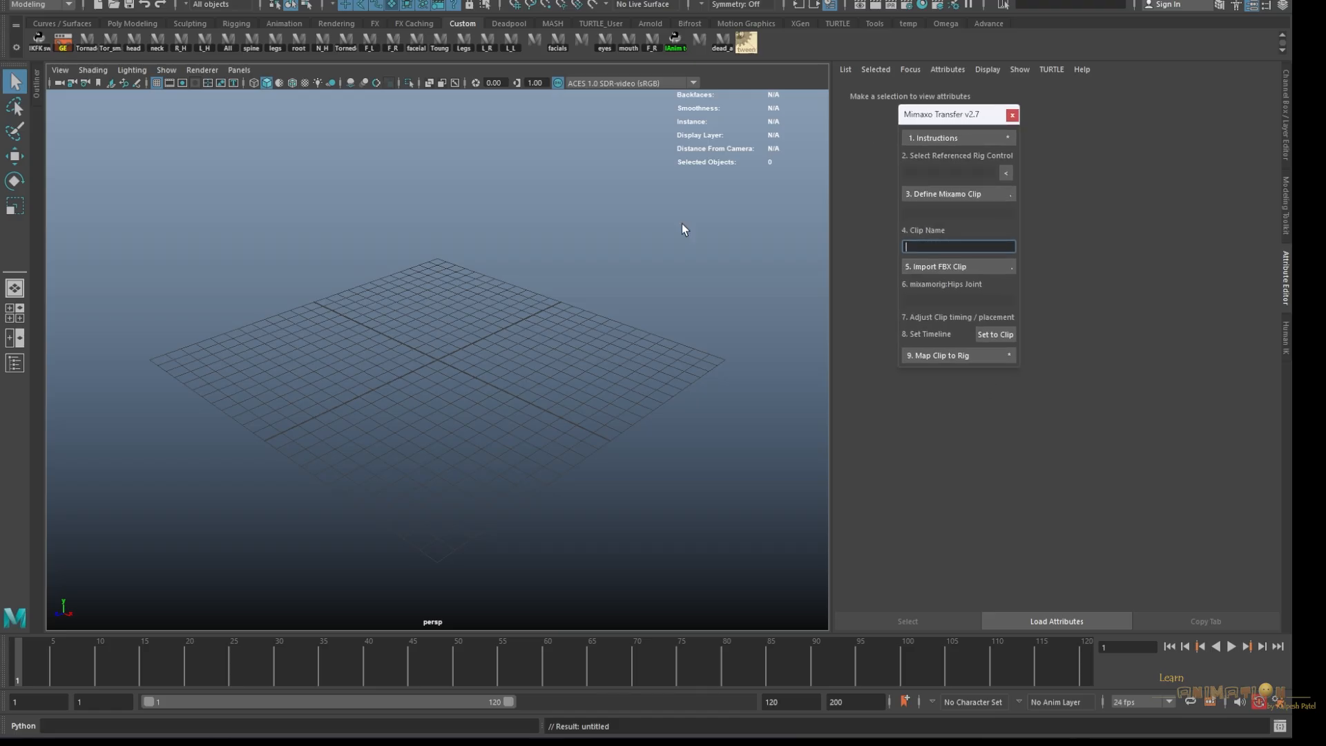
click(28, 7)
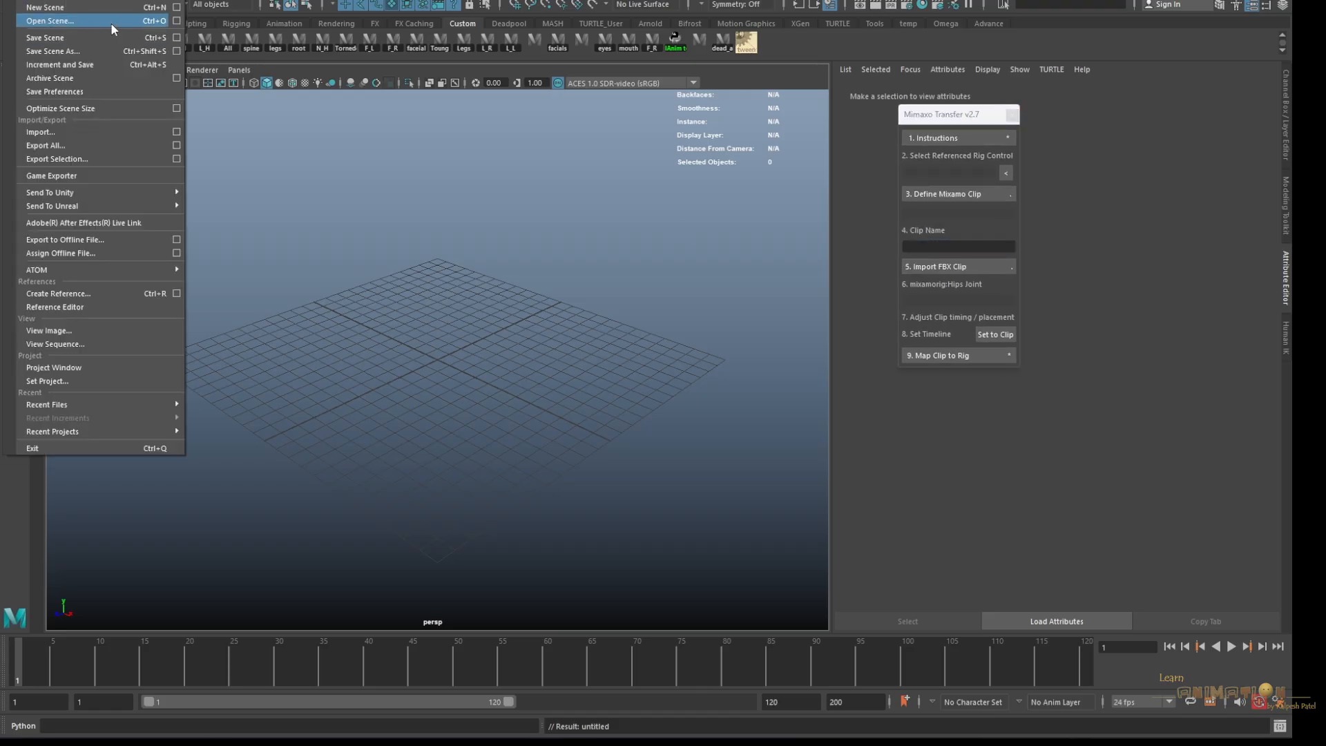
mouse_move(84, 293)
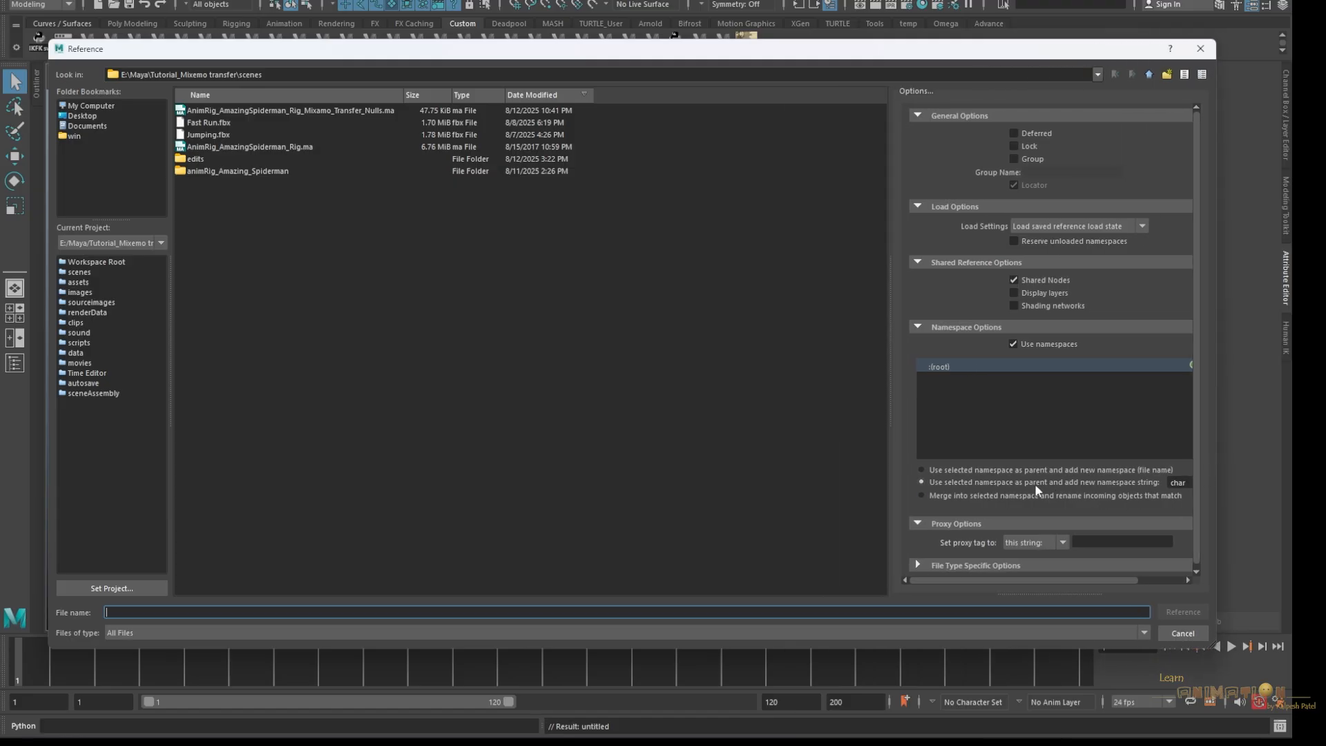
- Reference AnimRig_AmazingSpiderman_Rig.ma into the scene under the 'char' namespace
click(1176, 482)
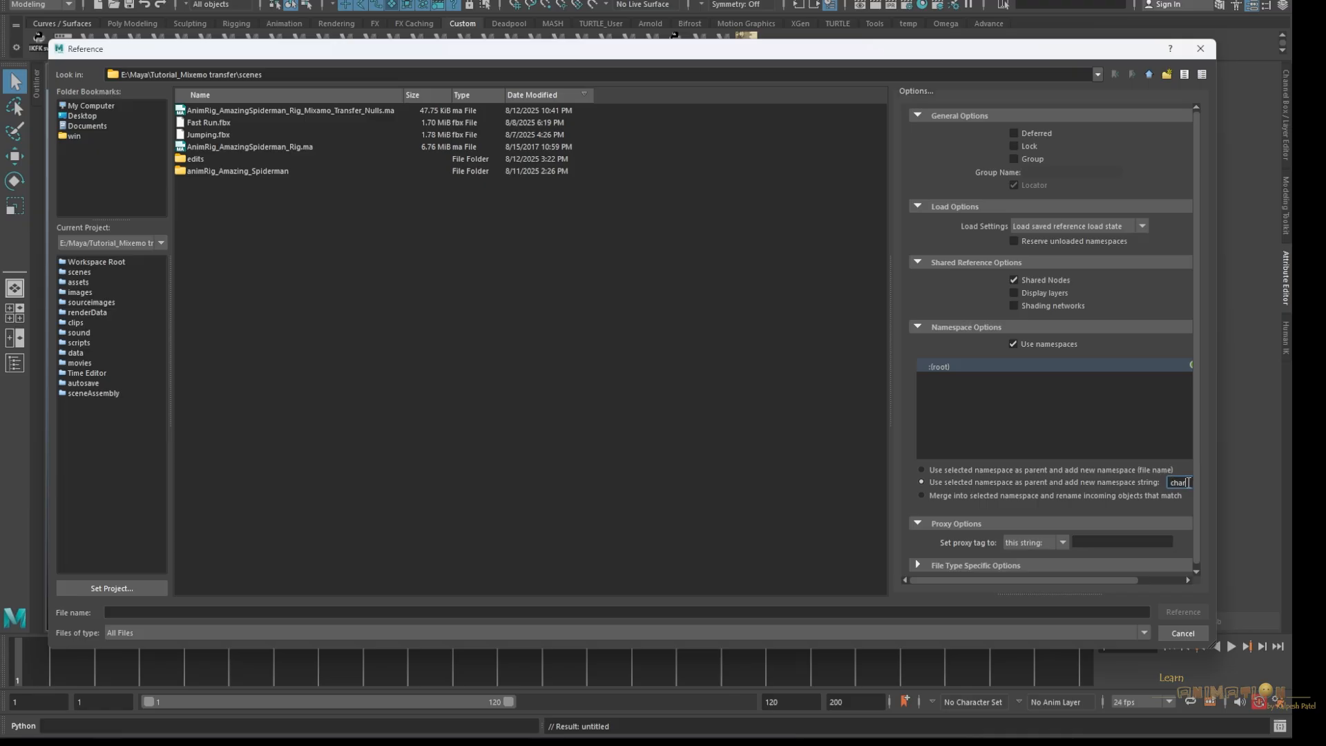
click(249, 146)
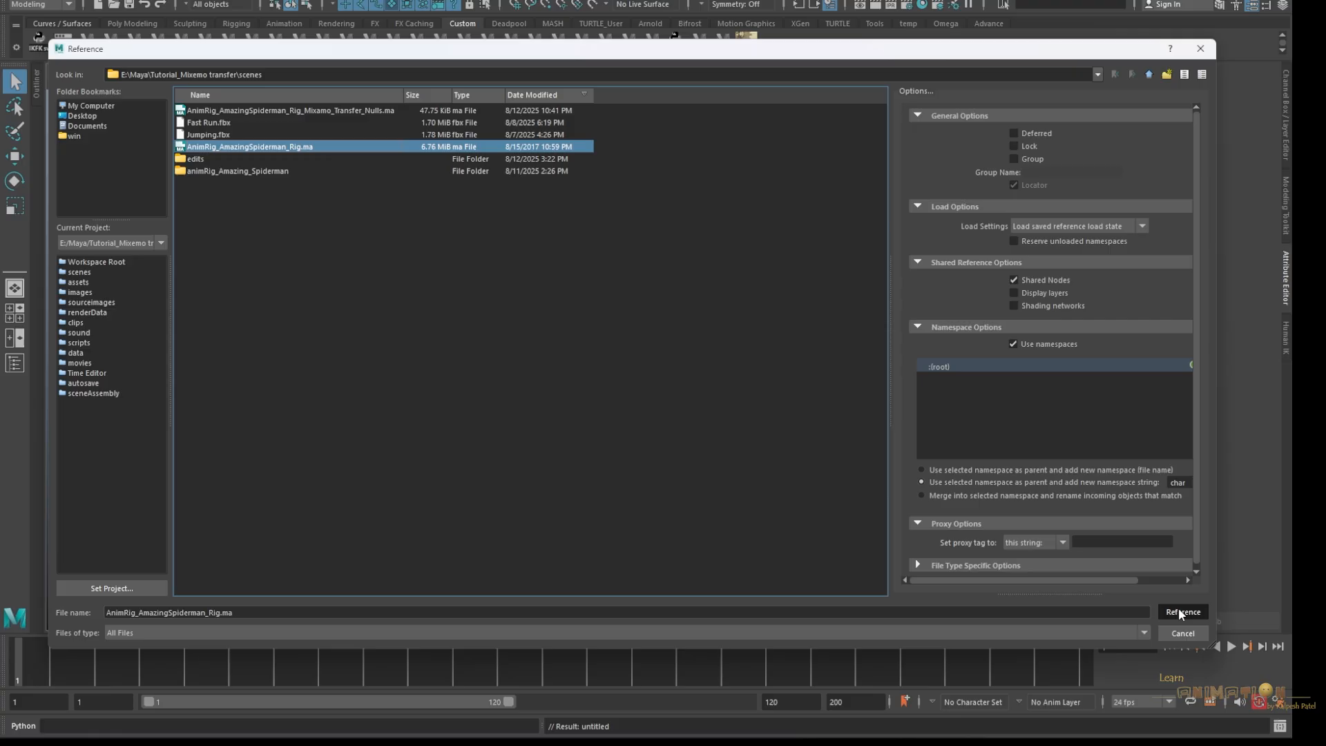
click(1182, 611)
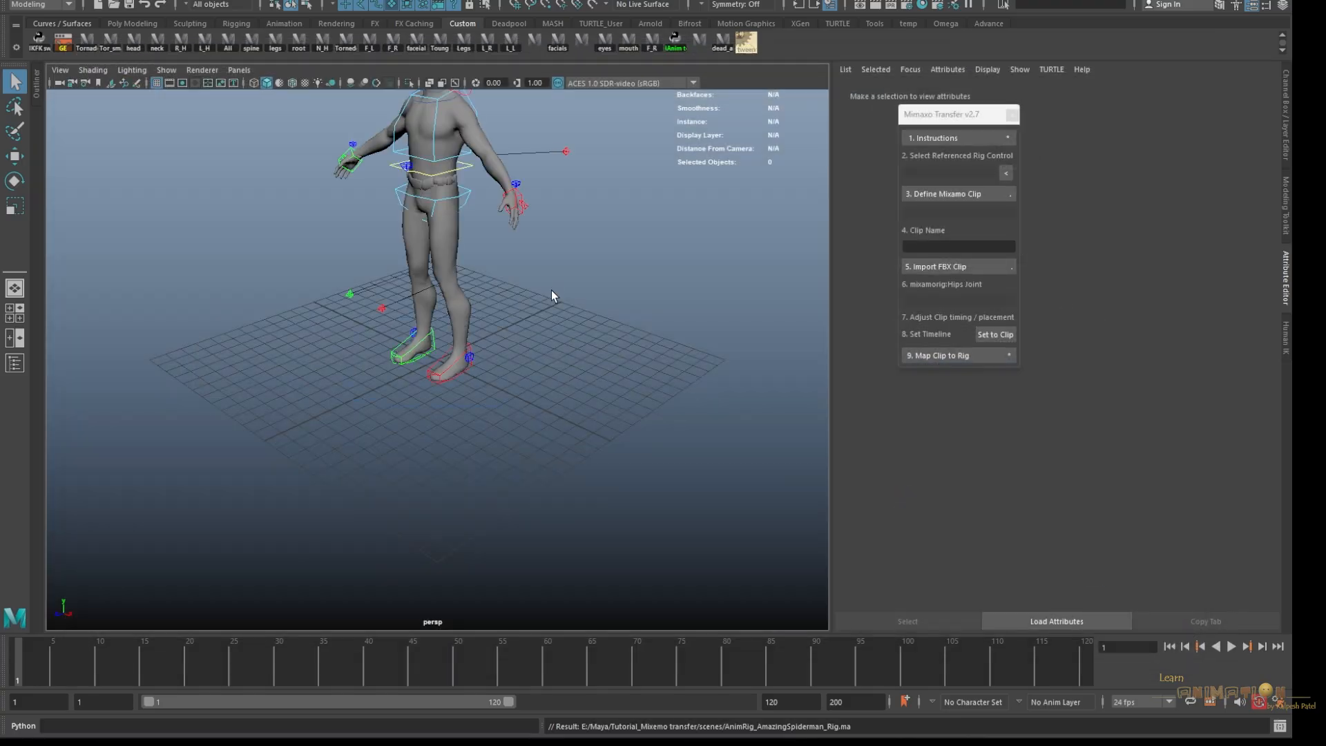
- Select char:CTRL_Chest as the tool's referenced rig control
click(265, 83)
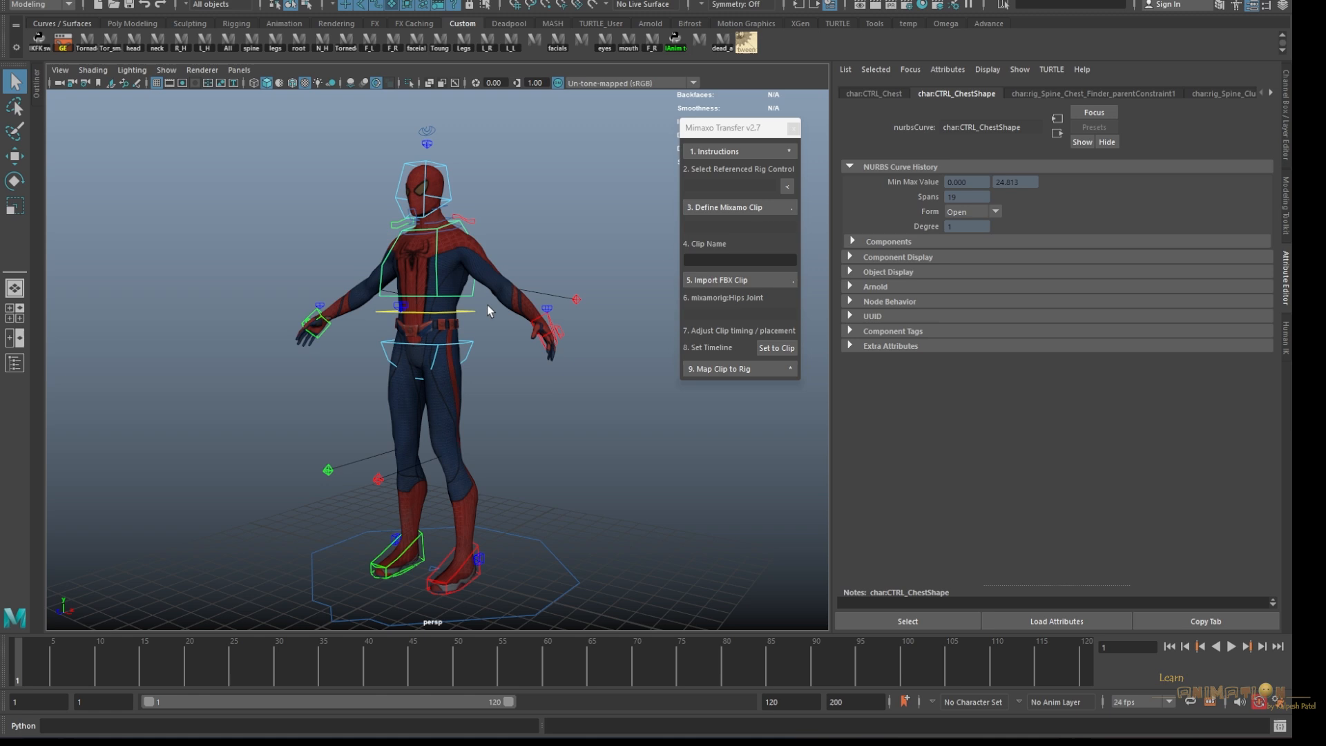
mouse_move(759, 190)
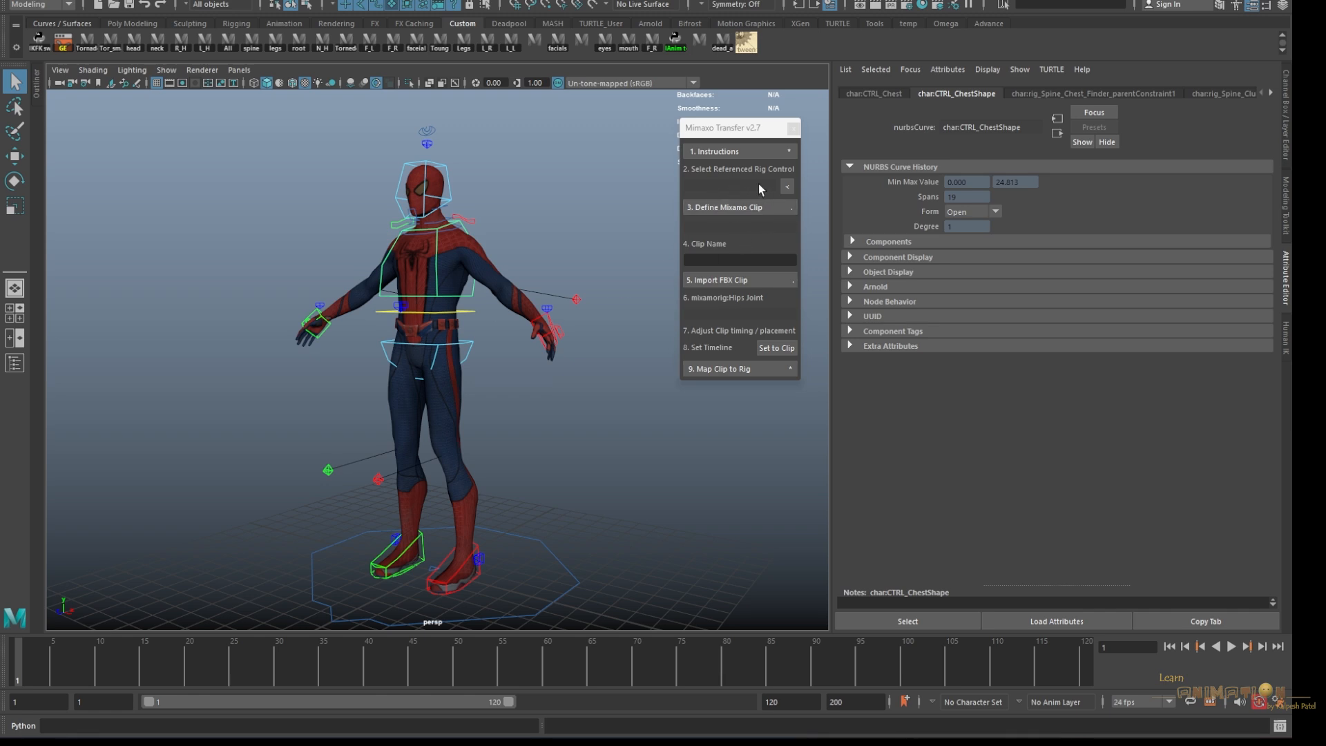
mouse_move(758, 187)
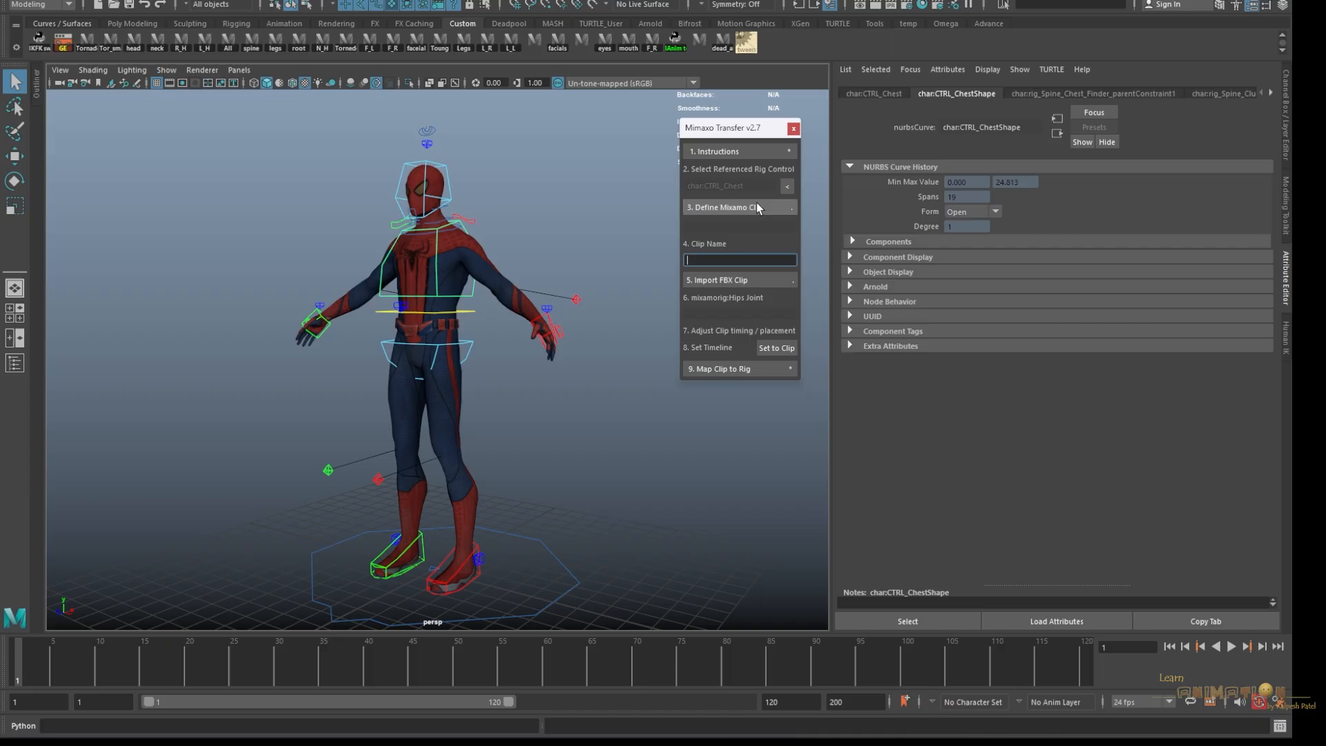
mouse_move(550, 221)
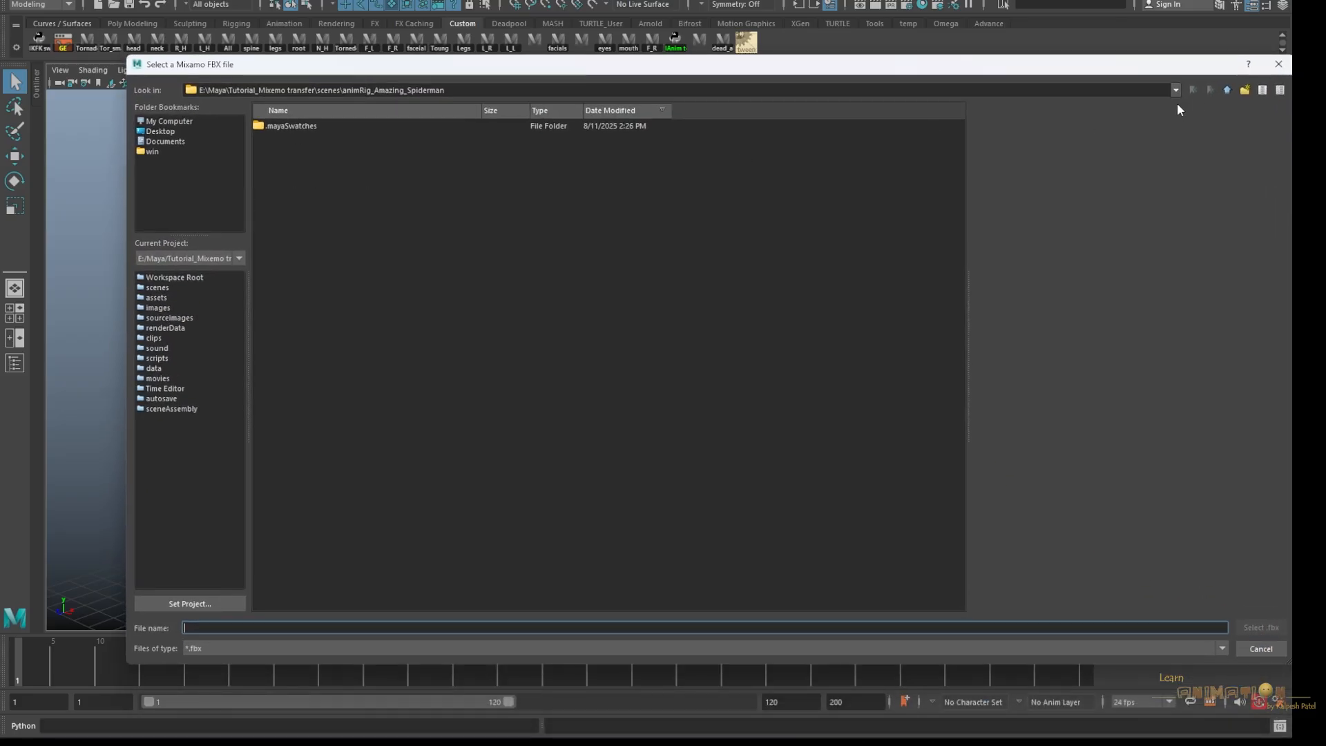
- Set Jumping.fbx from the scenes folder as the Mixamo clip, named 'Jumping'
click(1227, 90)
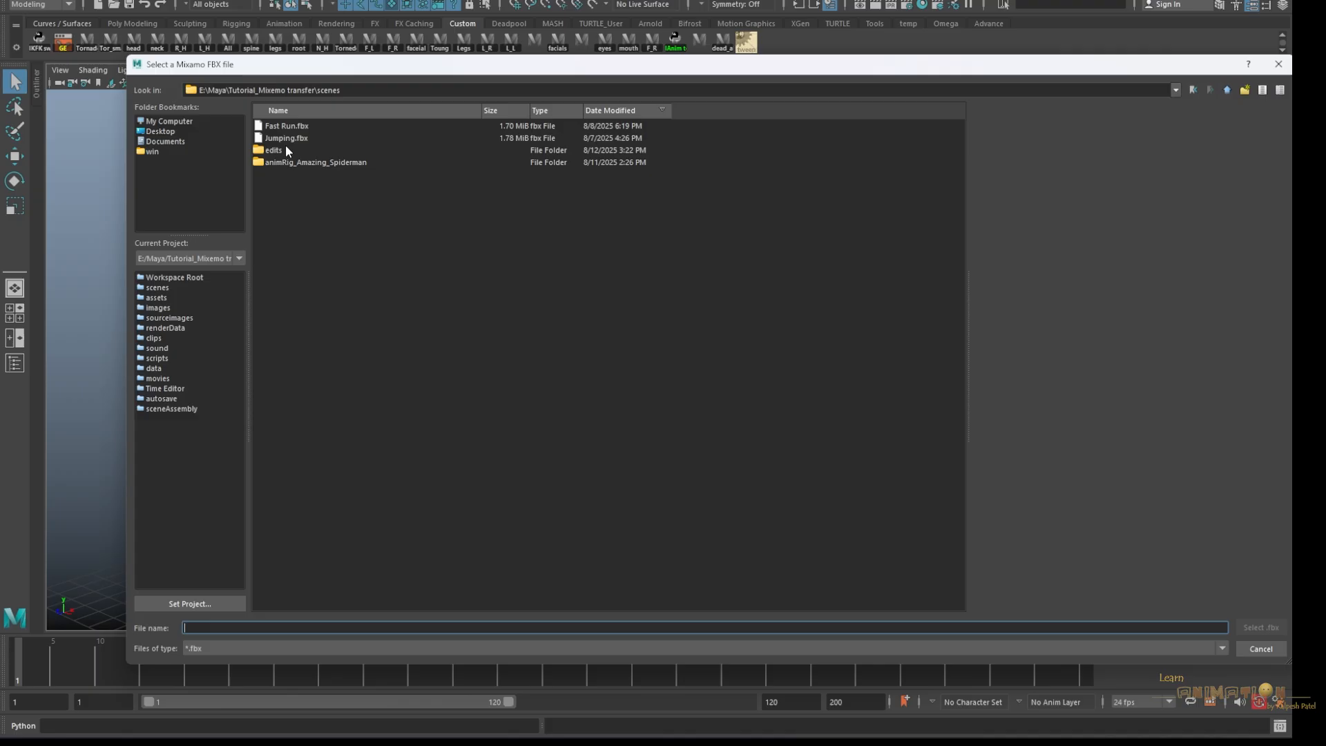
mouse_move(290, 133)
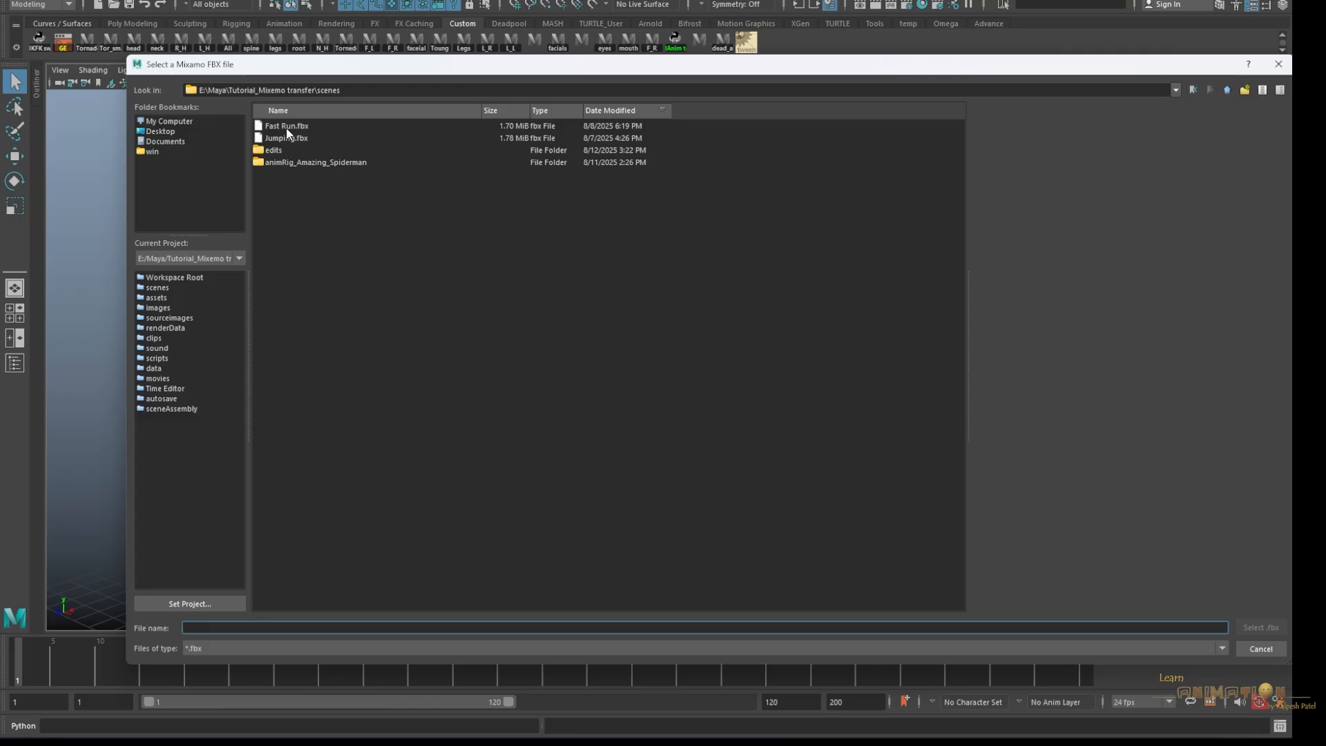
click(287, 138)
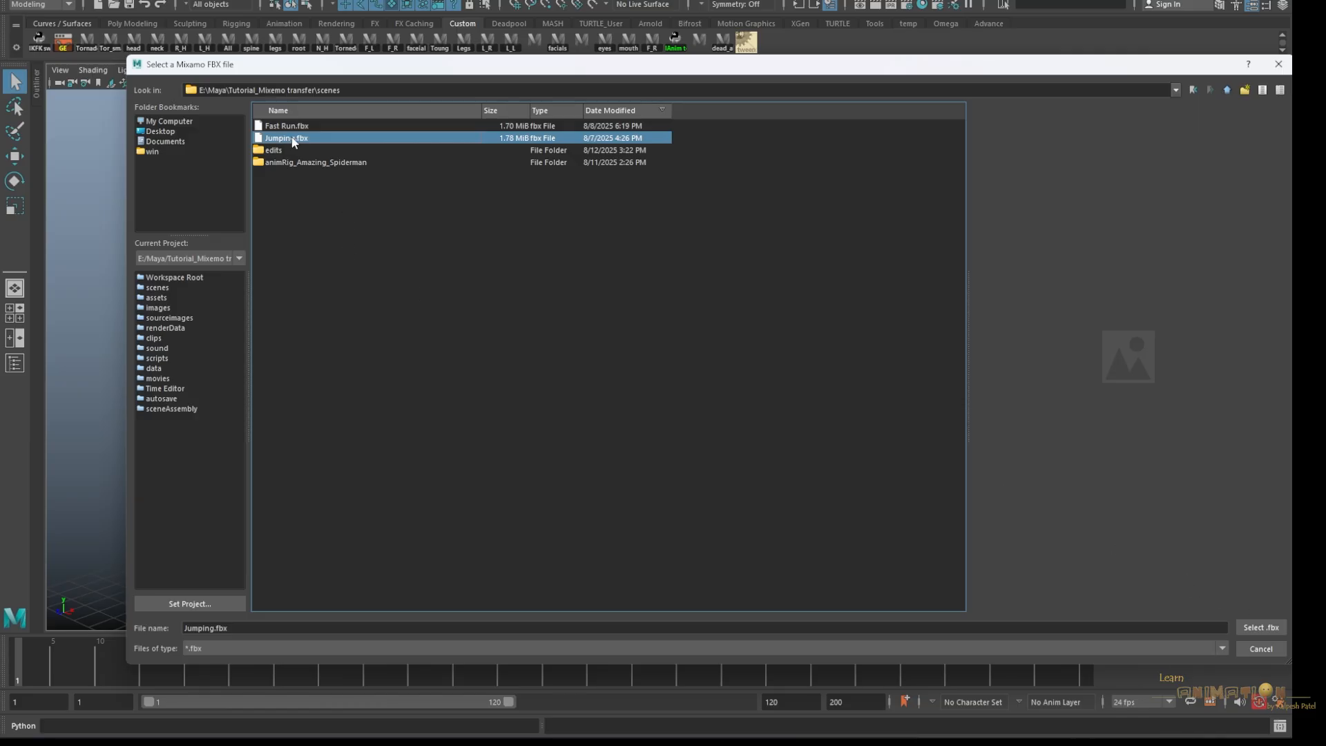
click(1259, 626)
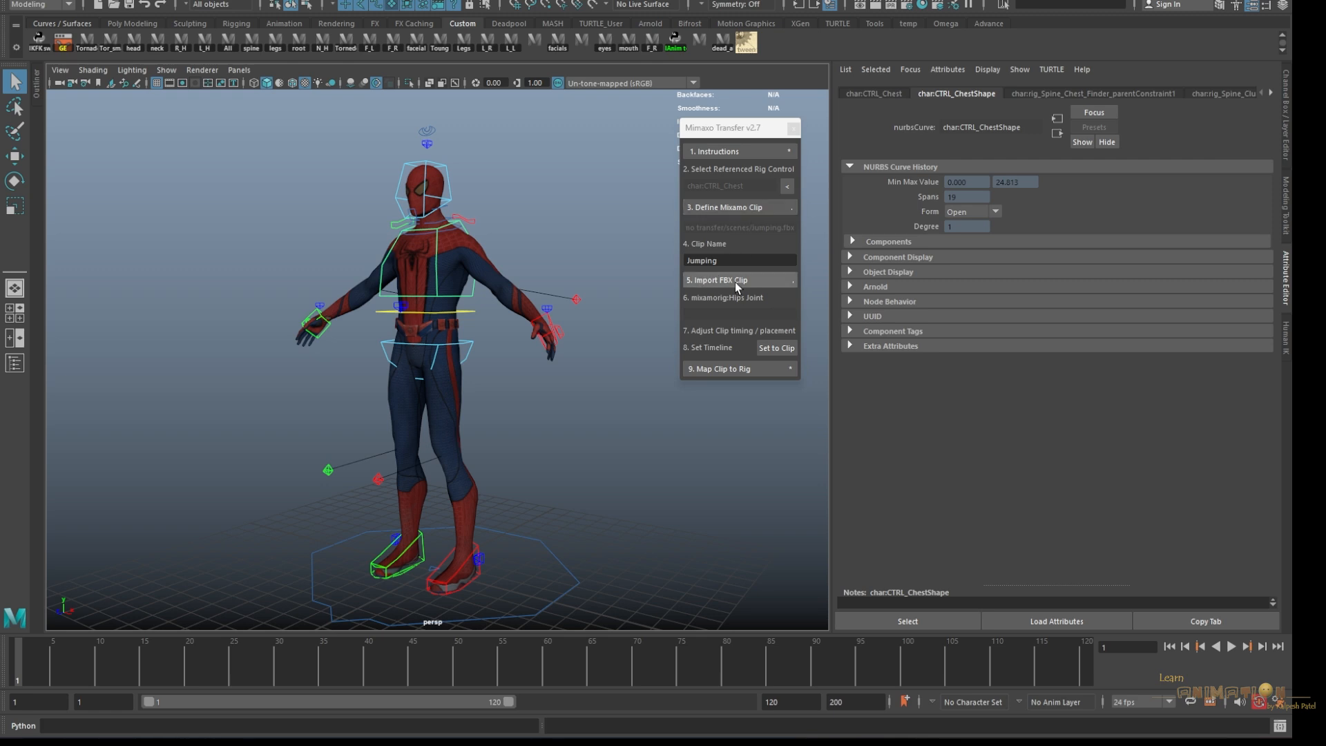
mouse_move(732, 280)
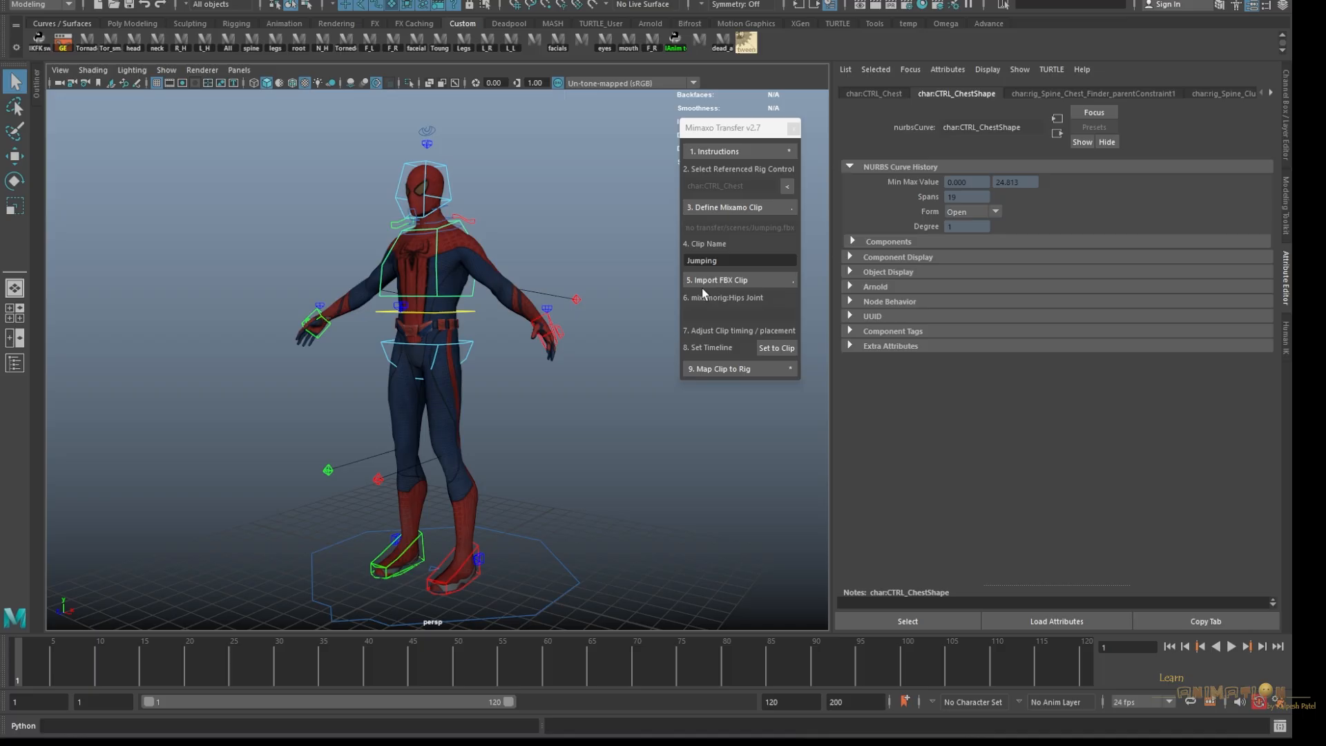
- Import the Jumping Mixamo clip, frame the scene, and match the timeline to the clip
click(718, 280)
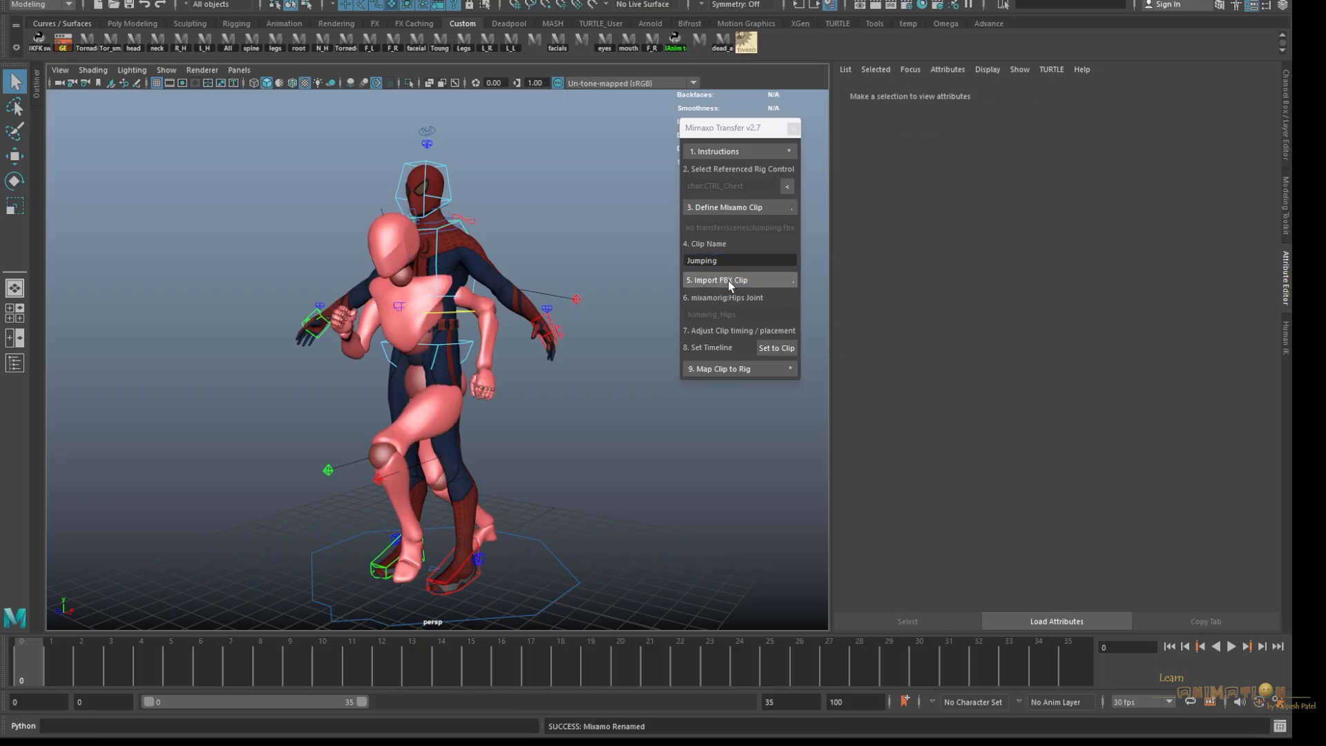
click(49, 662)
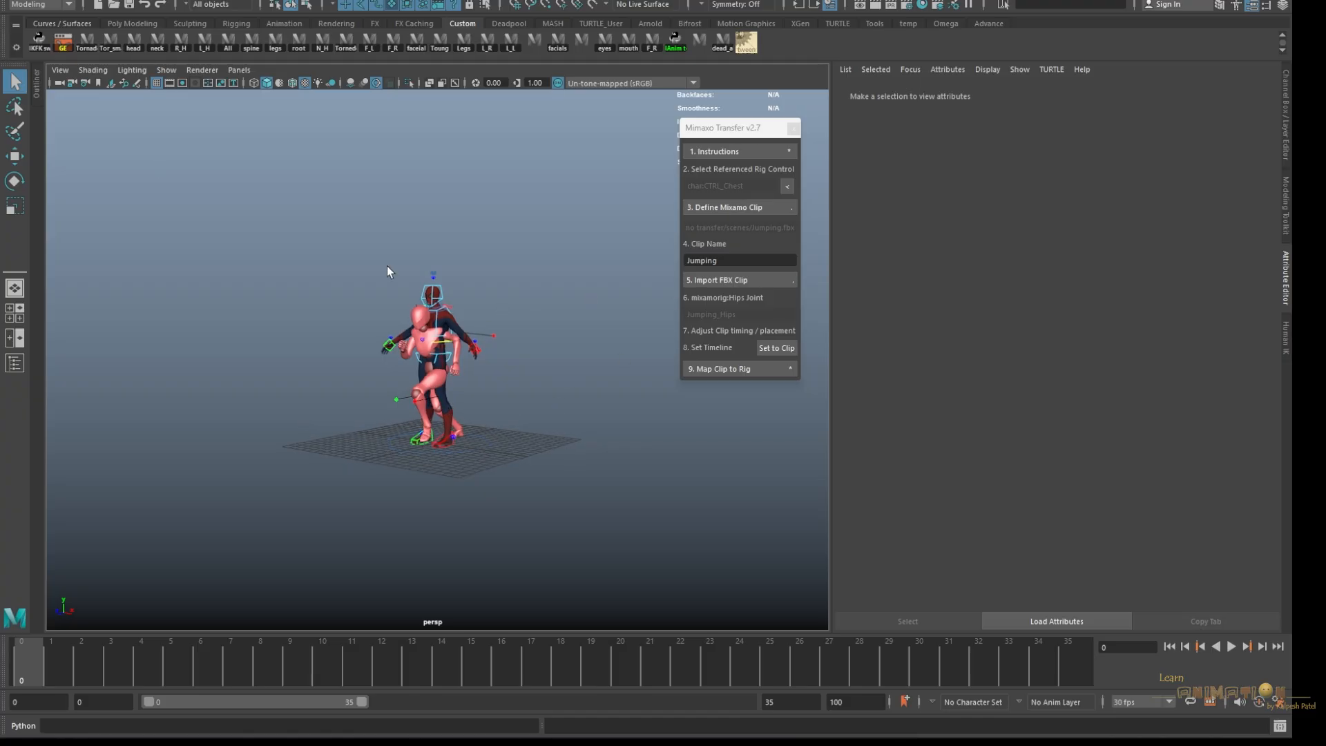
mouse_move(37, 87)
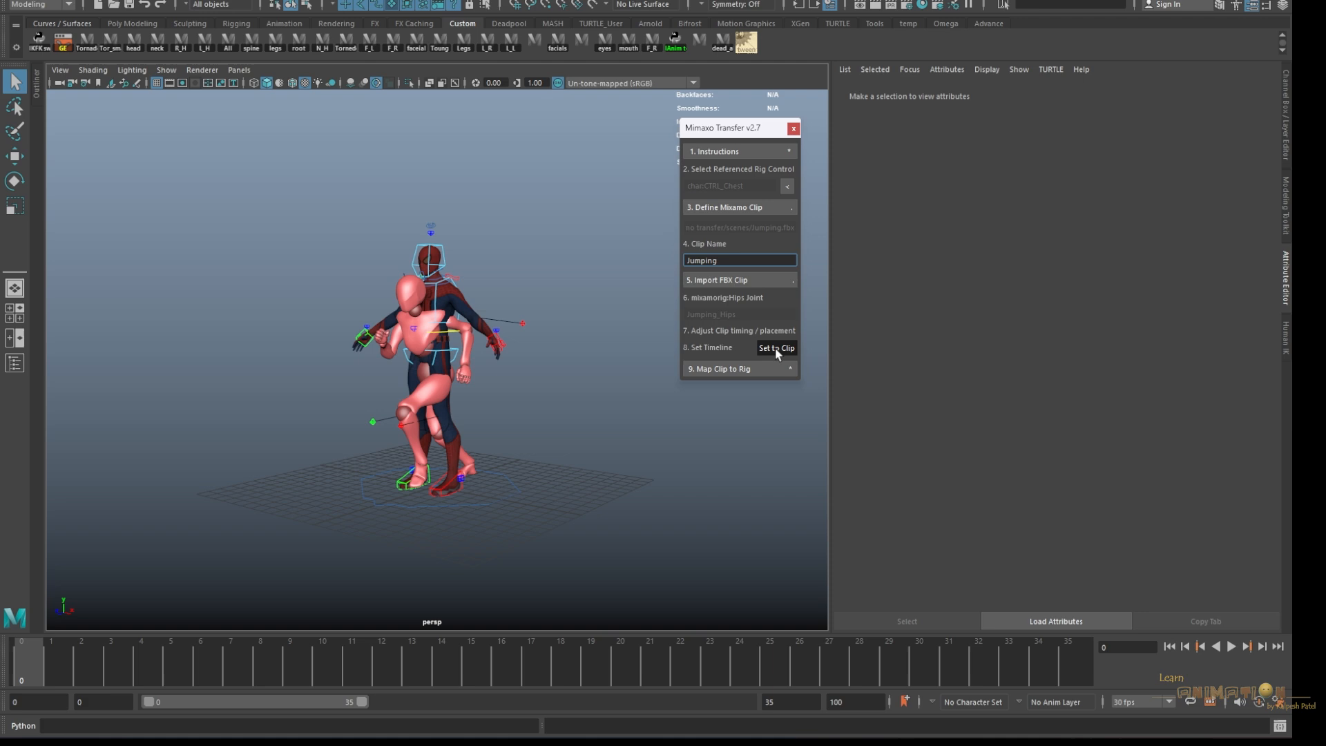
click(776, 347)
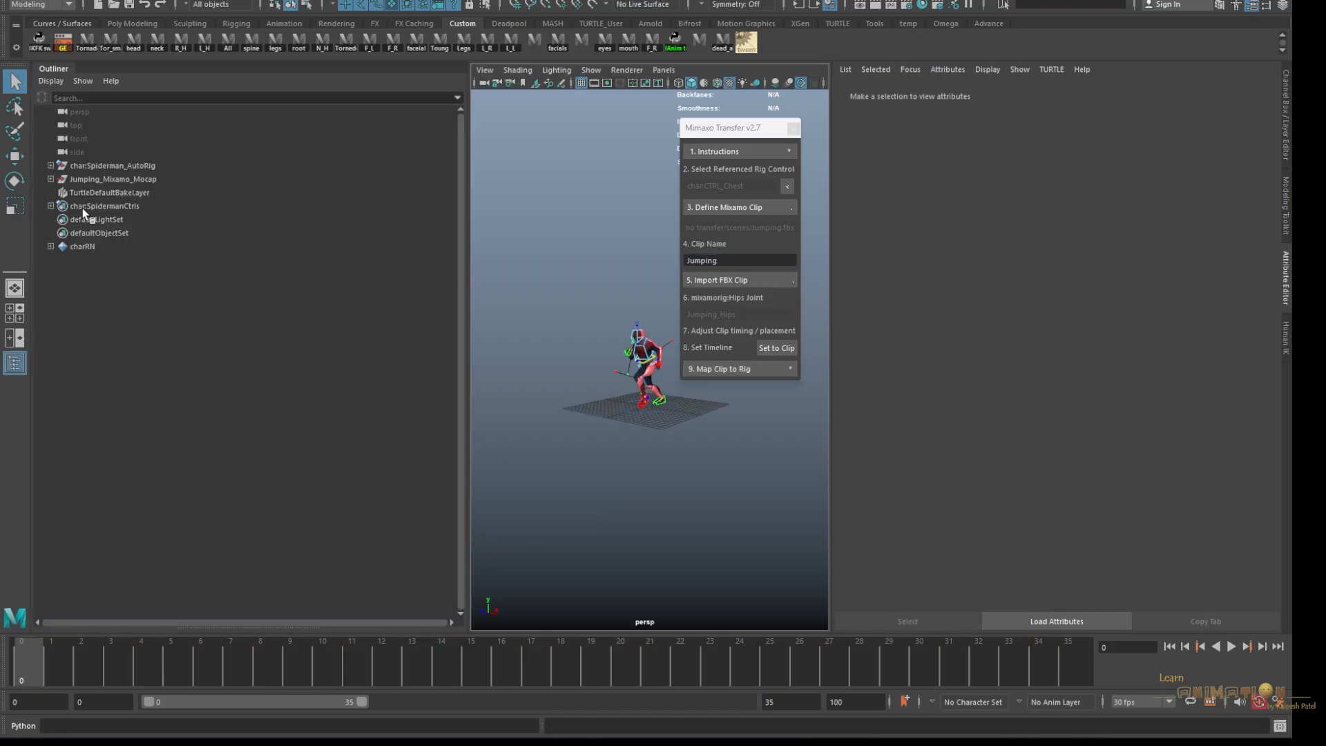
- Expand the Jumping_Mixamo_Mocap hierarchy and move its group along X away from the rig
click(113, 165)
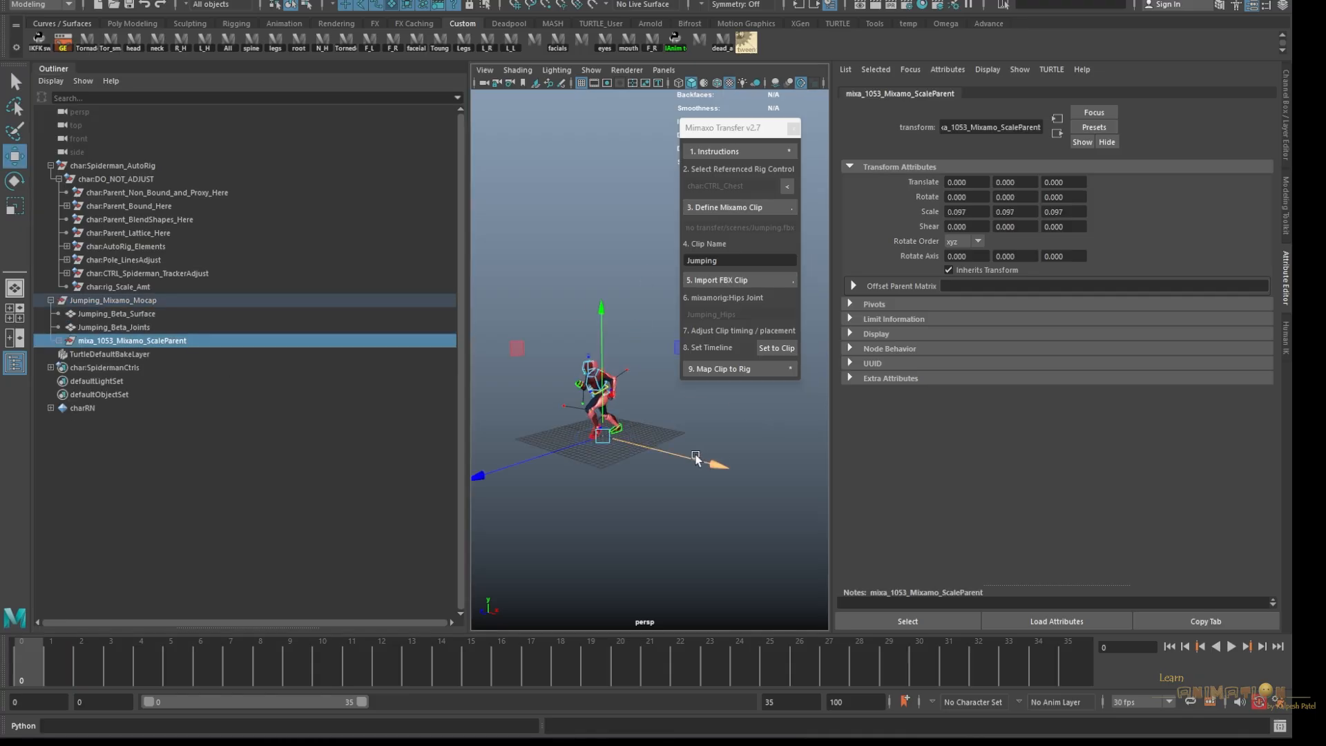
click(1231, 647)
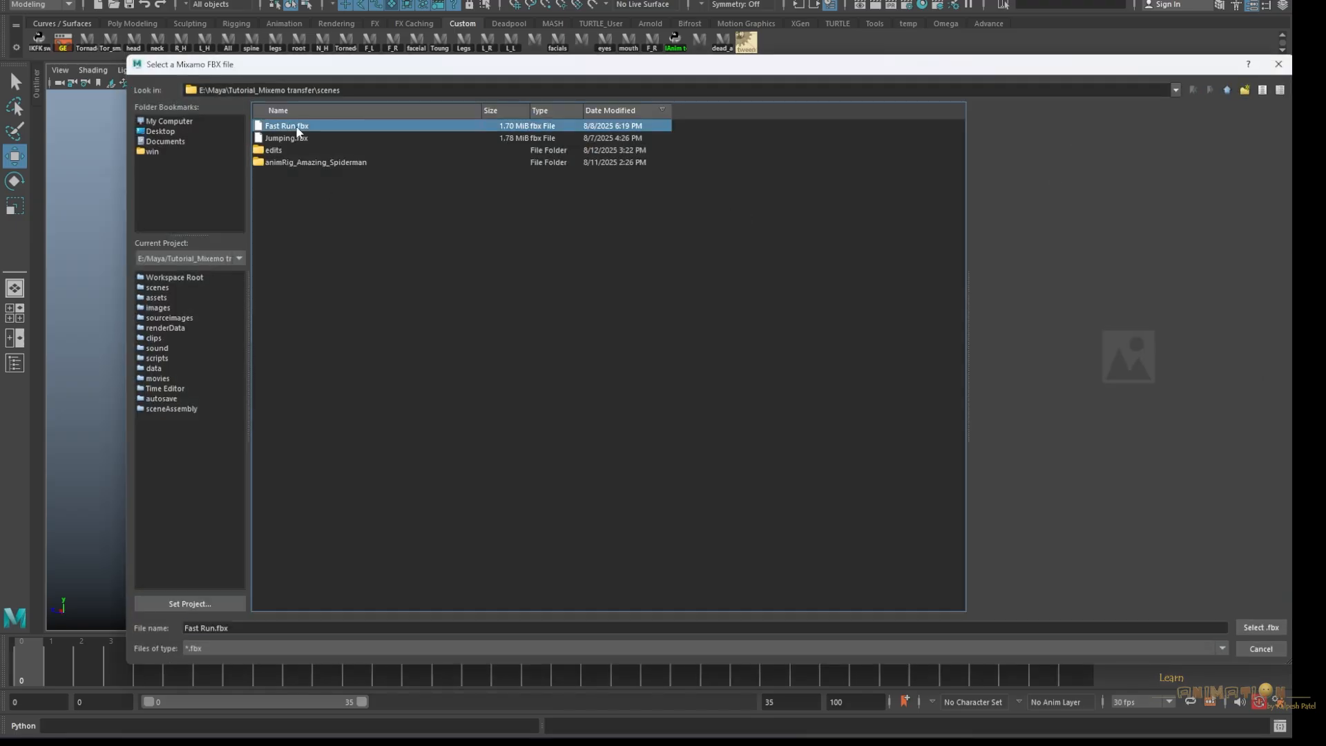
- Pick Fast Run.fbx and import it as the Fast_Run clip
click(1259, 628)
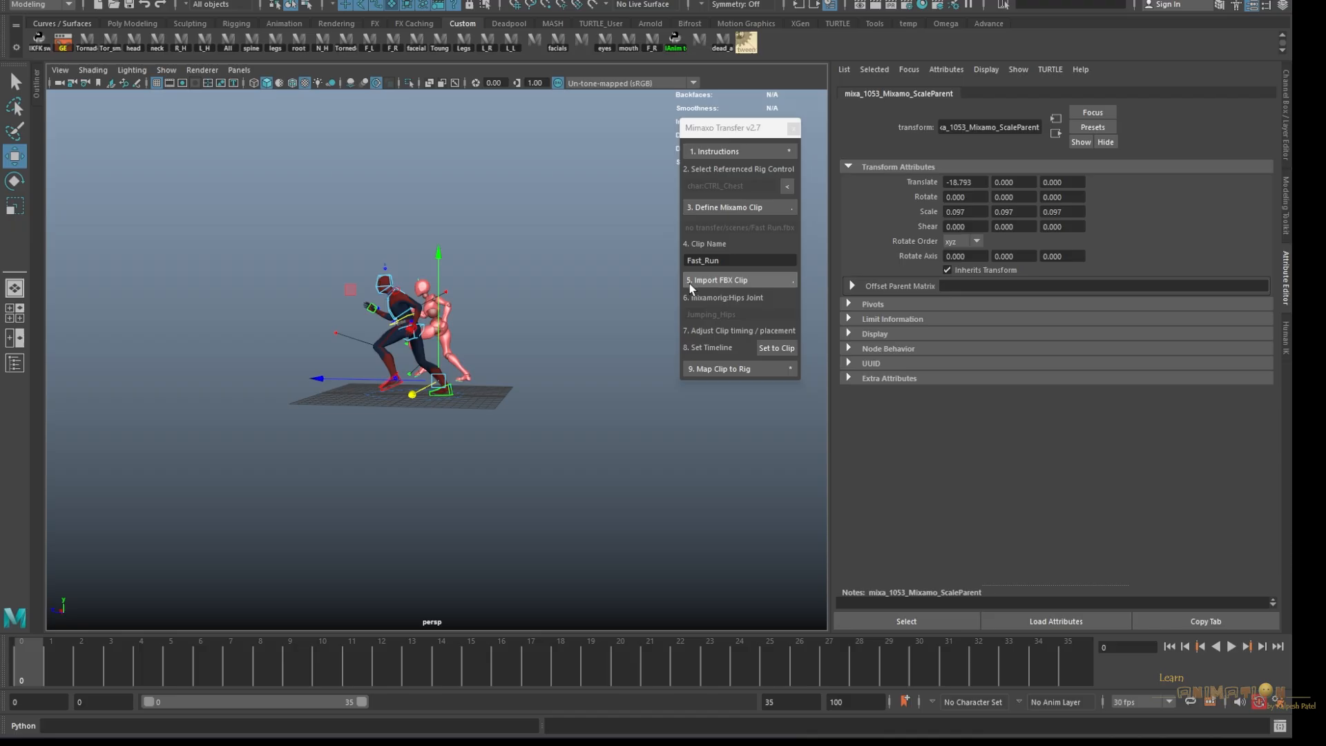
click(738, 280)
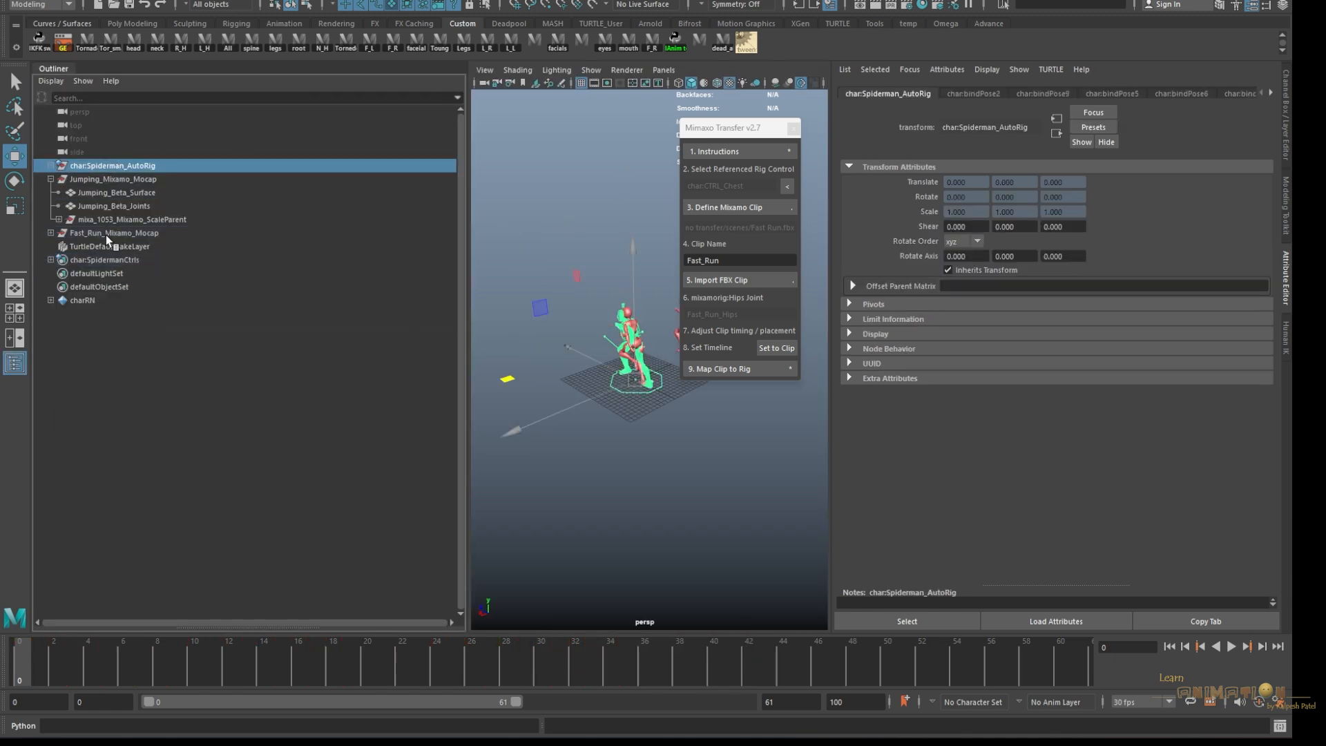
- Hide the Jumping mocap group with Ctrl+H
click(114, 233)
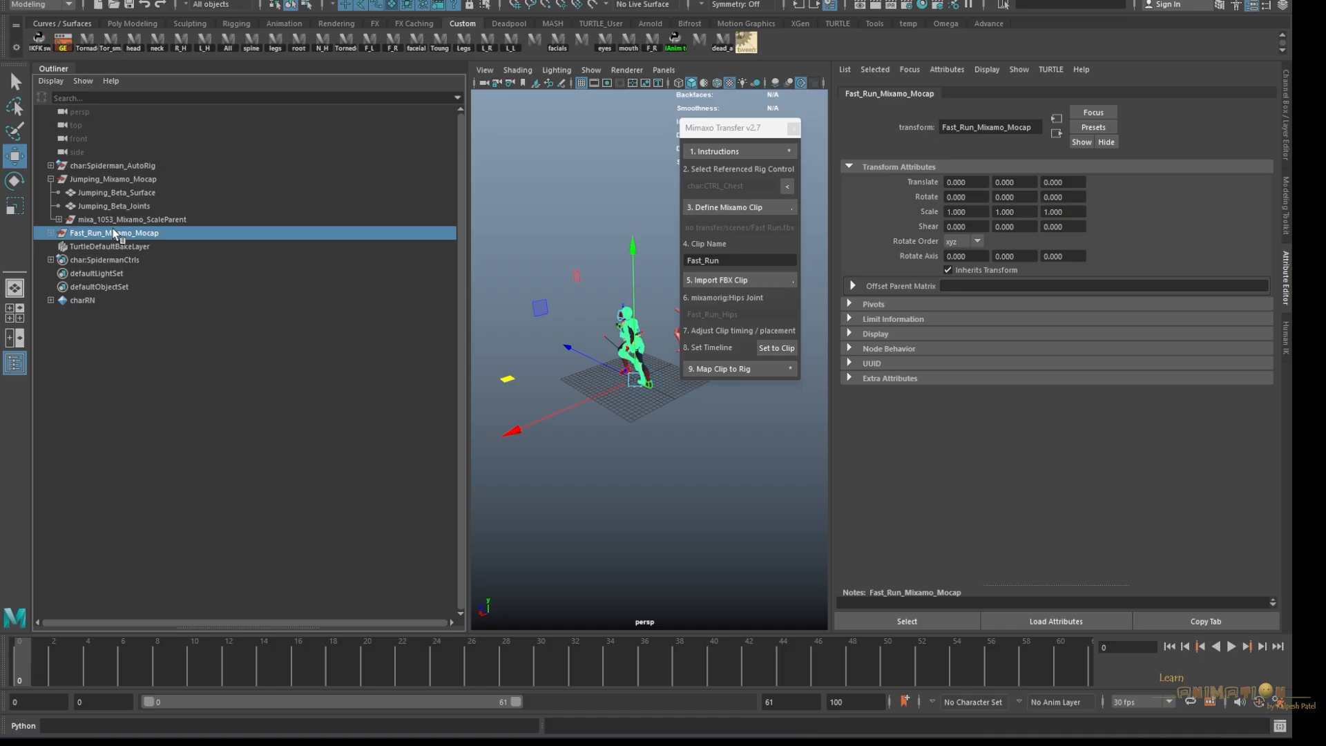
click(113, 178)
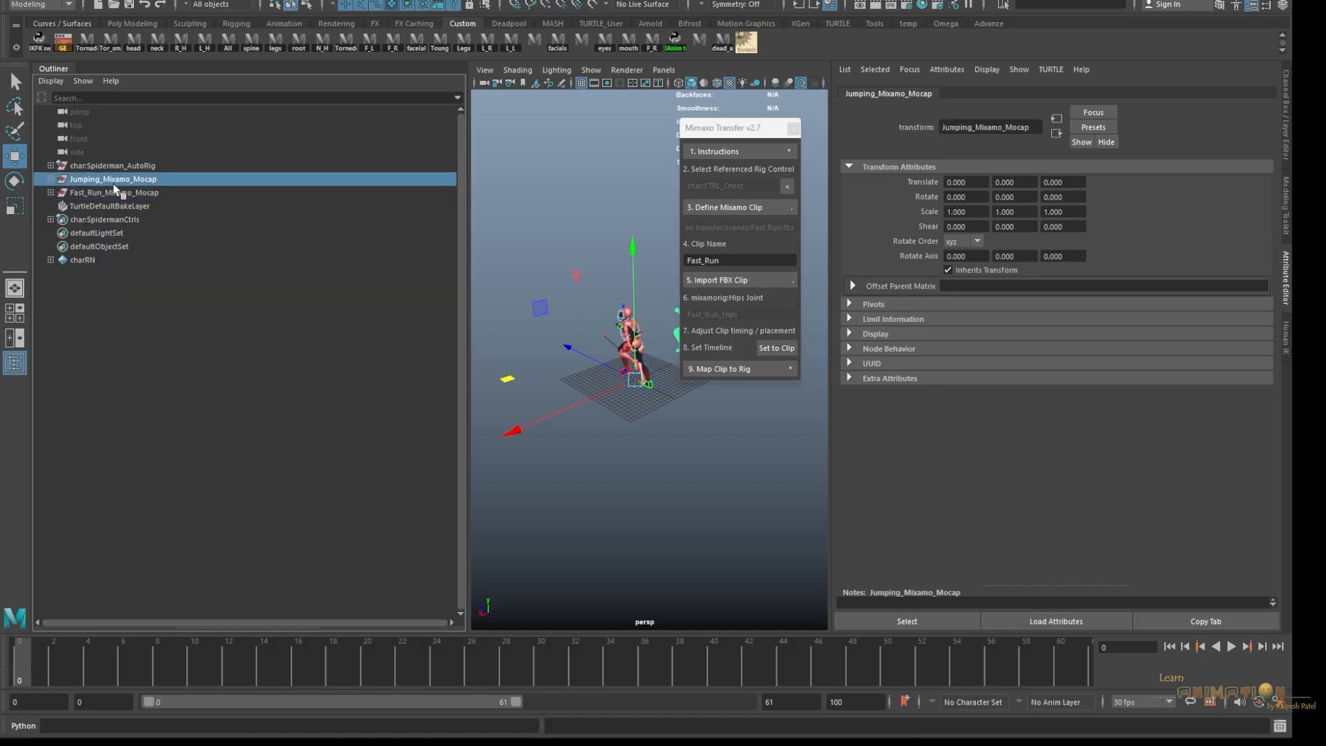
key(ctrl+h)
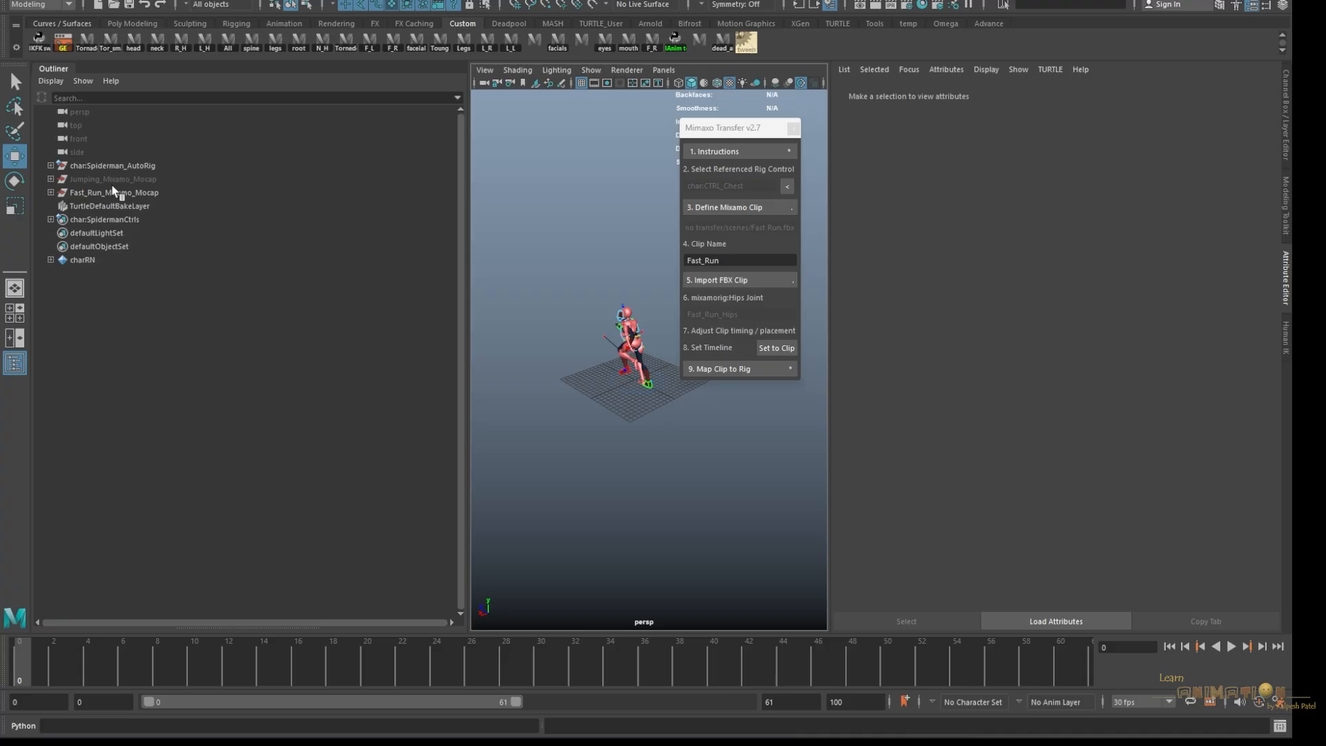
- Expand the Fast Run mocap group and transfer the Fast_Run motion onto the Spiderman rig
click(114, 192)
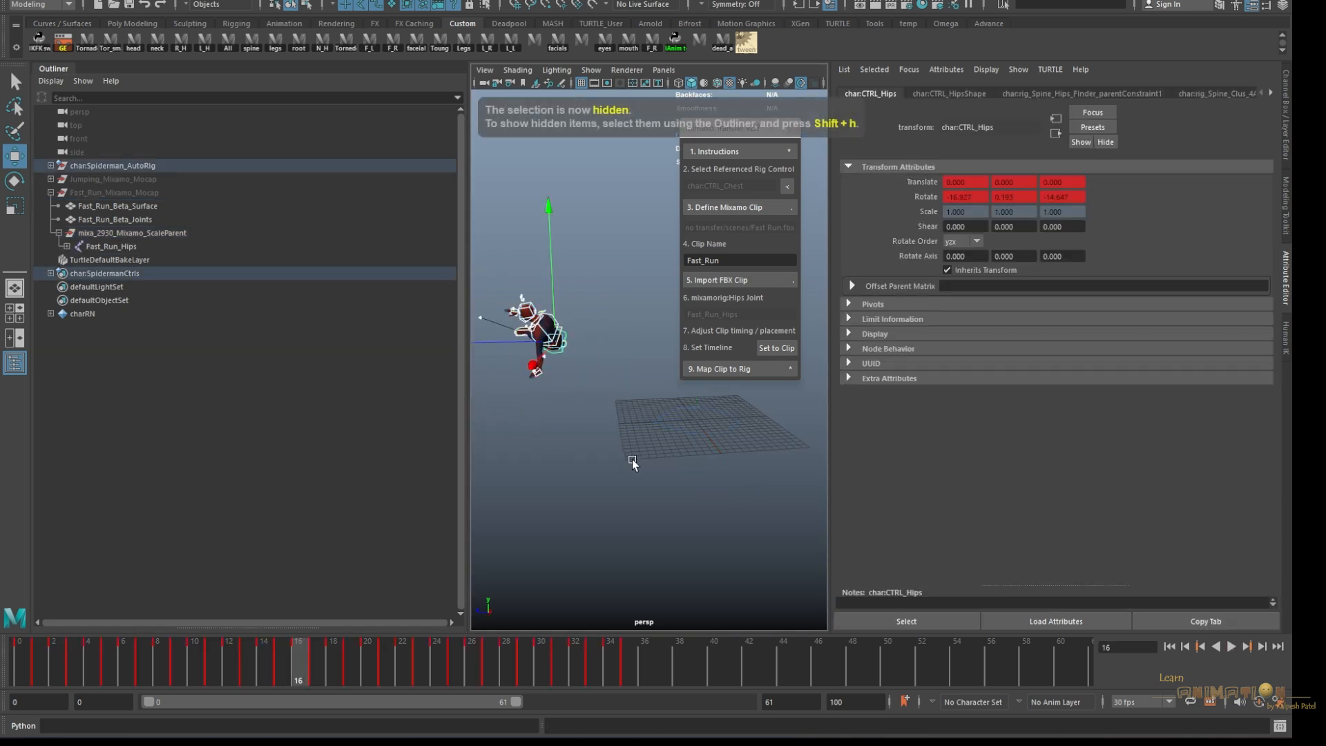
click(16, 655)
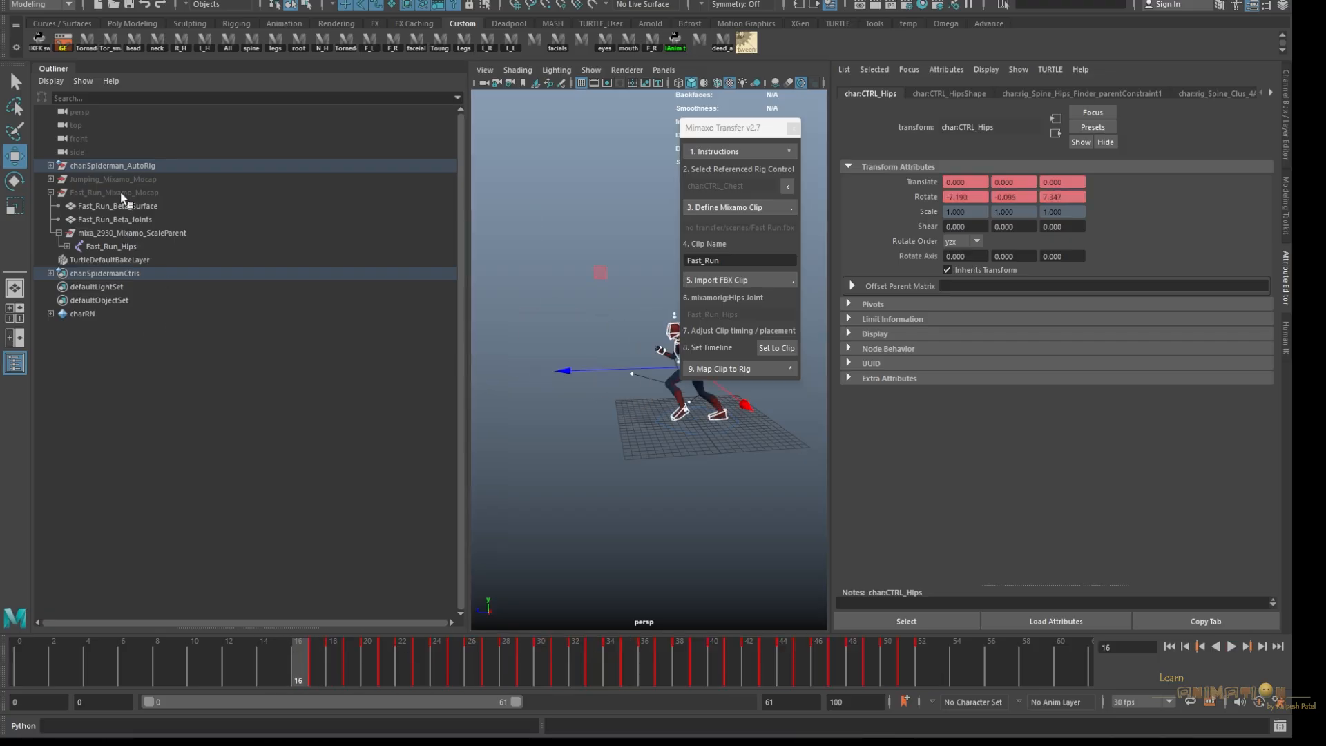
click(114, 192)
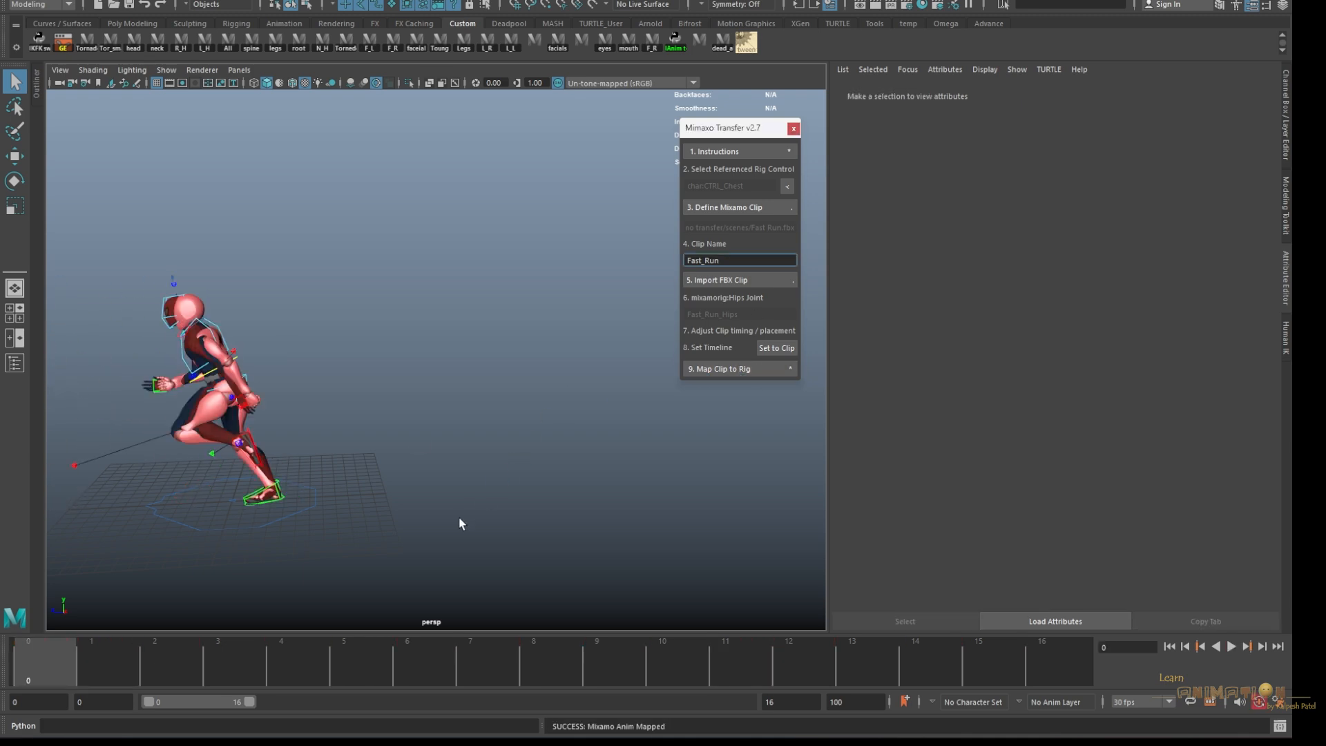
- Scrub the 76-frame merged animation and inspect CTRL_Body's Translate Z curve at frame 17
click(775, 347)
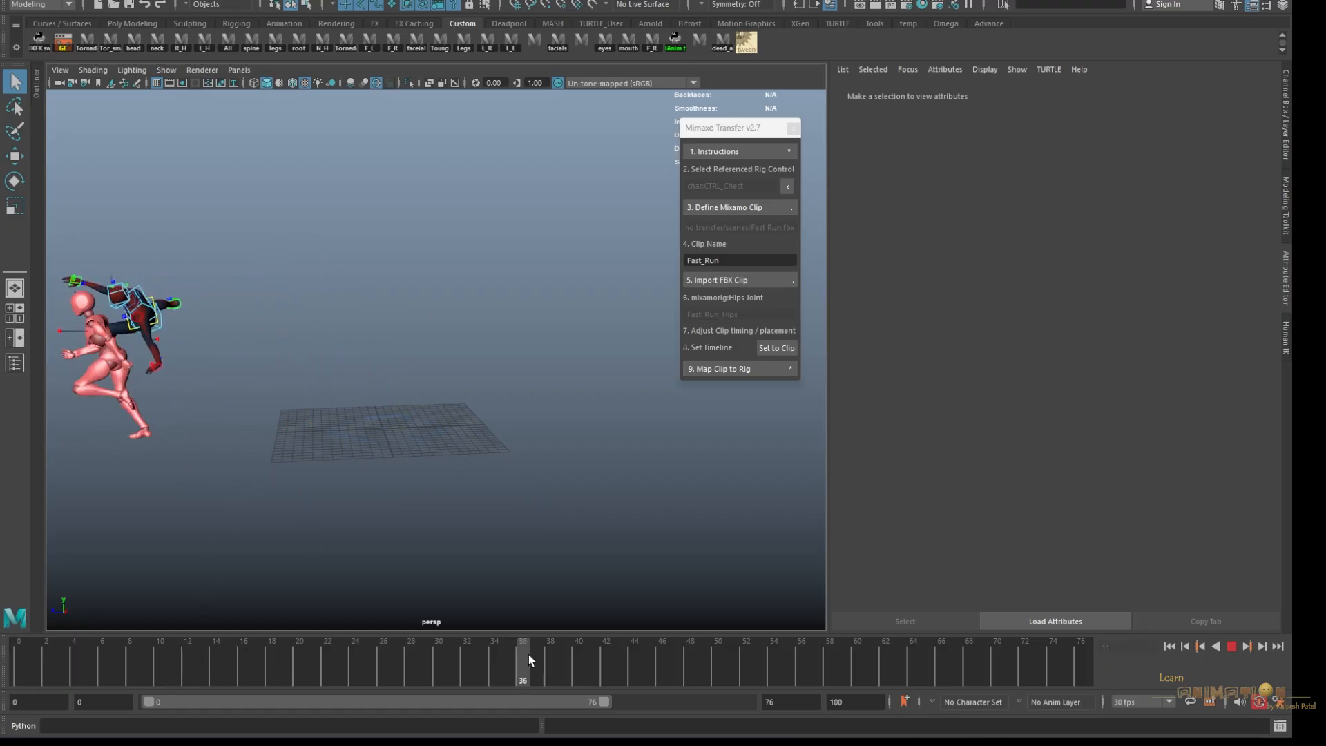
drag(523, 664, 244, 664)
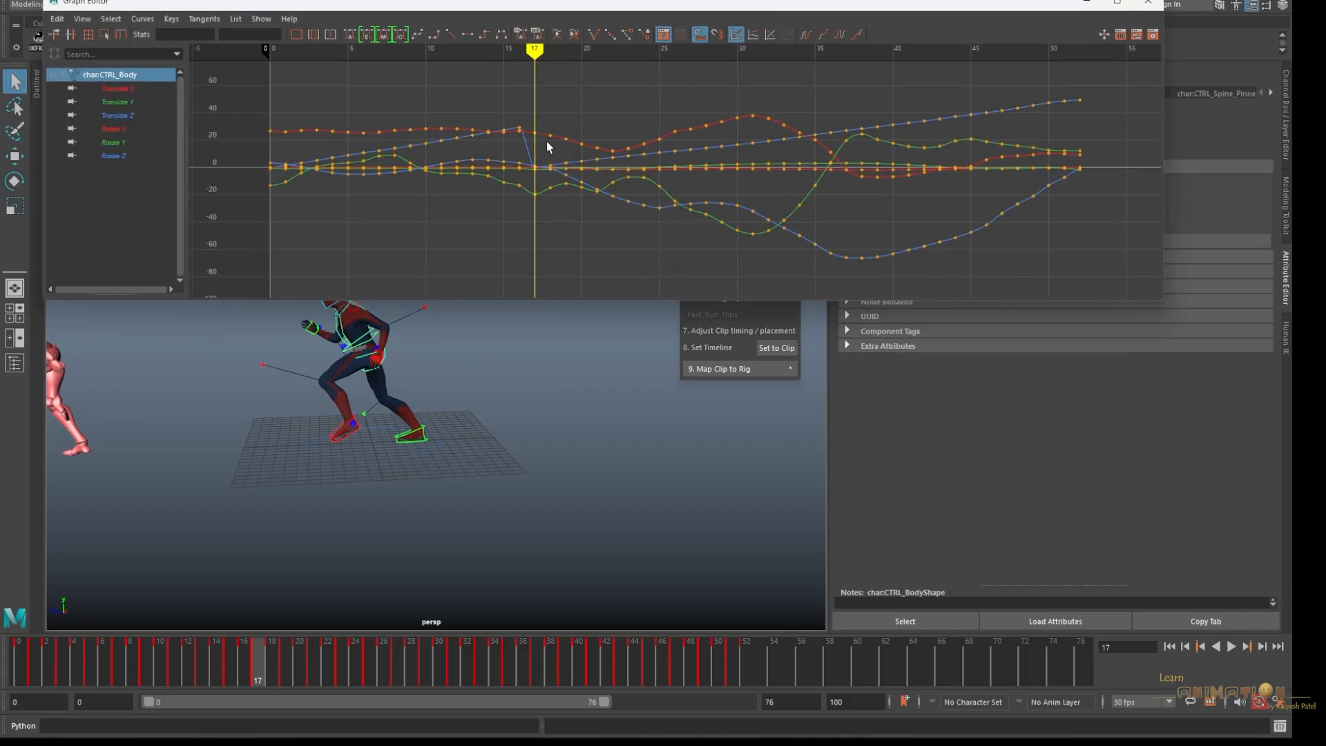
click(117, 114)
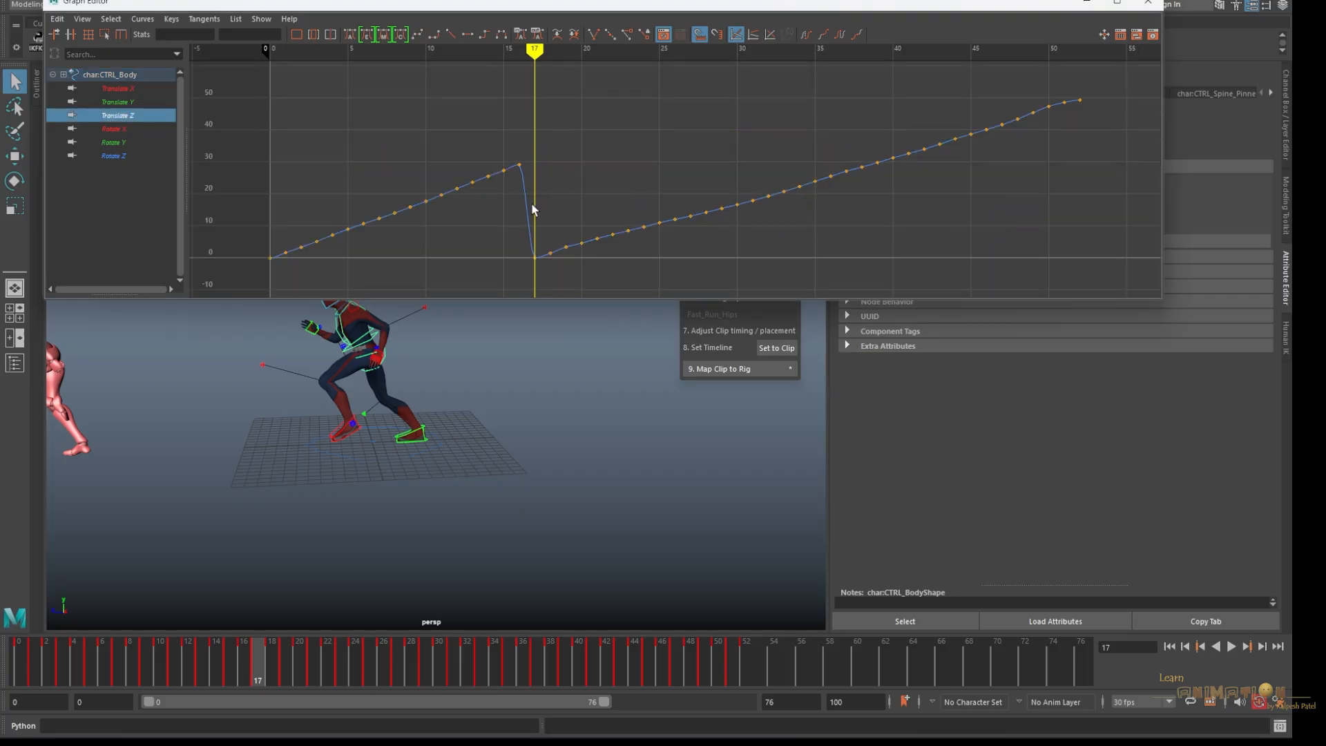
mouse_move(709, 268)
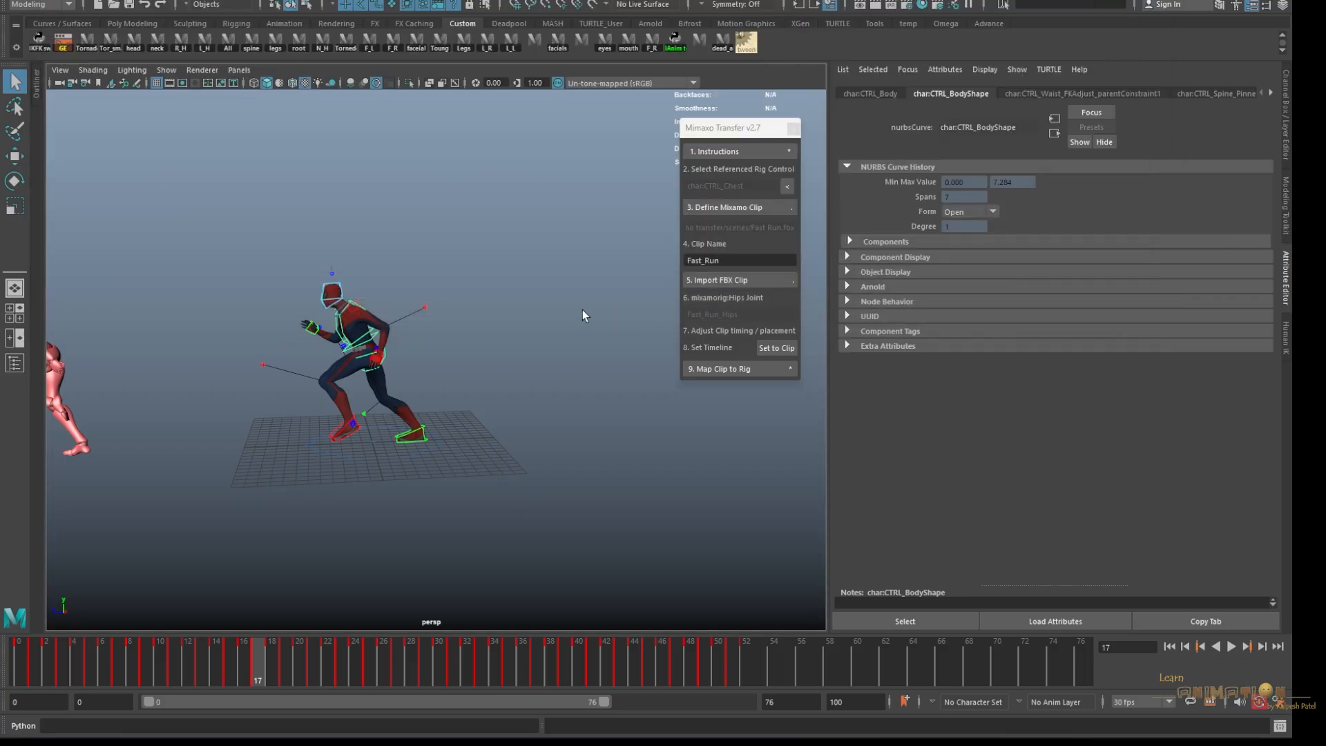
click(370, 355)
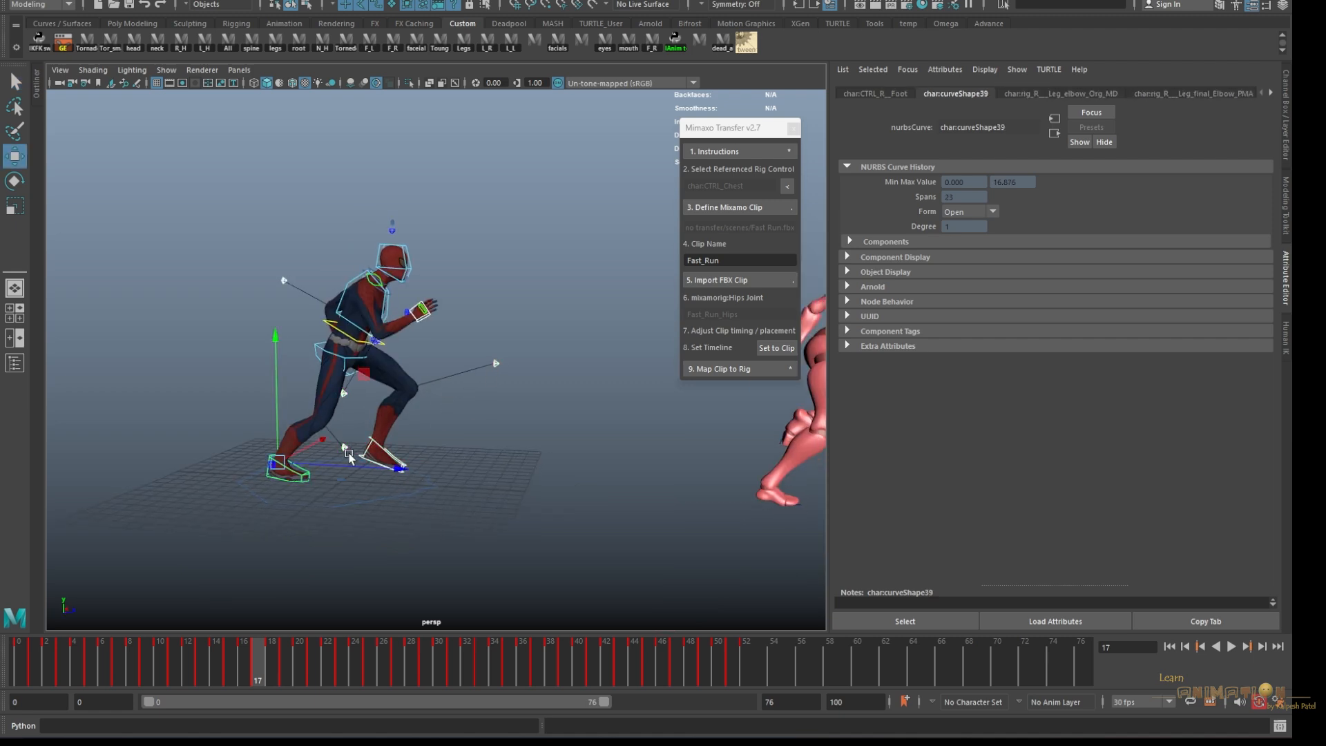
- Marquee-select all Spiderman rig controls to view their Translate Z curves
drag(346, 452, 349, 391)
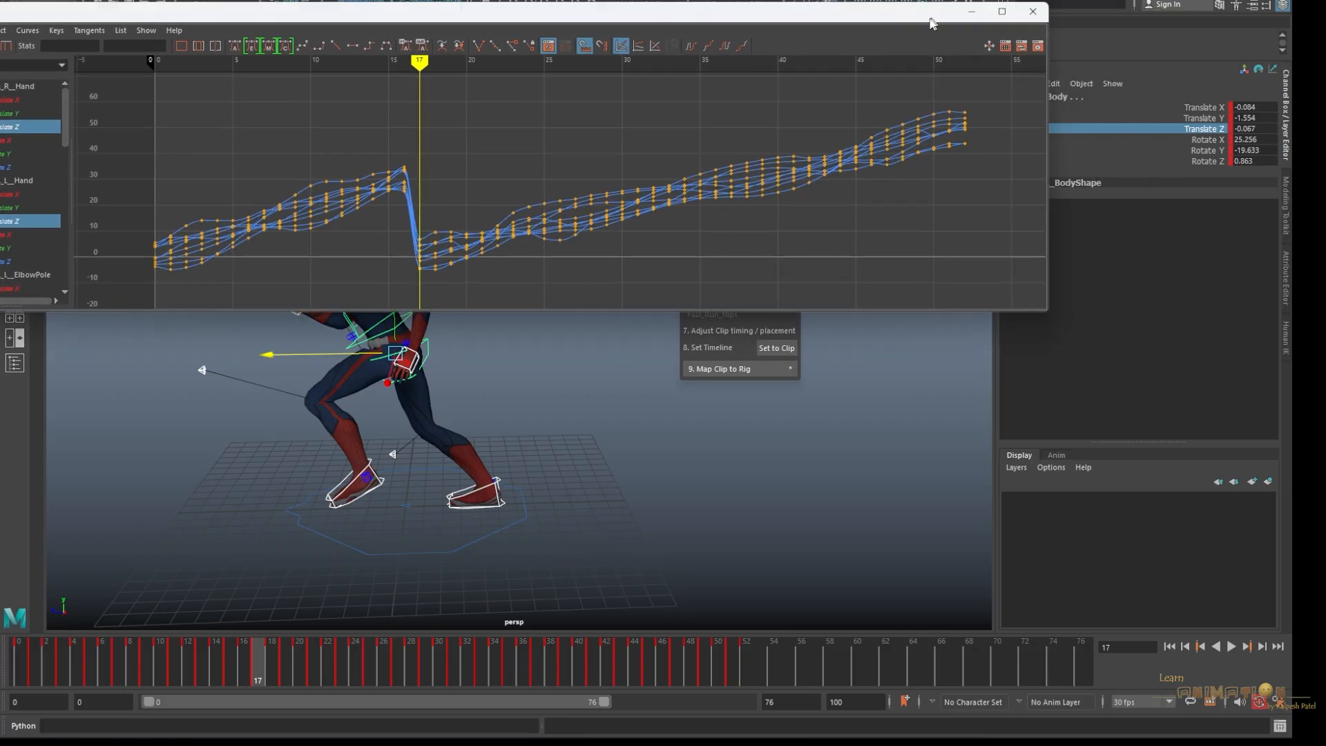
- Open the channel editing options for the selected rig controls
click(1020, 83)
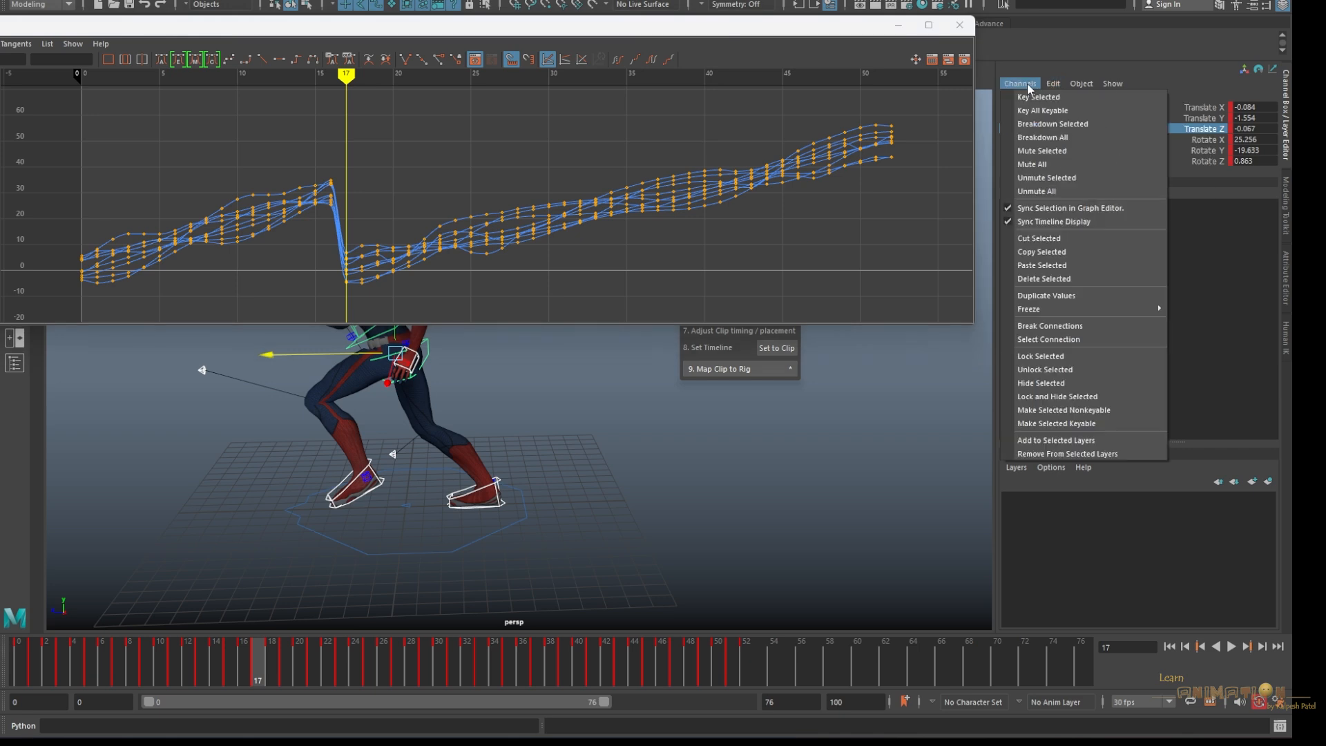
mouse_move(1055, 221)
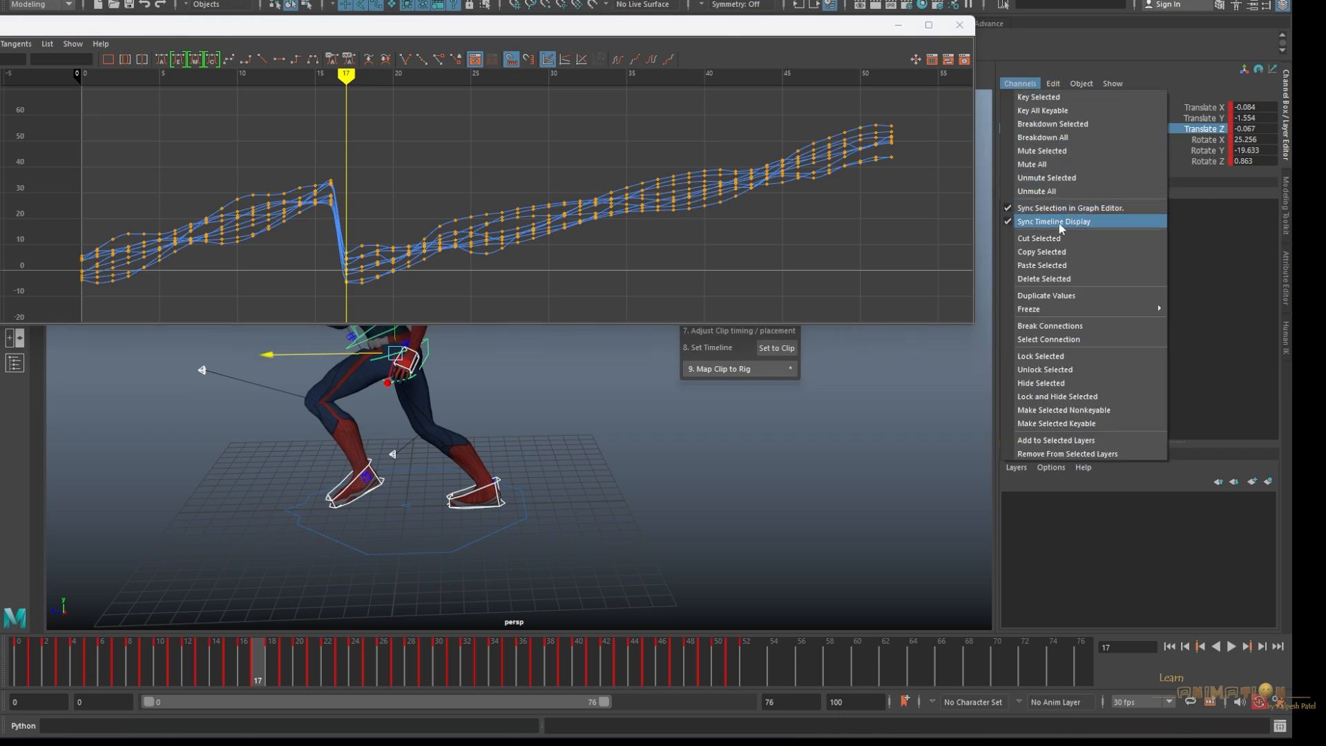
mouse_move(1070, 208)
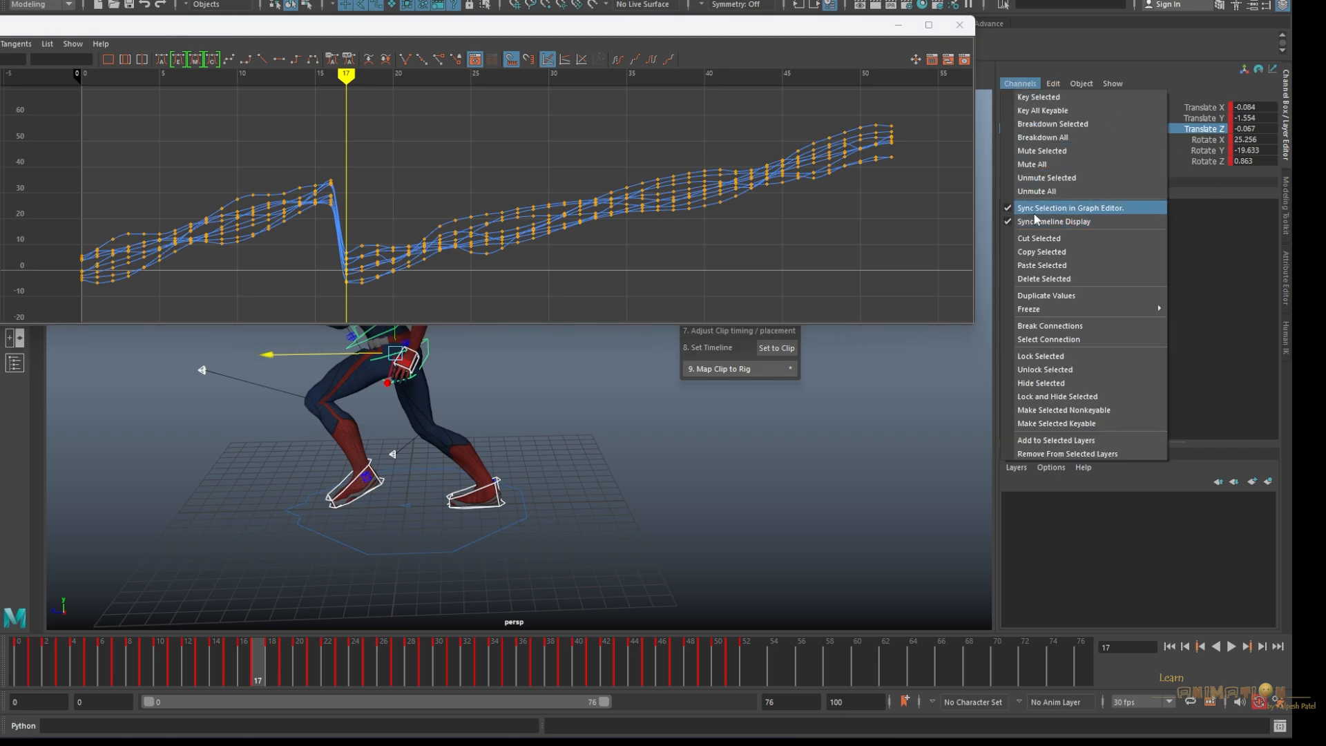
mouse_move(1055, 221)
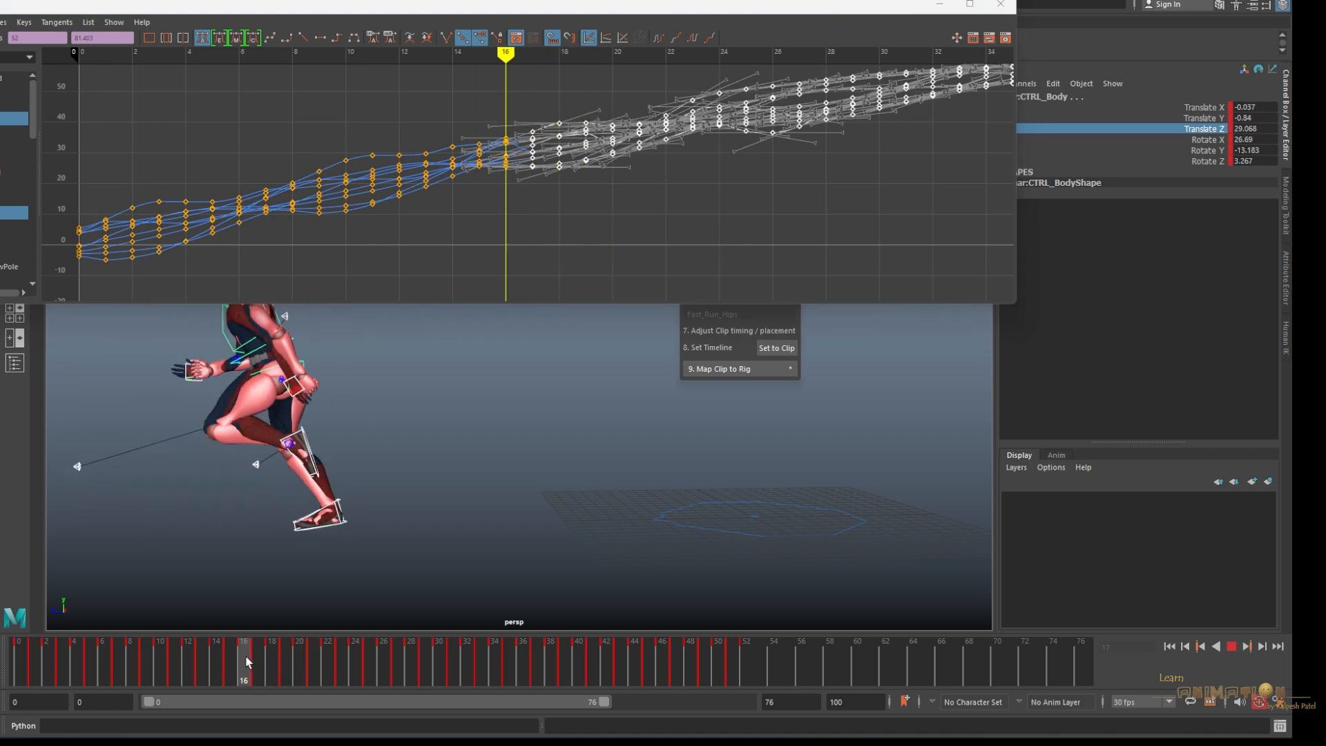
- Preview the continuous run, stop playback, and examine the legs from the side at frame 17
click(257, 656)
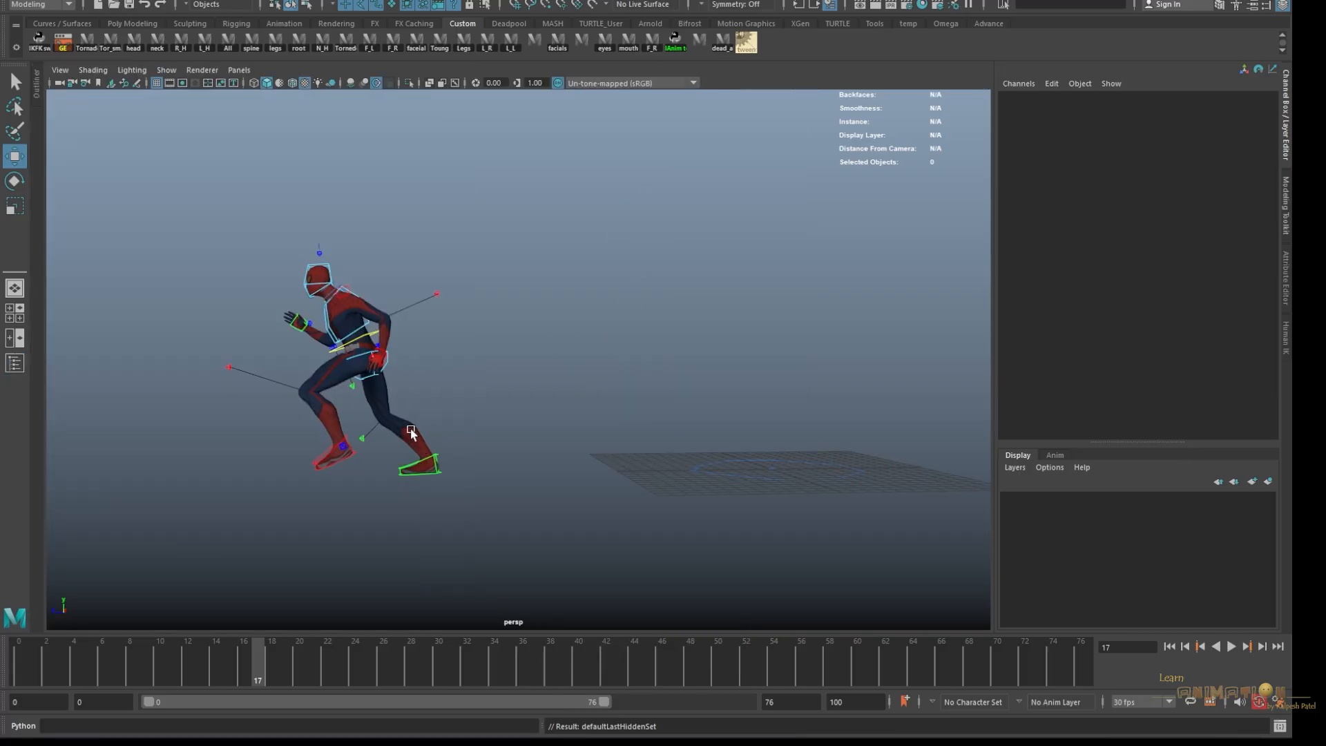
click(1232, 646)
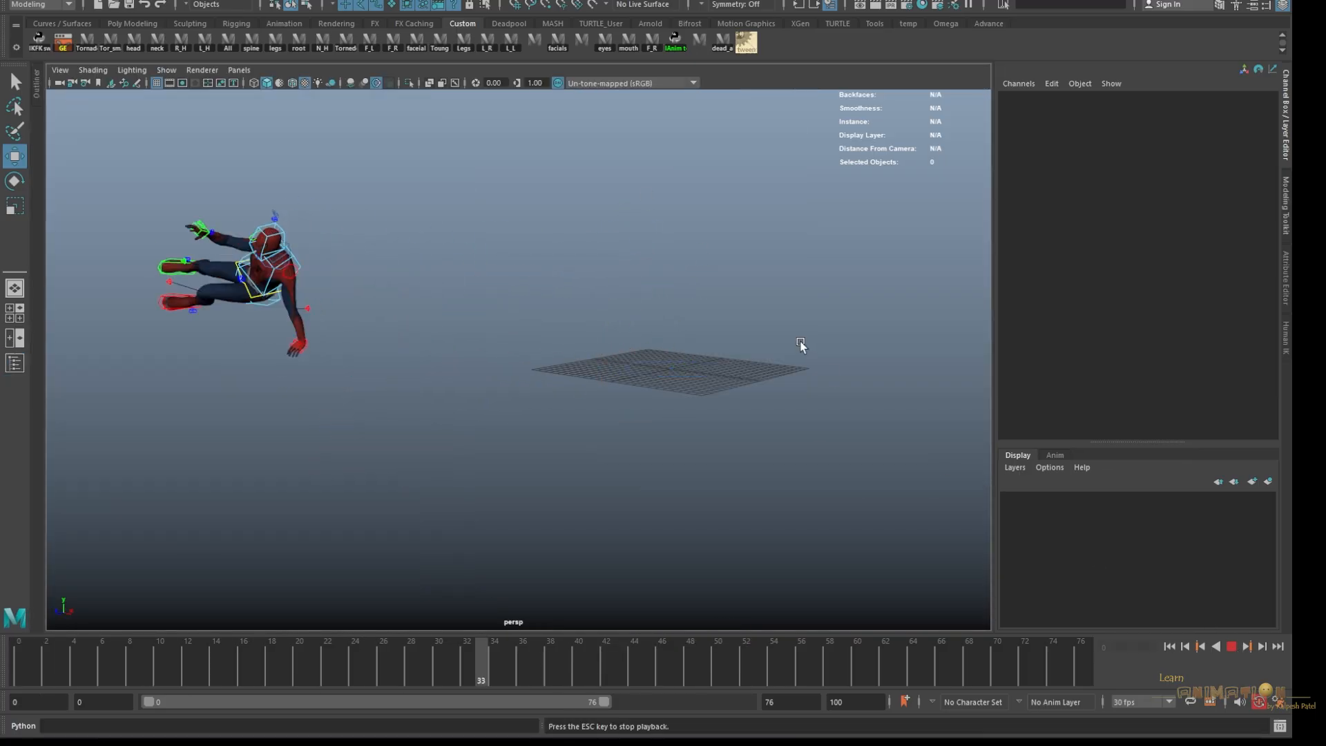
click(1229, 646)
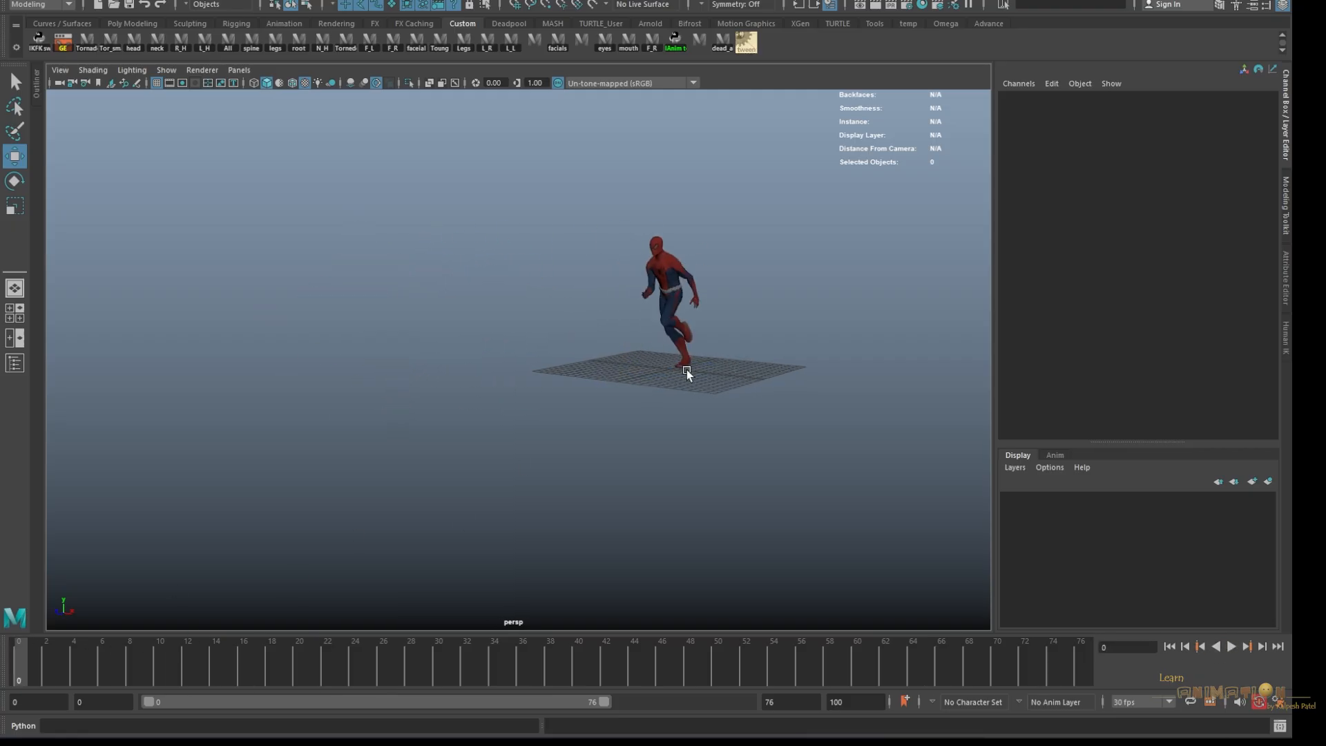
click(1231, 646)
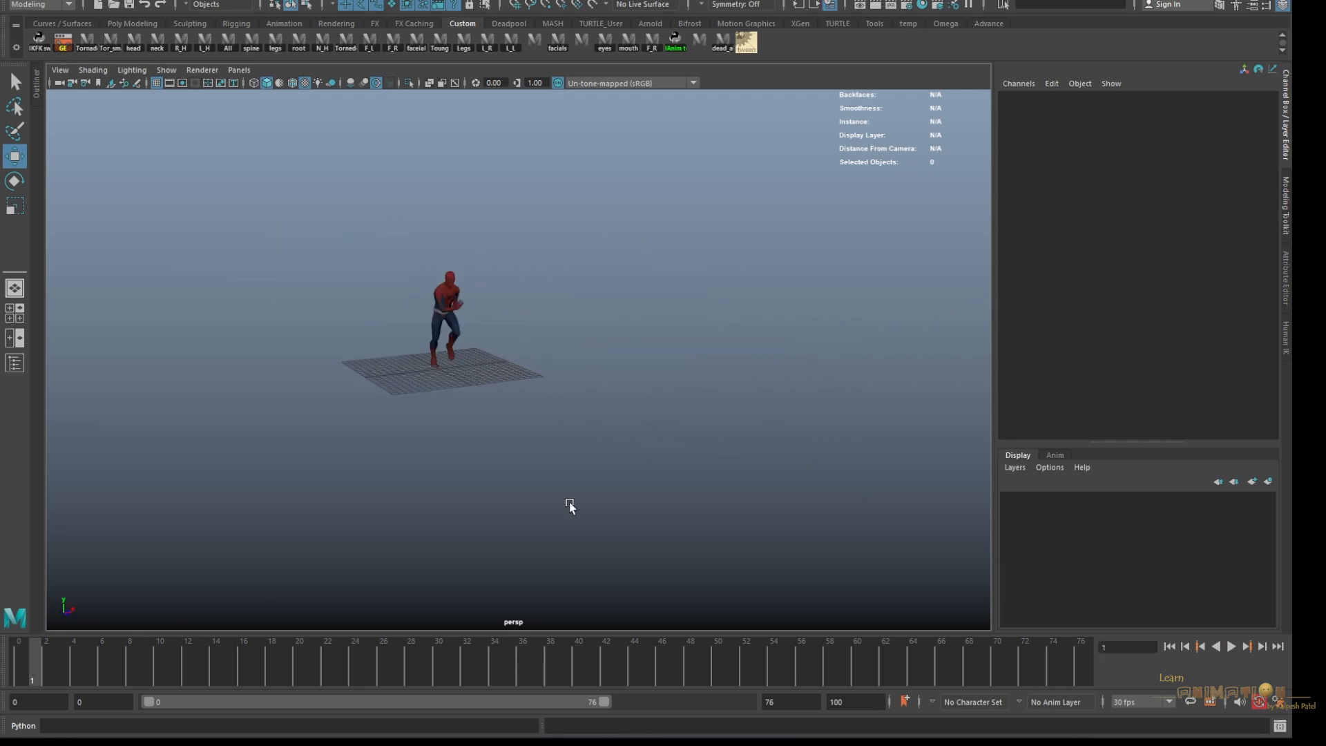
click(1231, 646)
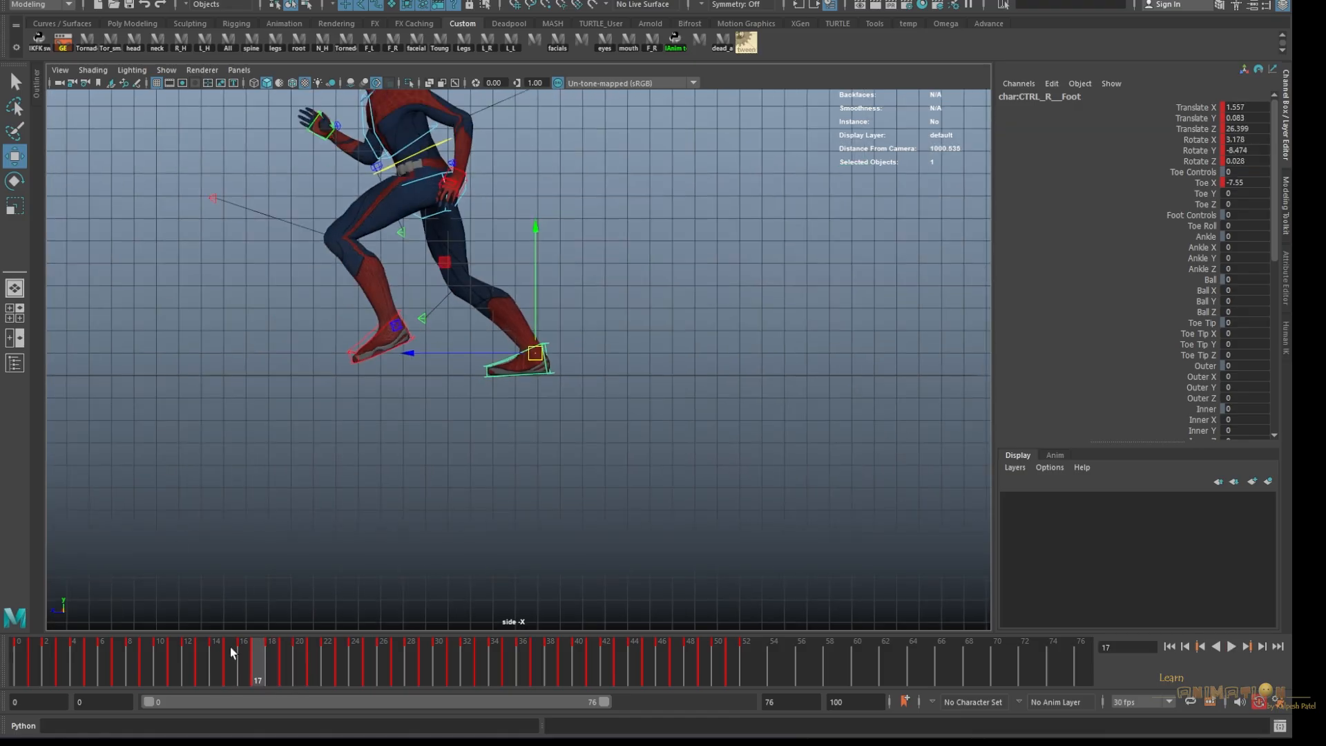
- Go to frame 30 and add a polygon cube from the shelf
click(1231, 646)
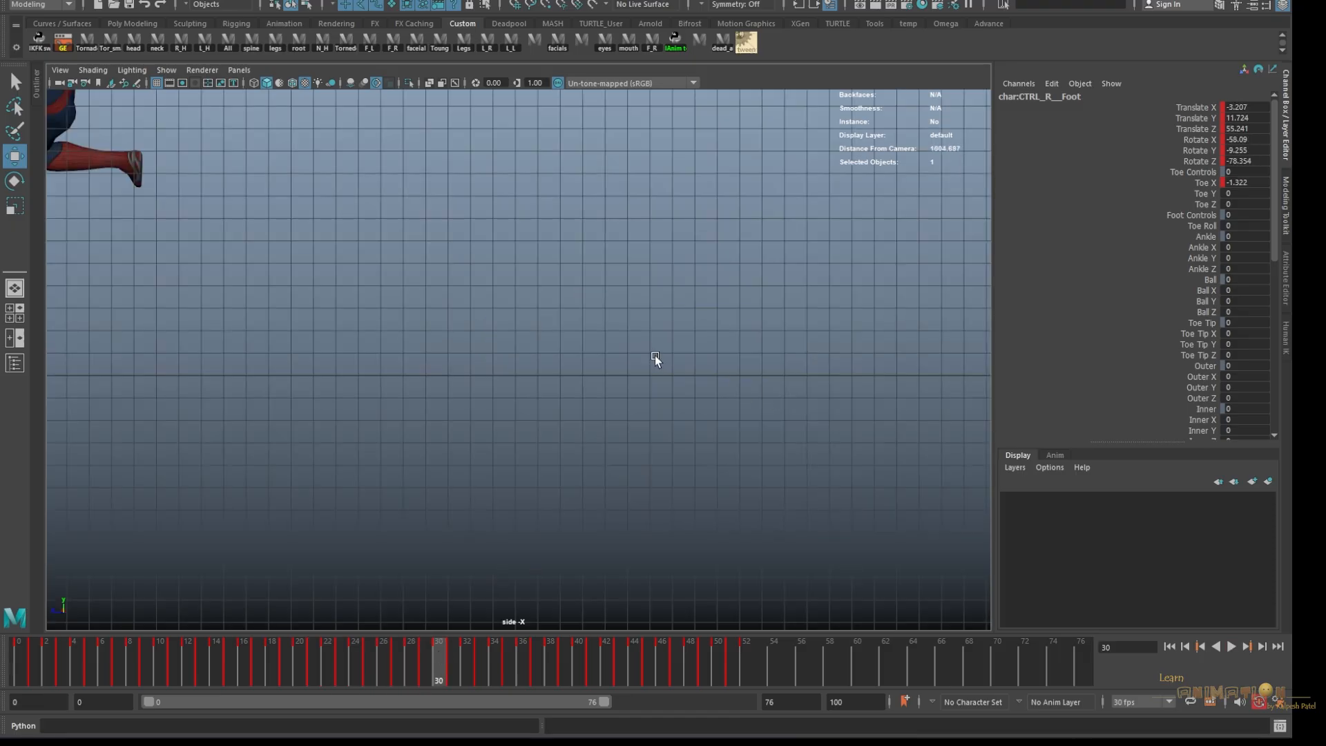
click(131, 23)
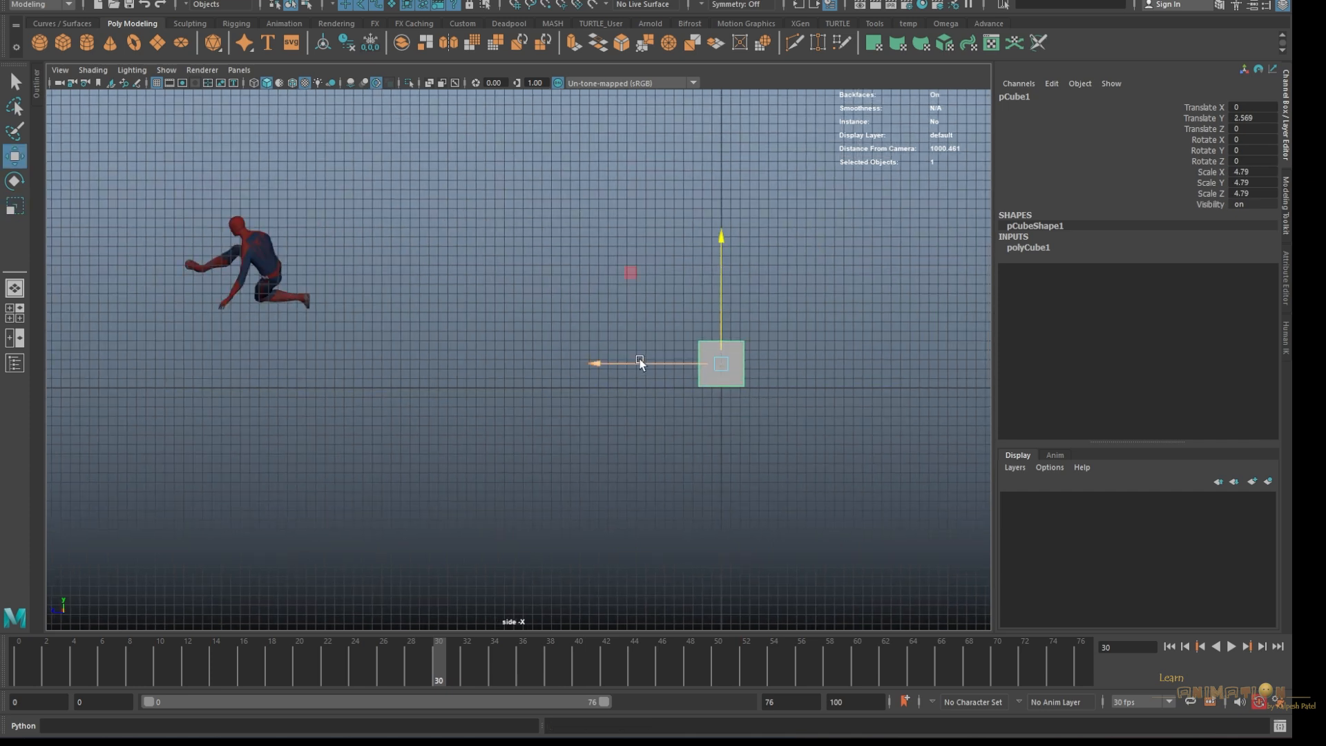
- Place the cube as a long platform ahead of Spiderman, check the landing, and add a camera
drag(638, 361, 381, 351)
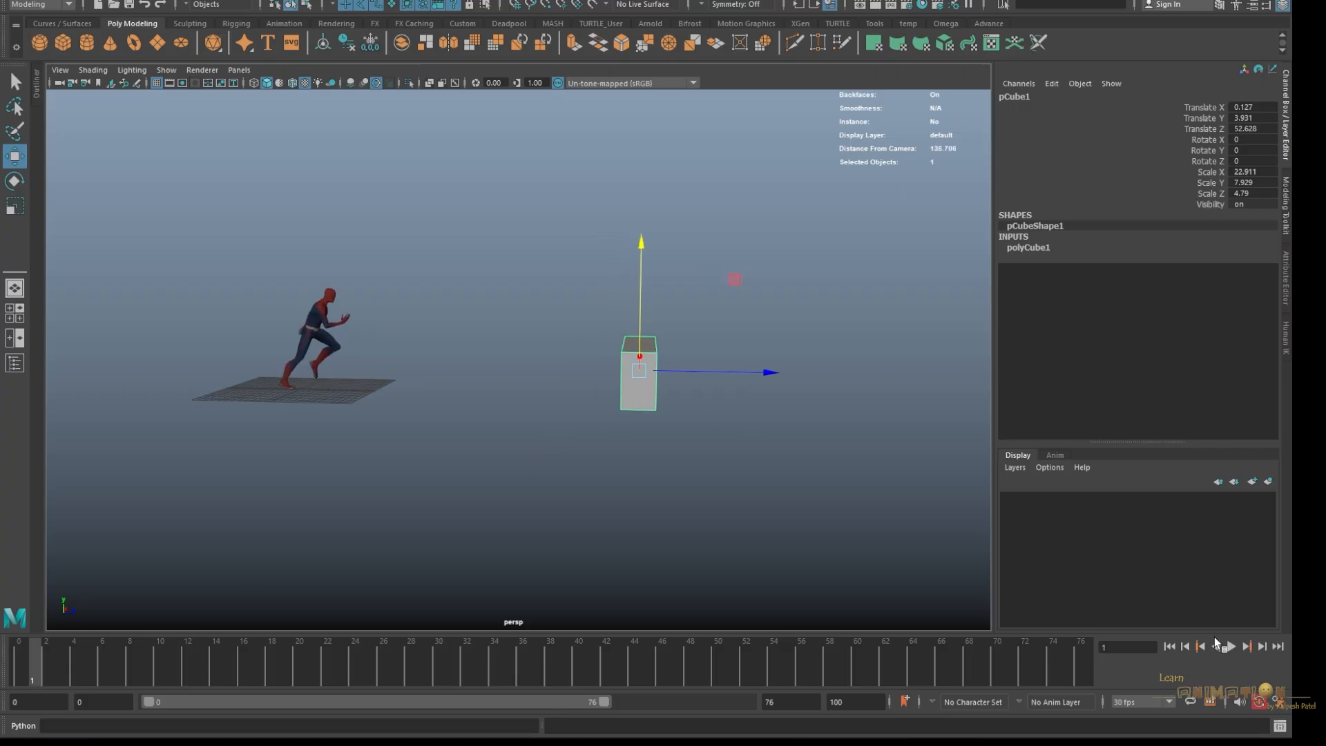
click(1231, 647)
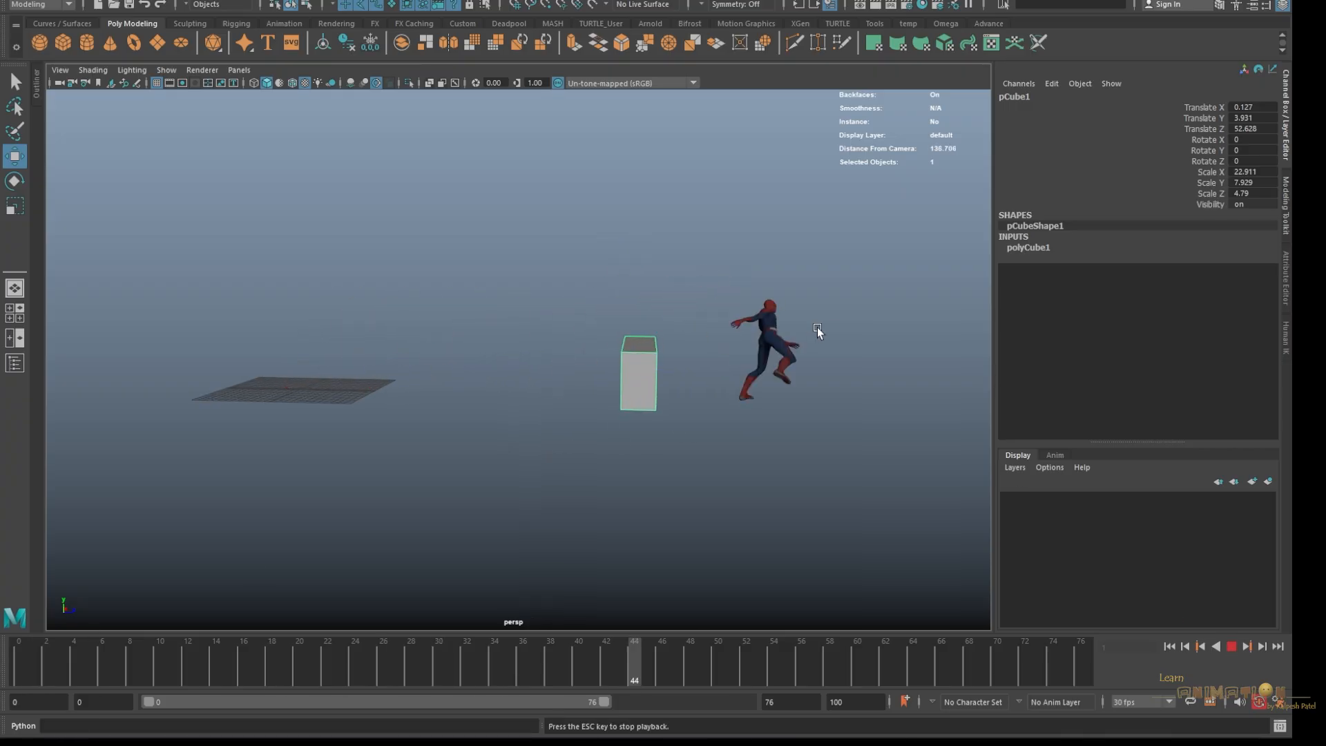
click(438, 657)
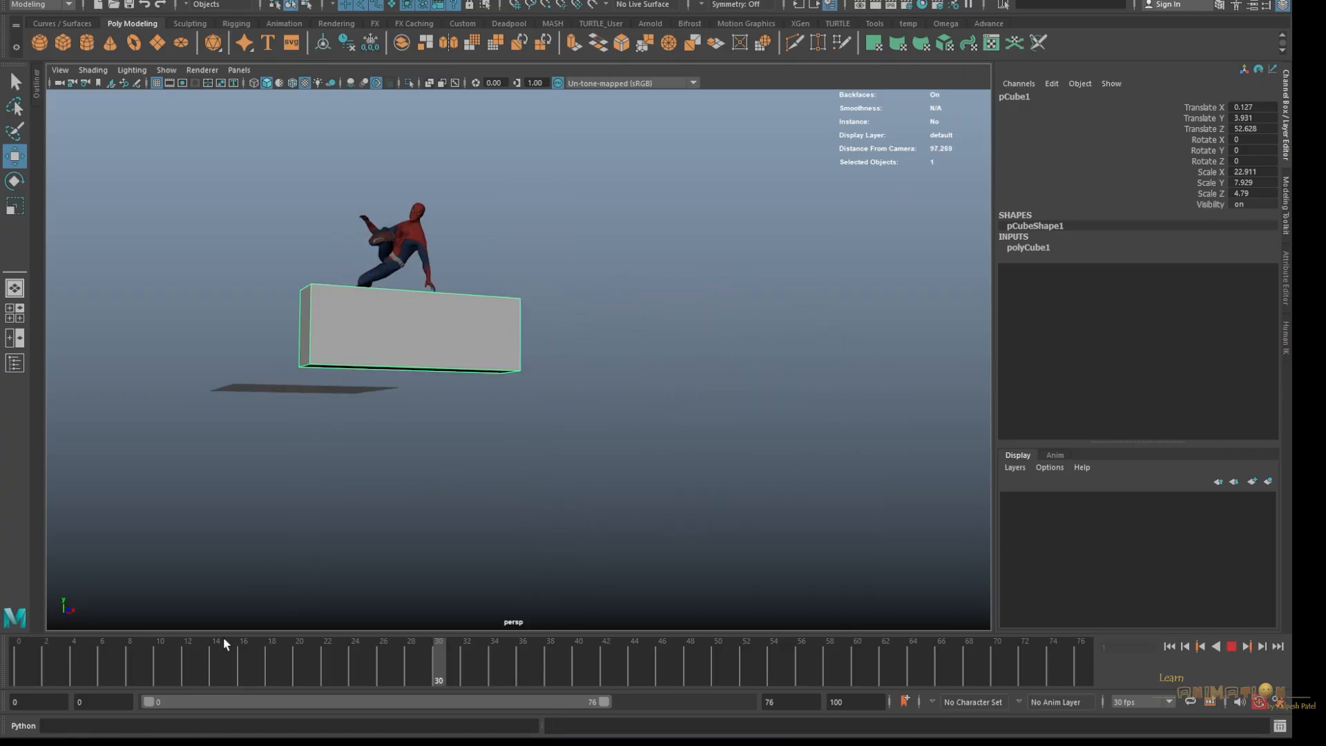
click(201, 662)
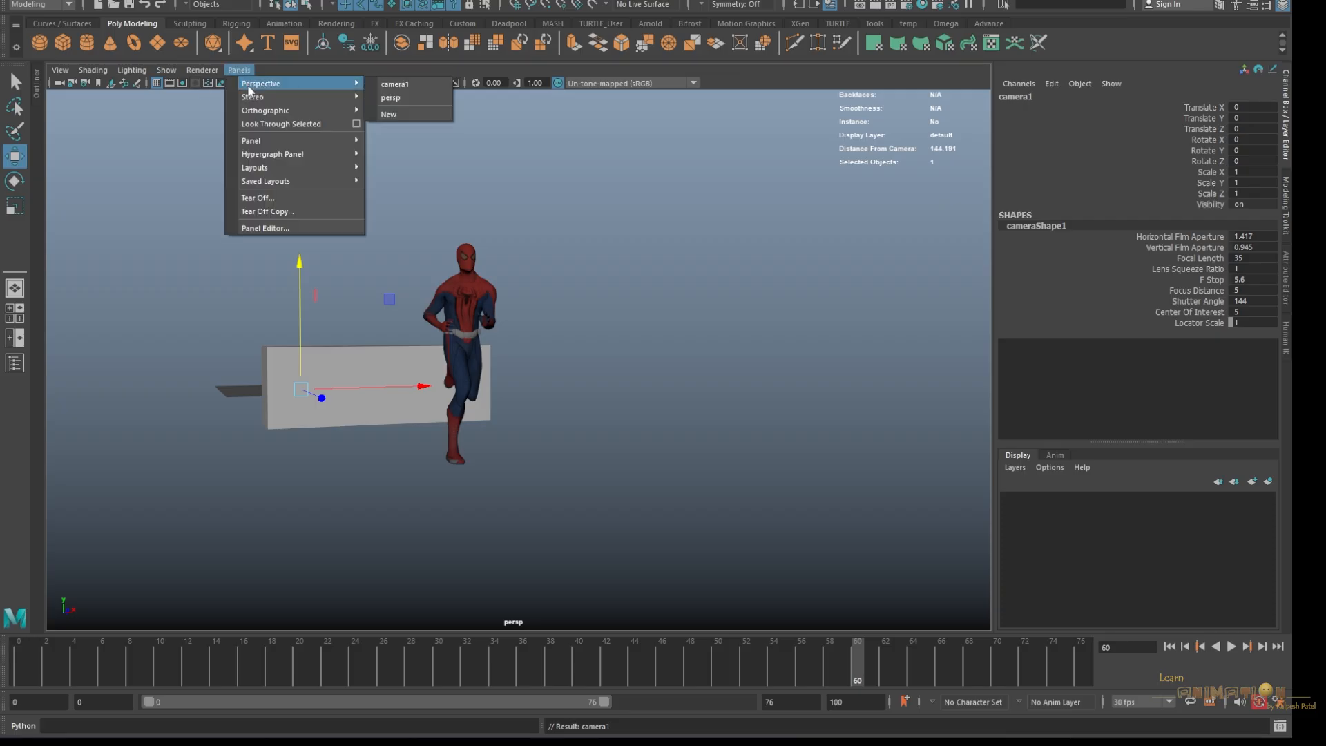
- Look through camera1 to frame the running character and the block
click(395, 83)
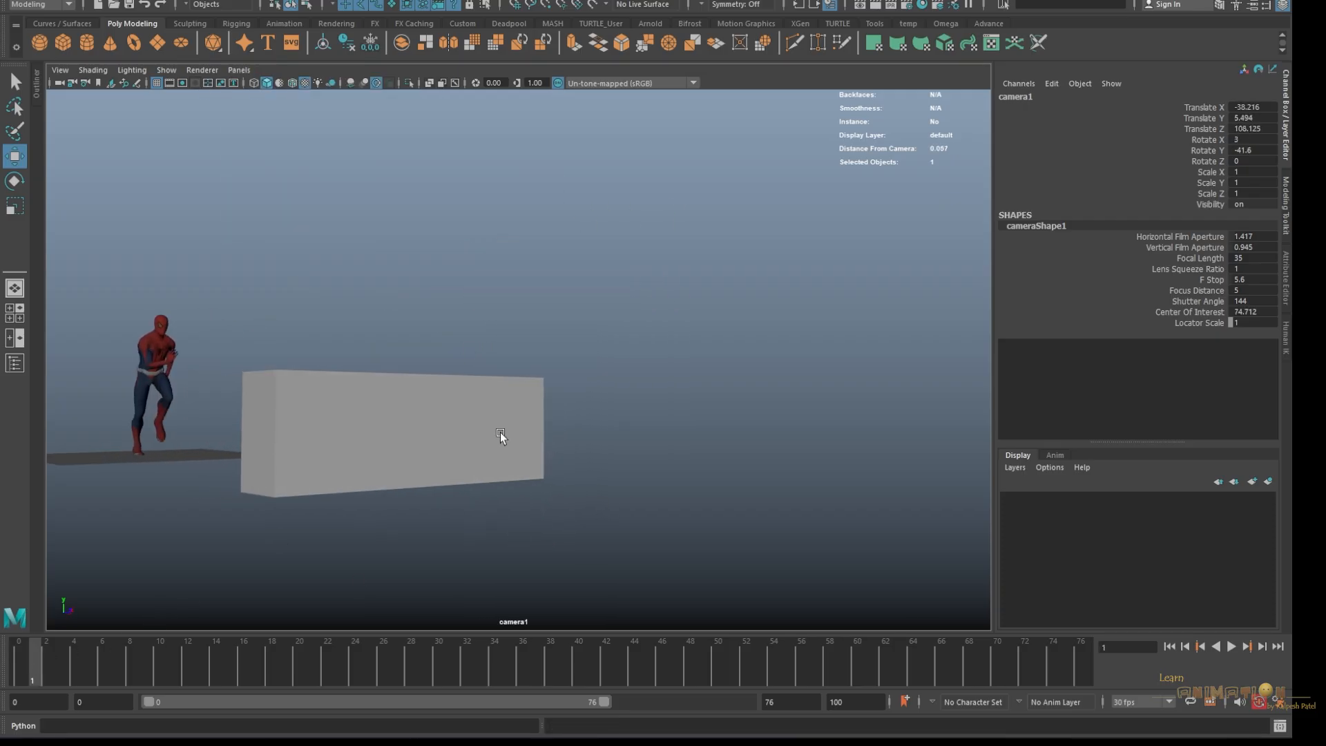
click(1231, 646)
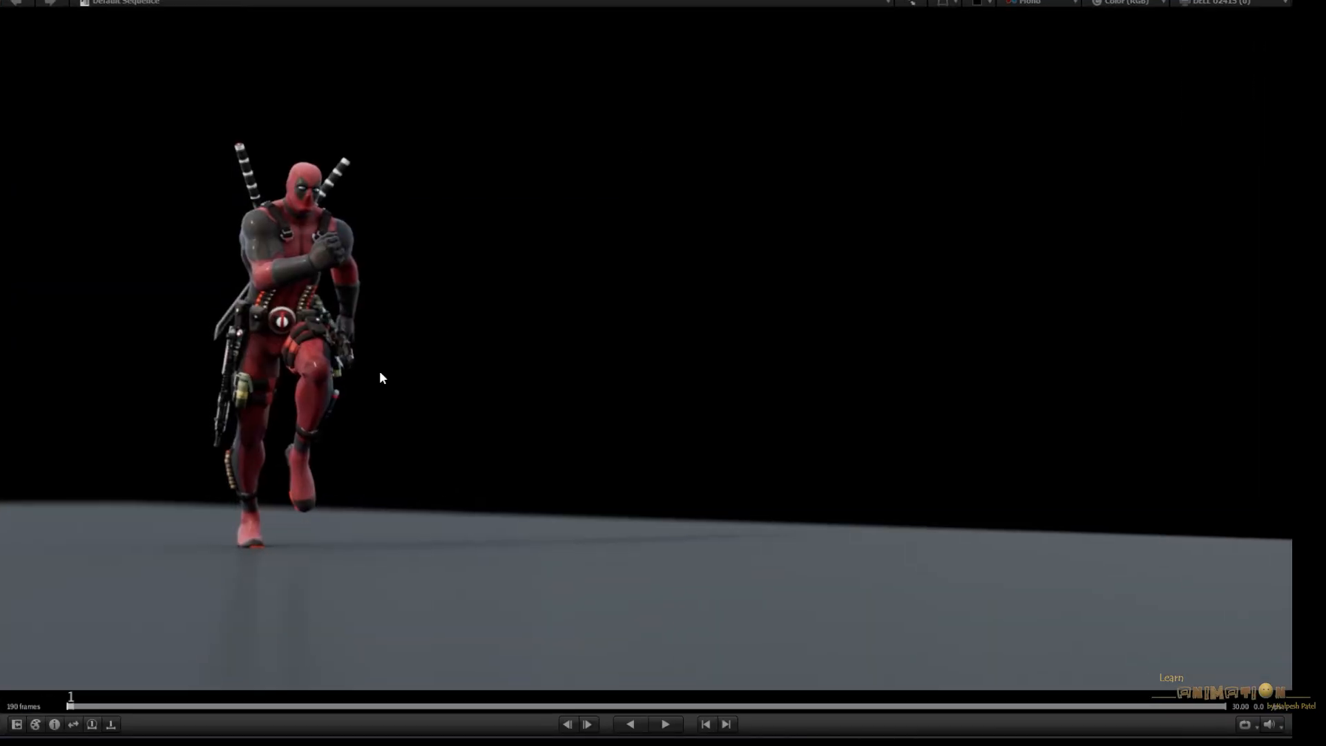
- Play the Deadpool render and scrub between the start, the block jump and the arches crawl
click(666, 724)
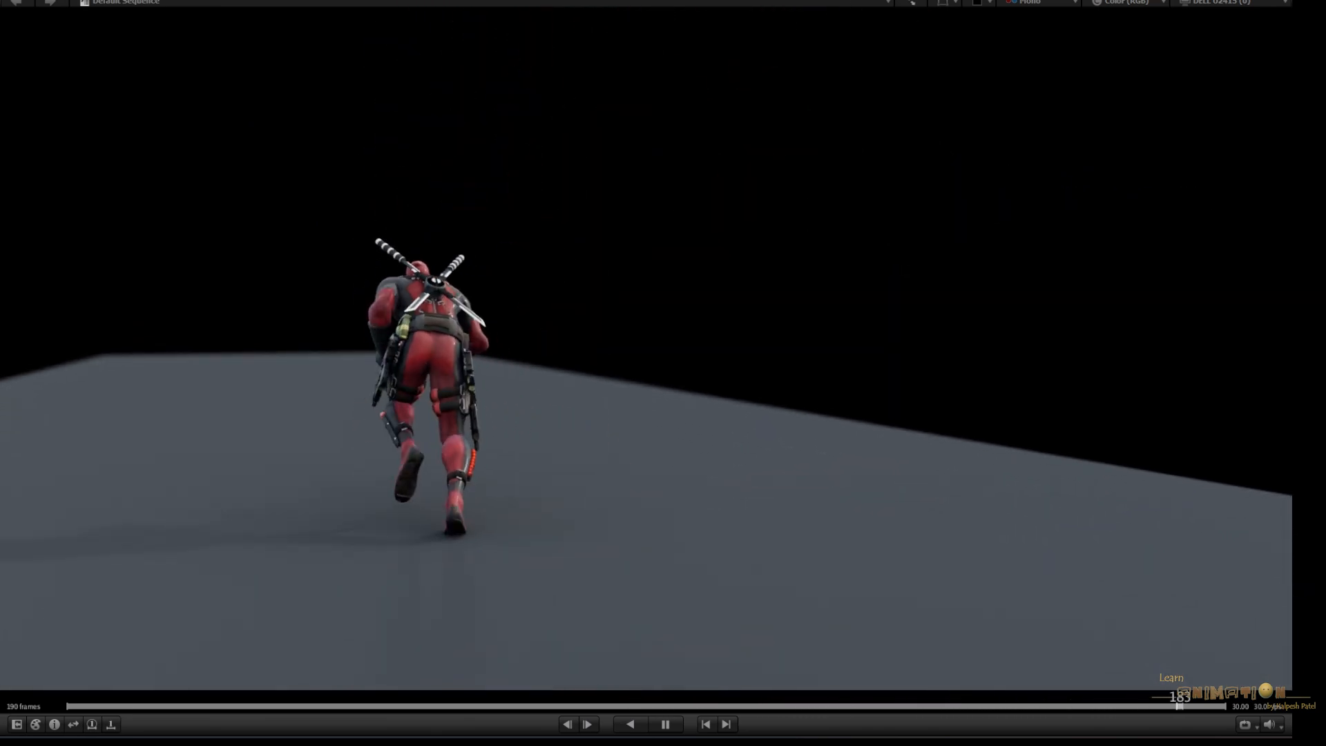
drag(1175, 705, 368, 705)
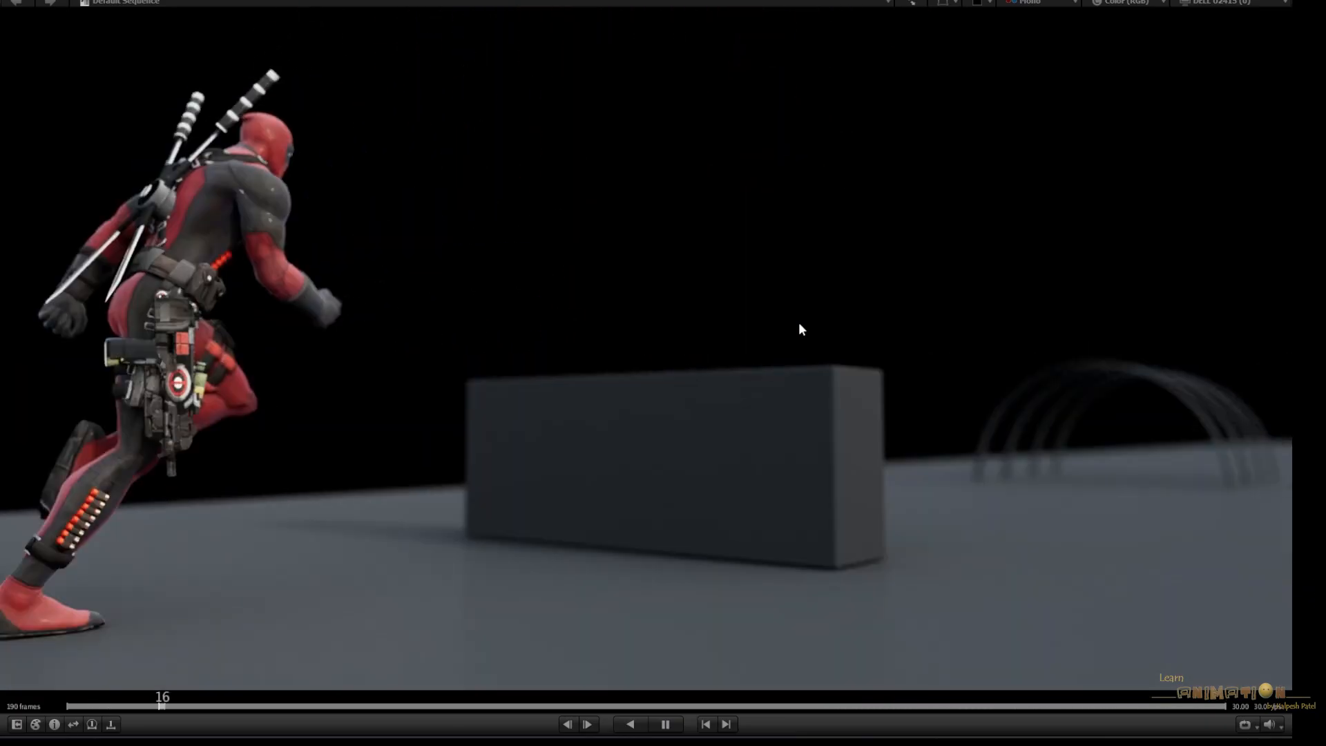
drag(161, 697, 795, 697)
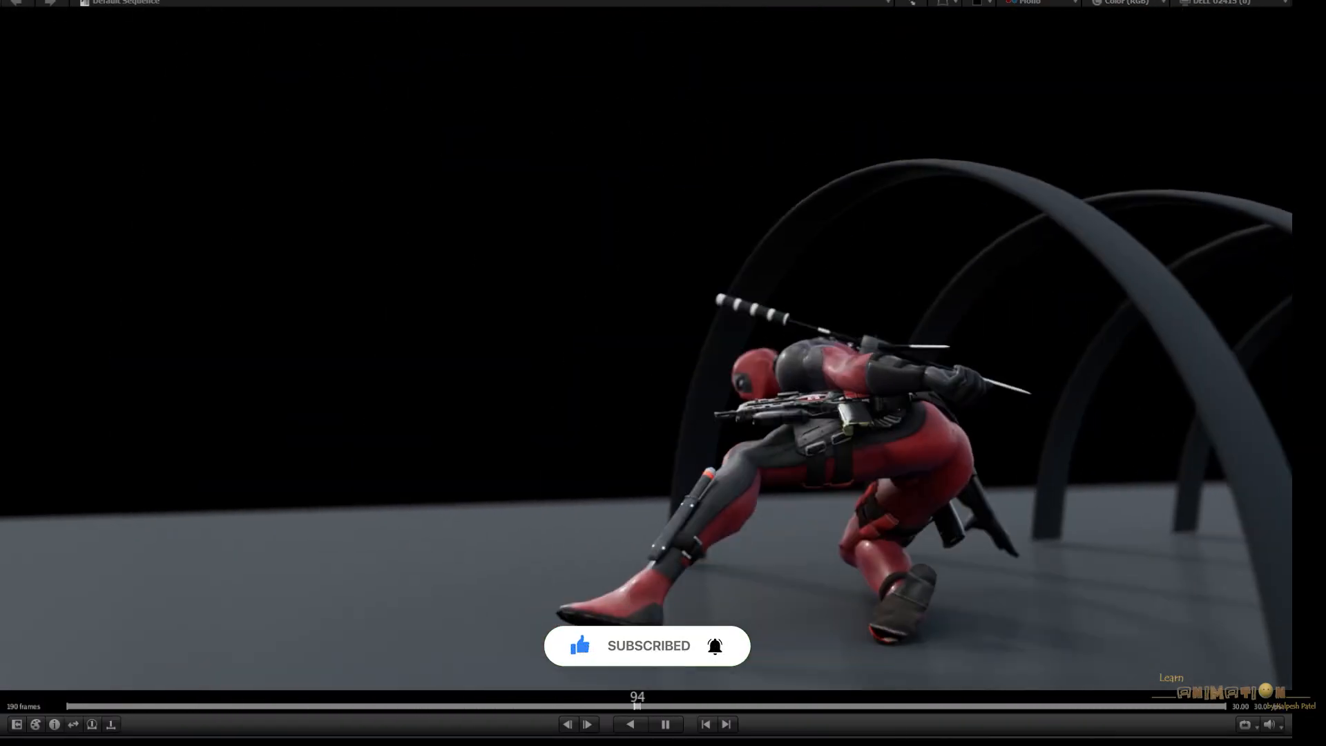
drag(636, 707, 1003, 707)
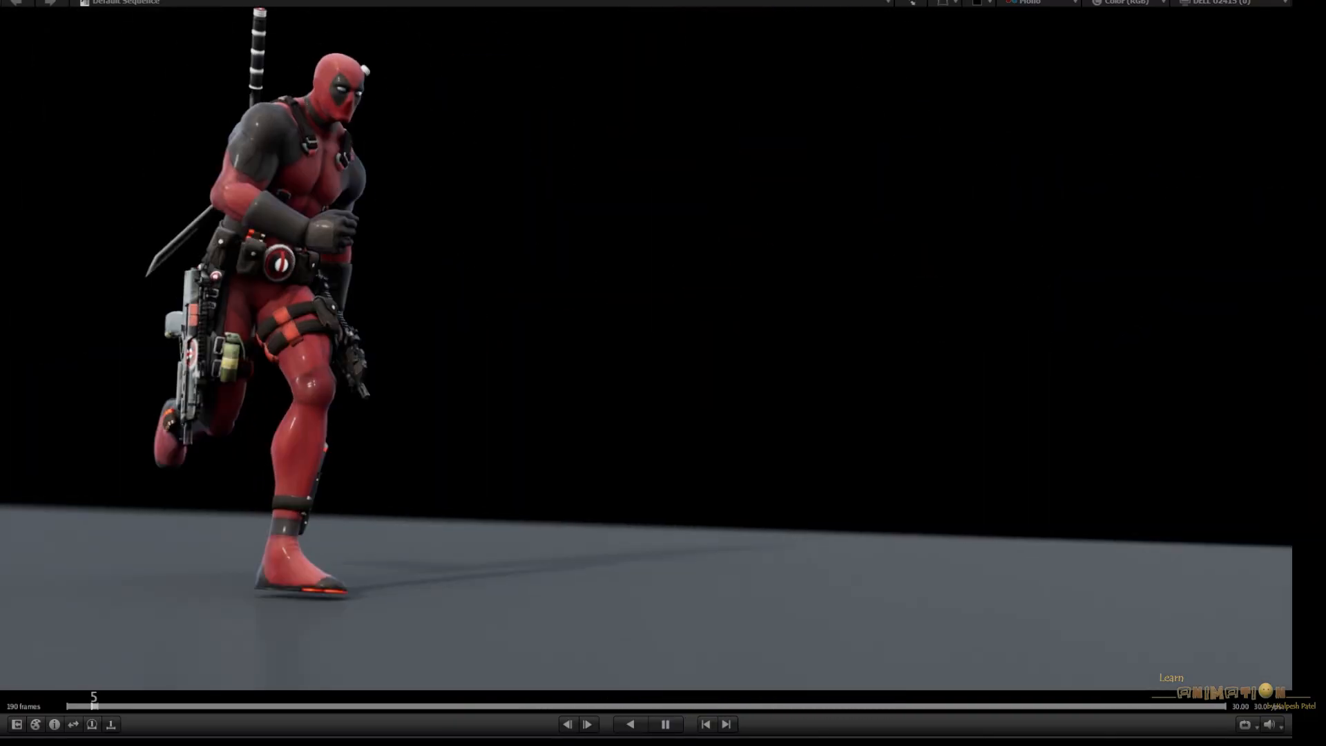
drag(93, 697, 562, 697)
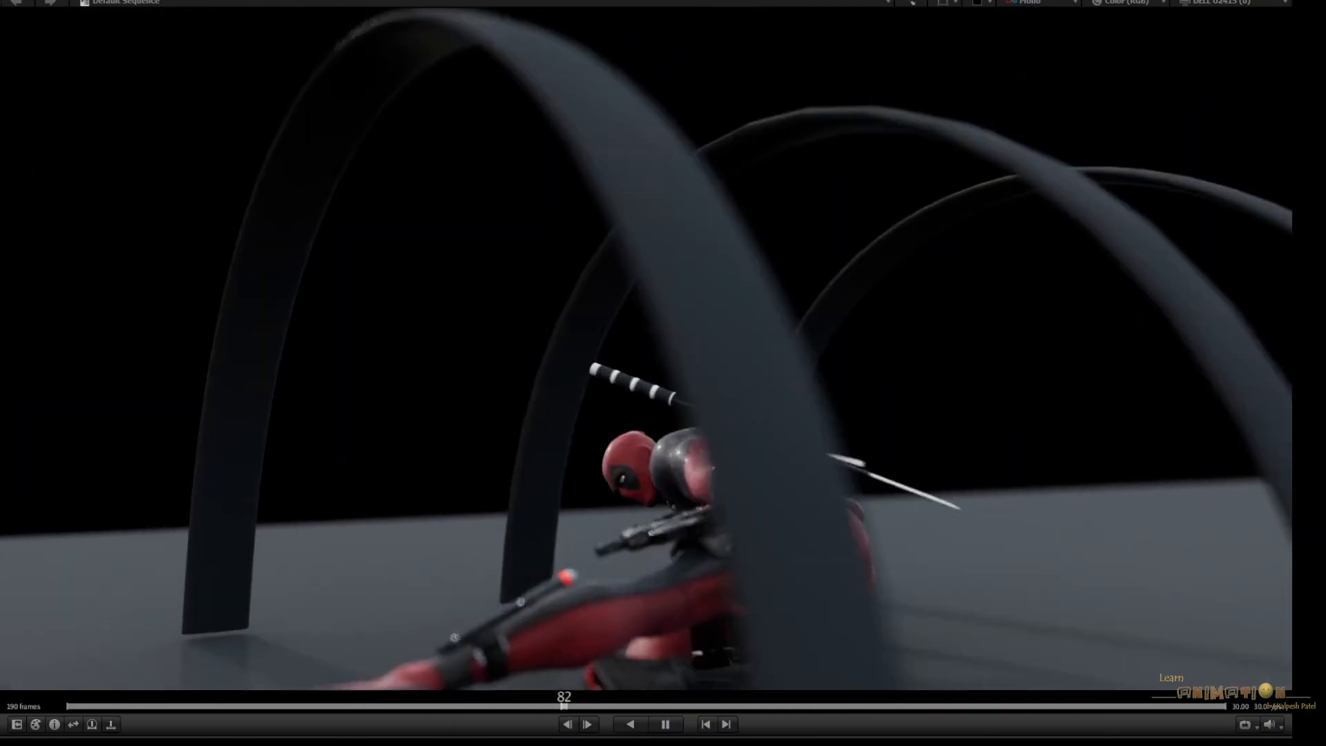